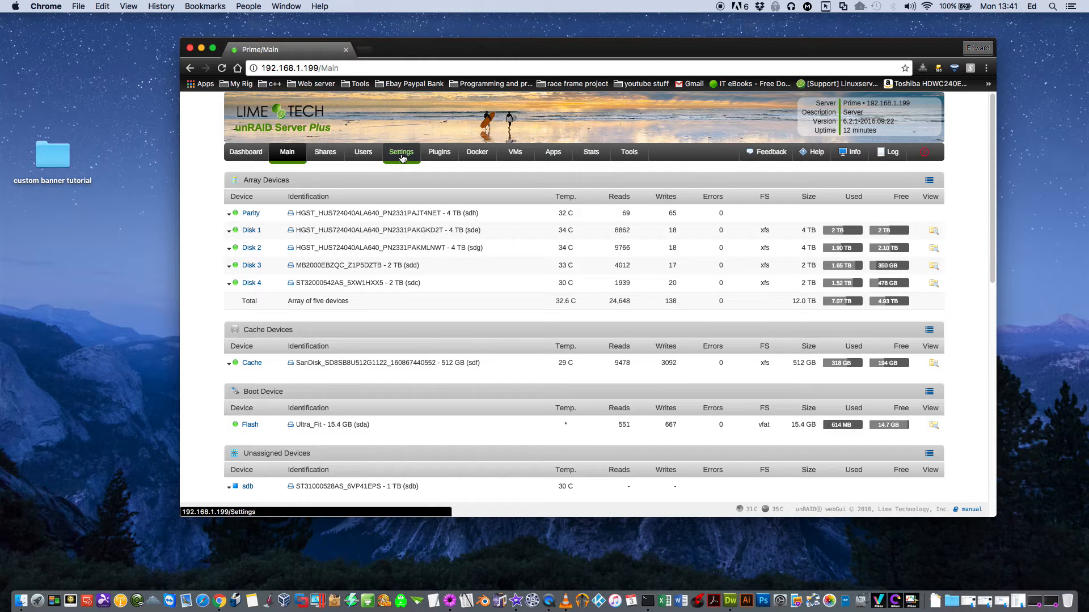
Step: Go to Settings and open Display Settings under User Preferences
click(401, 152)
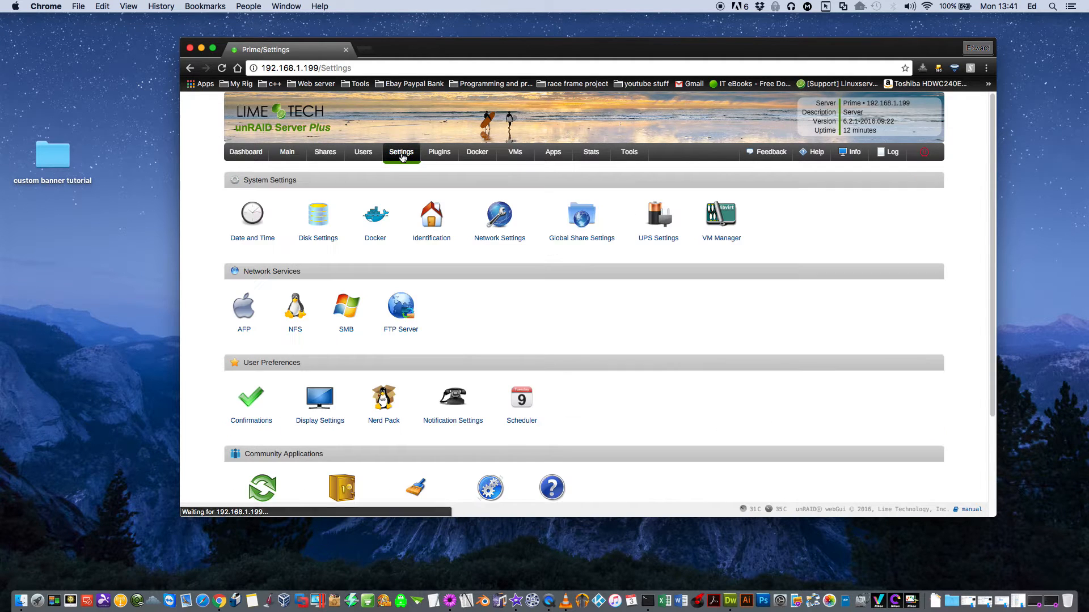
click(319, 399)
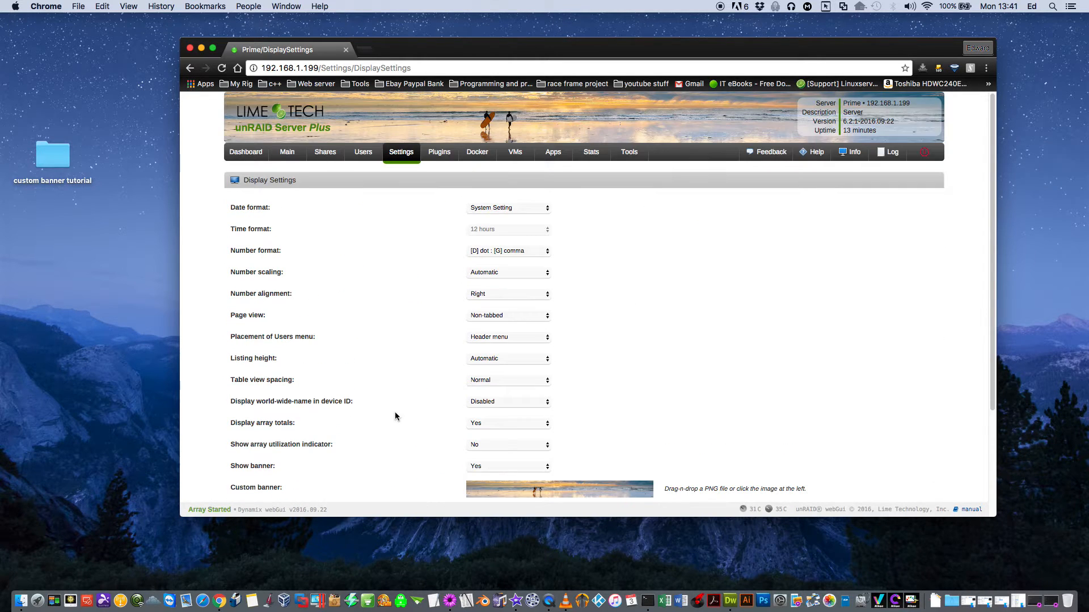
mouse_move(531, 213)
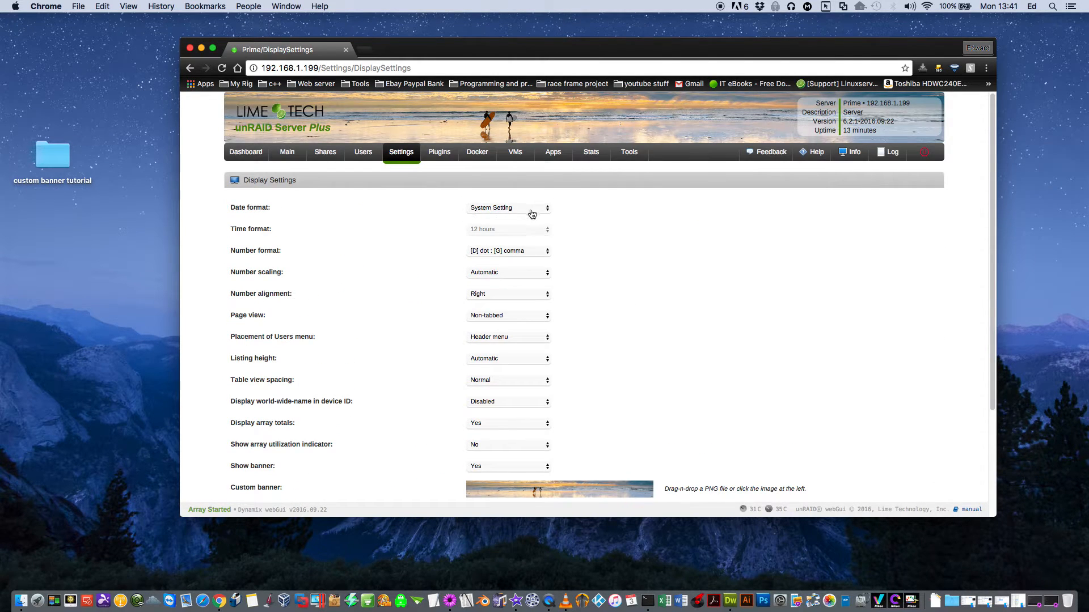
click(508, 207)
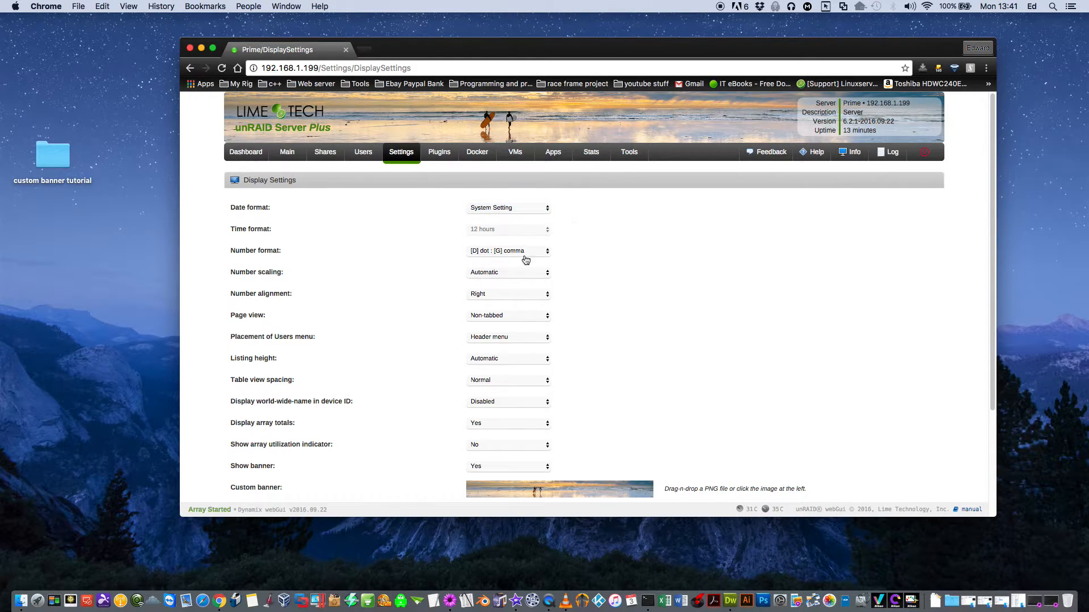
mouse_move(489, 257)
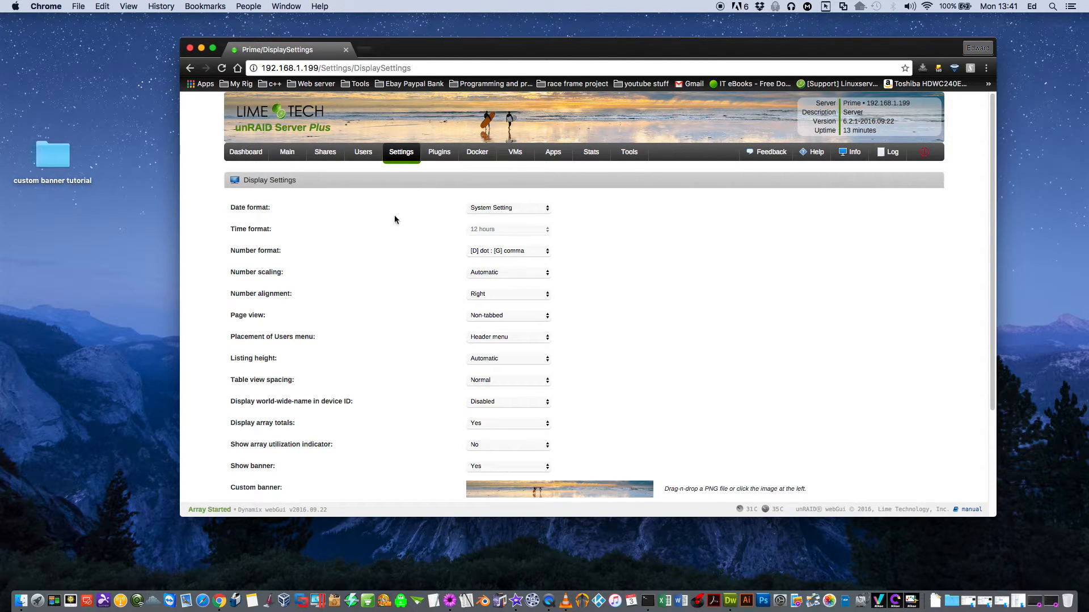
mouse_move(309, 168)
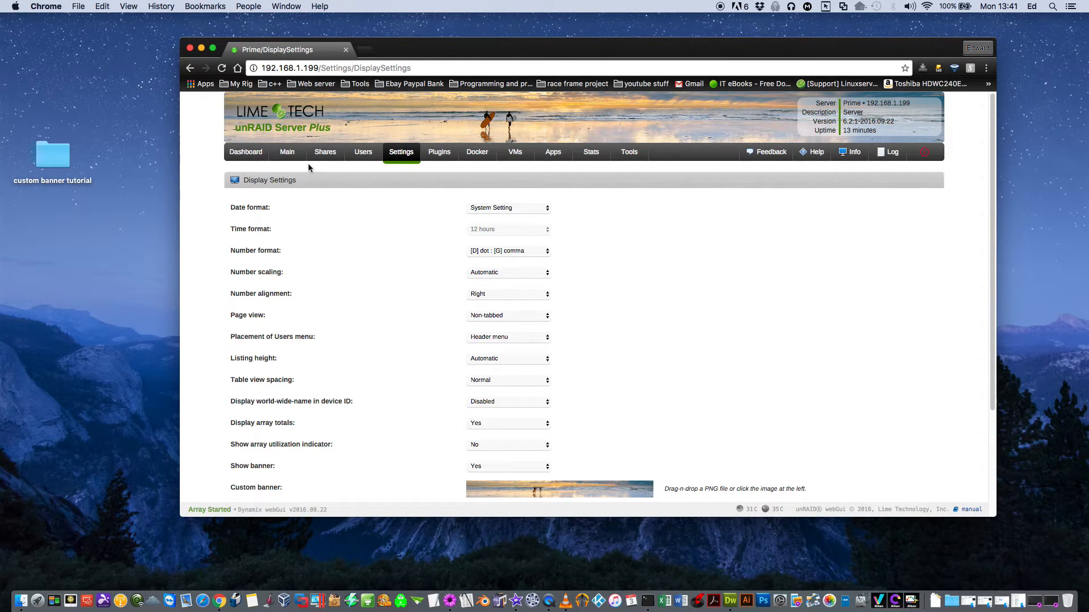
Step: Set Number format to [D] comma : [G] dot, check disk sizes on Main, and return
click(287, 152)
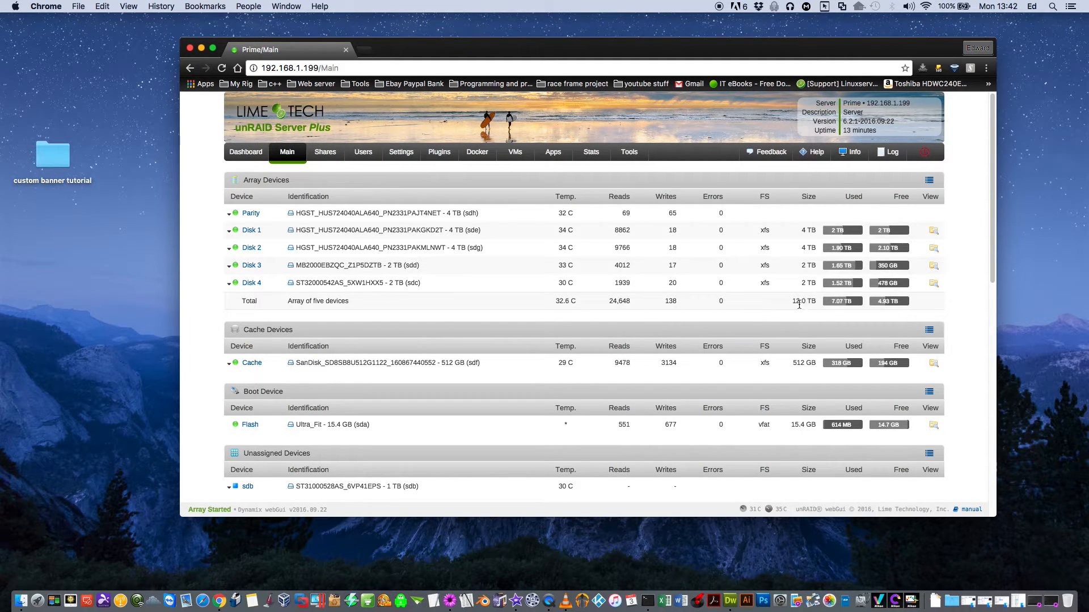
mouse_move(585, 280)
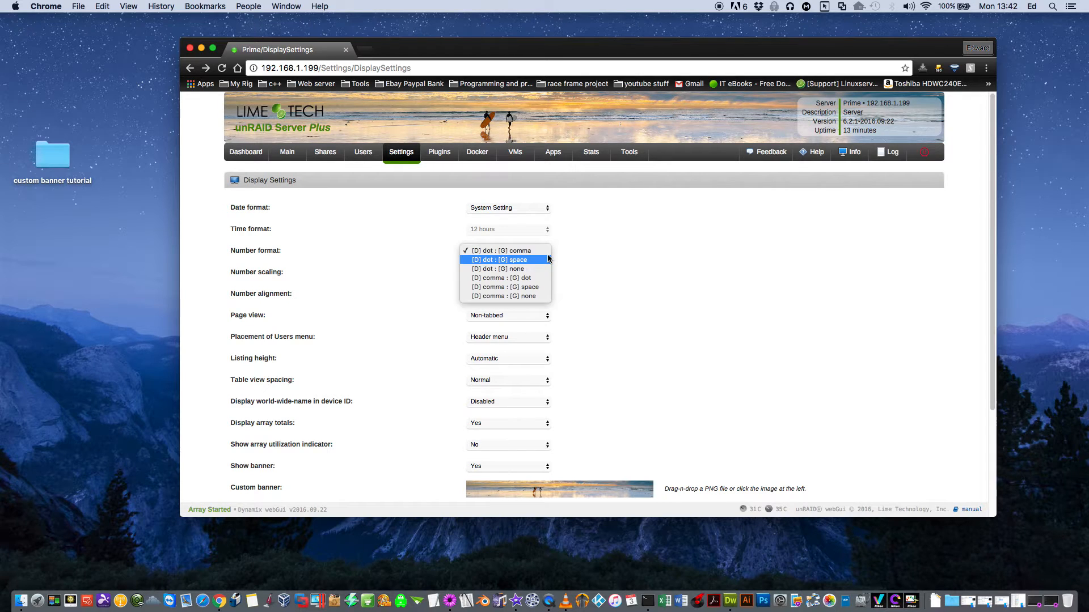
click(505, 278)
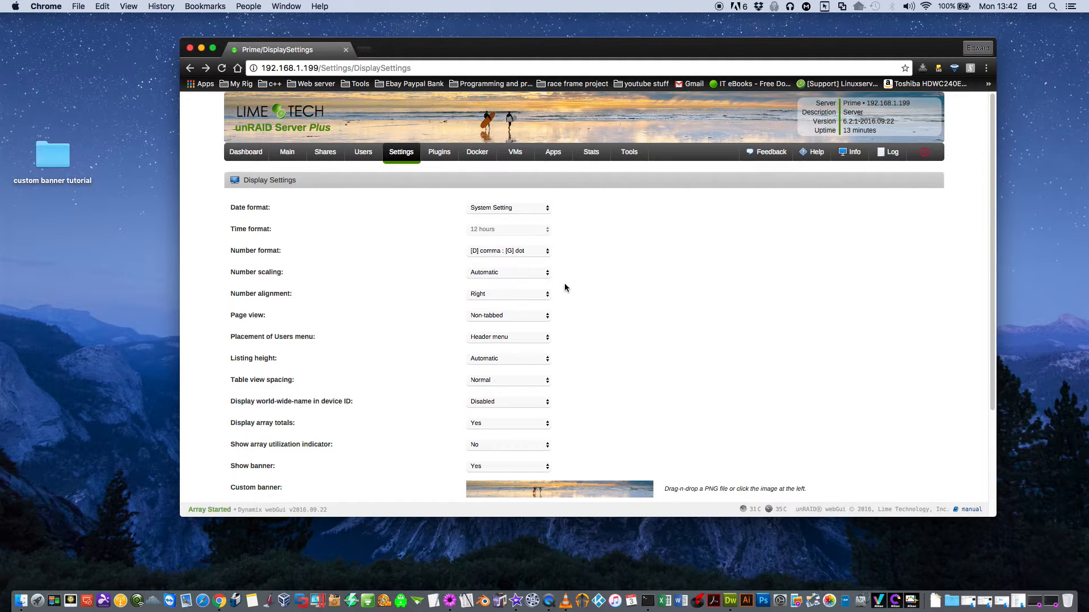
click(287, 152)
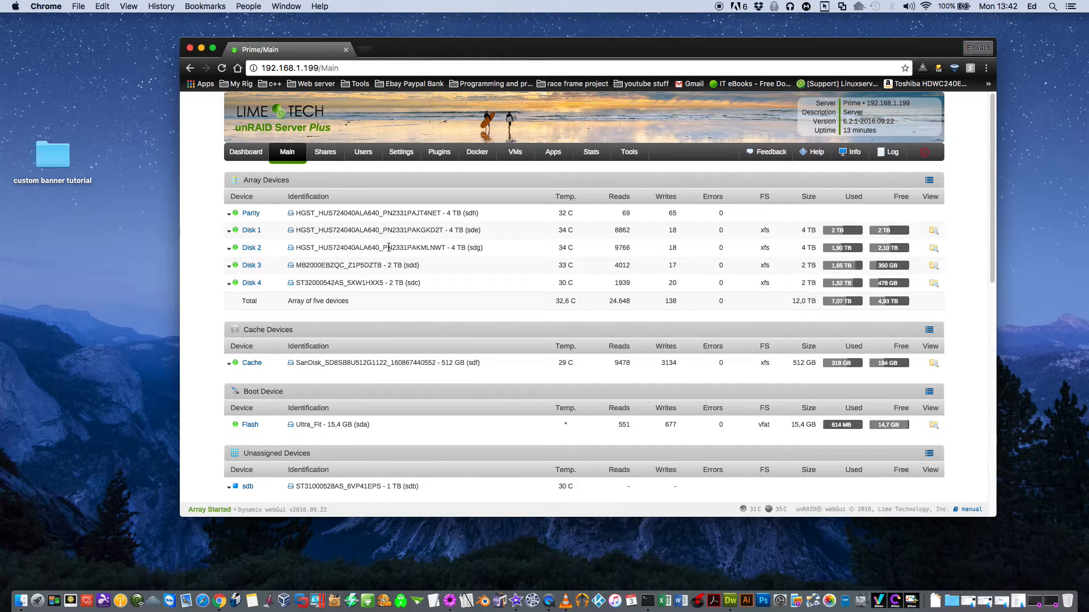
click(400, 152)
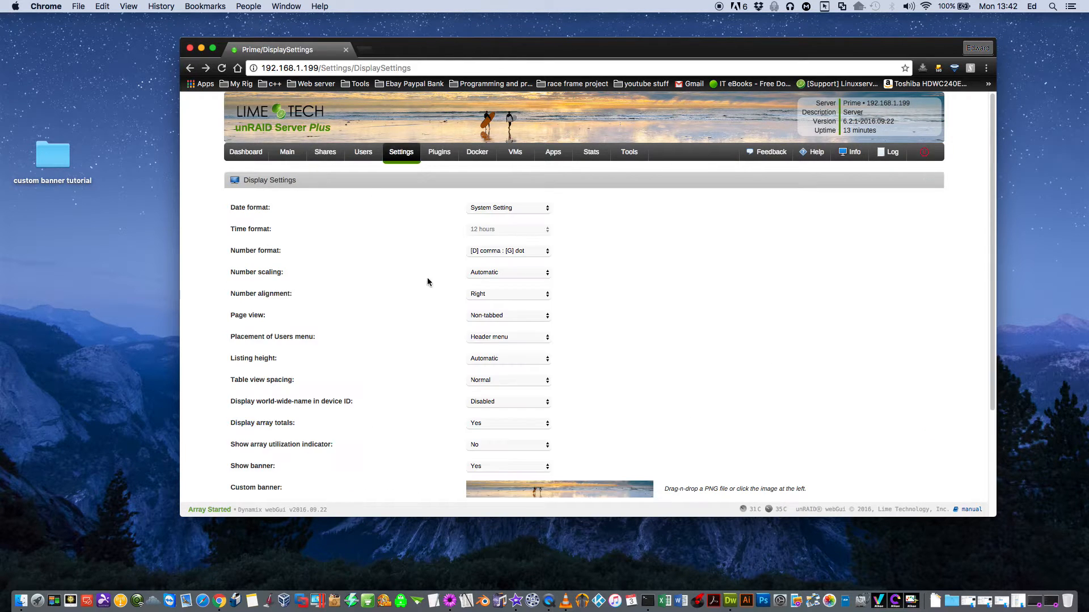
scroll(down, 3)
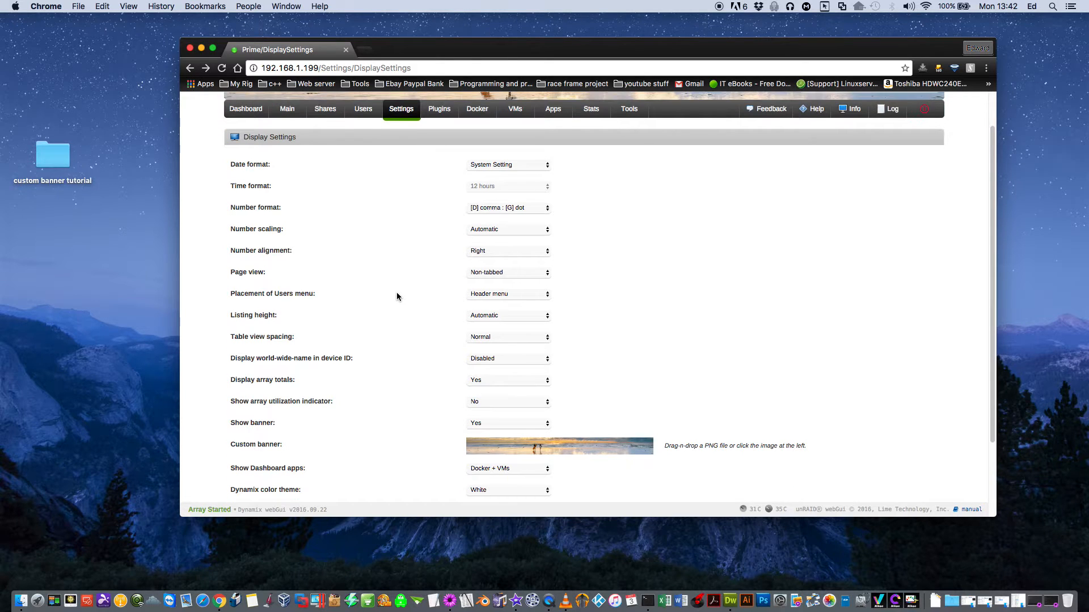
click(508, 229)
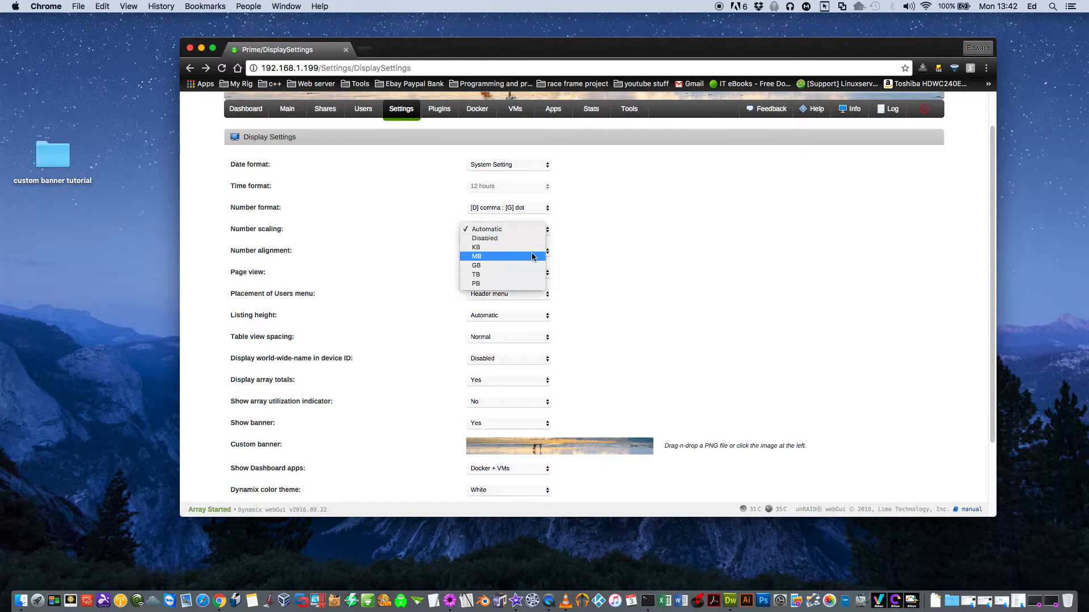
mouse_move(519, 265)
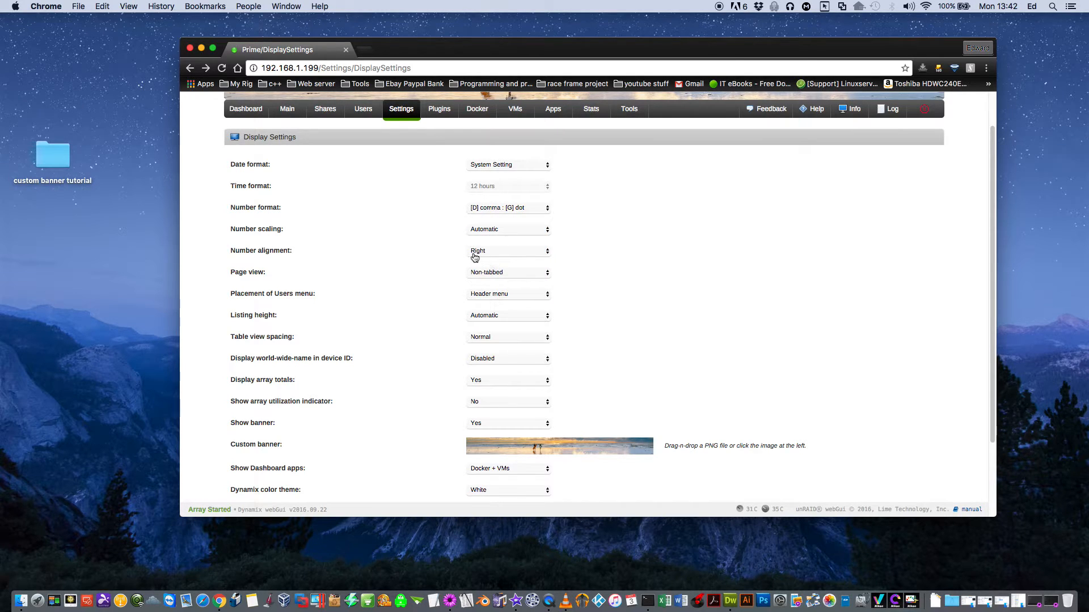
click(508, 250)
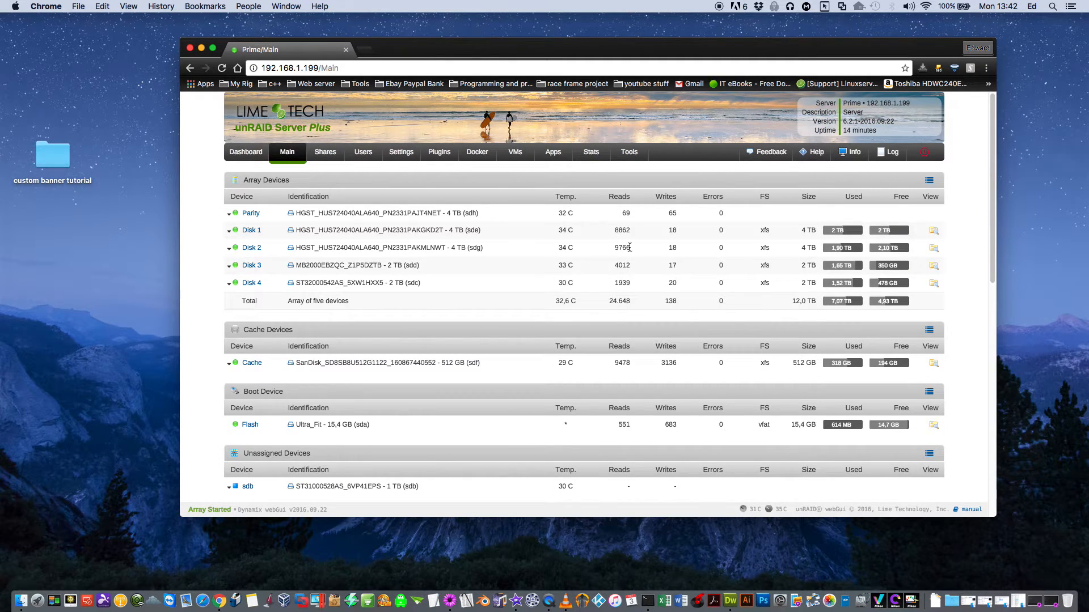
click(401, 152)
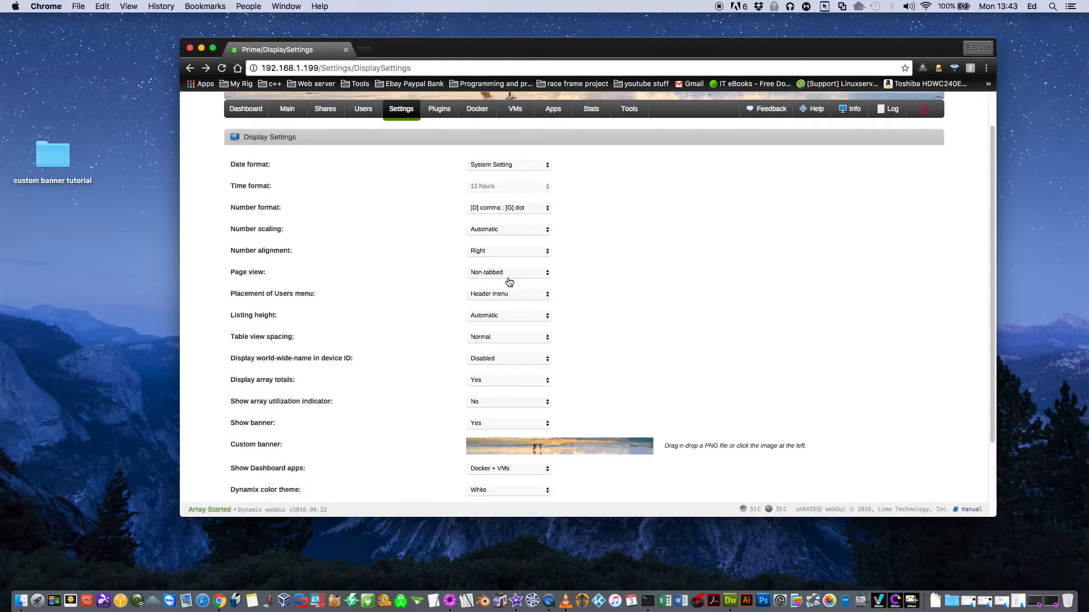
mouse_move(512, 285)
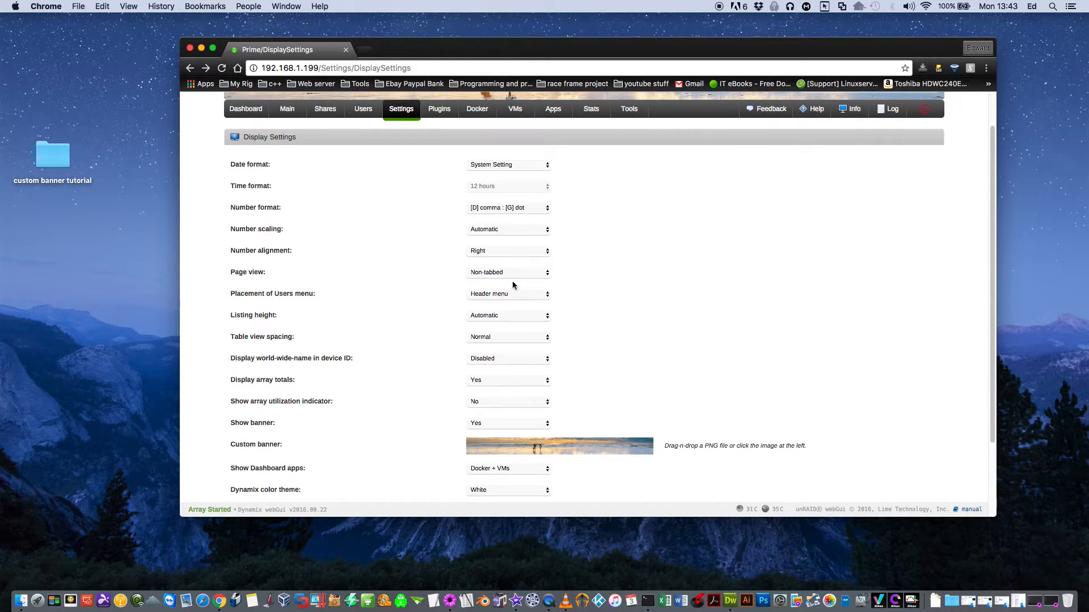
click(508, 271)
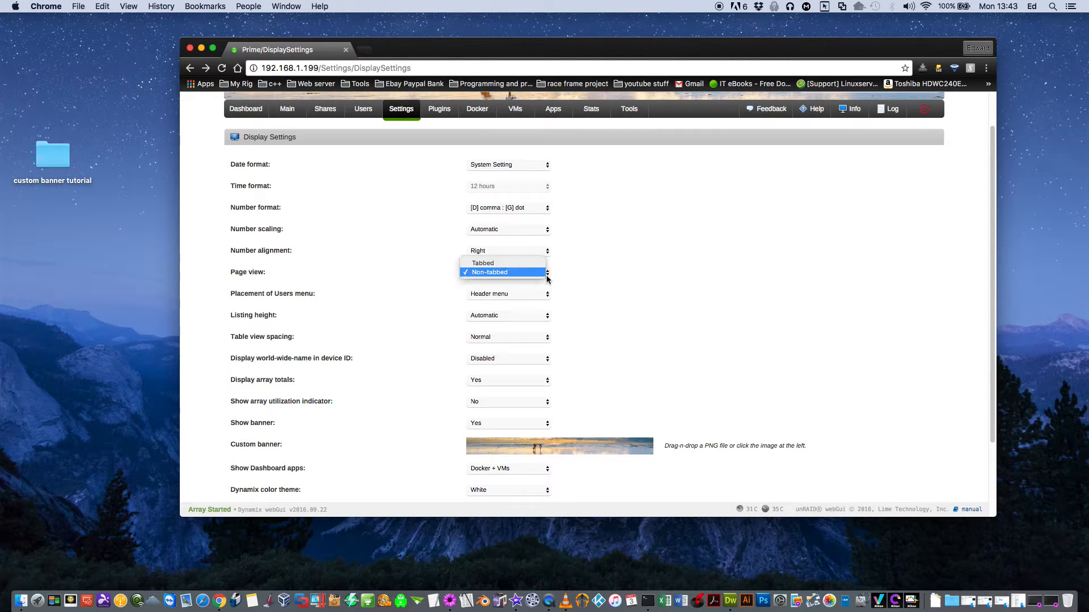
click(483, 263)
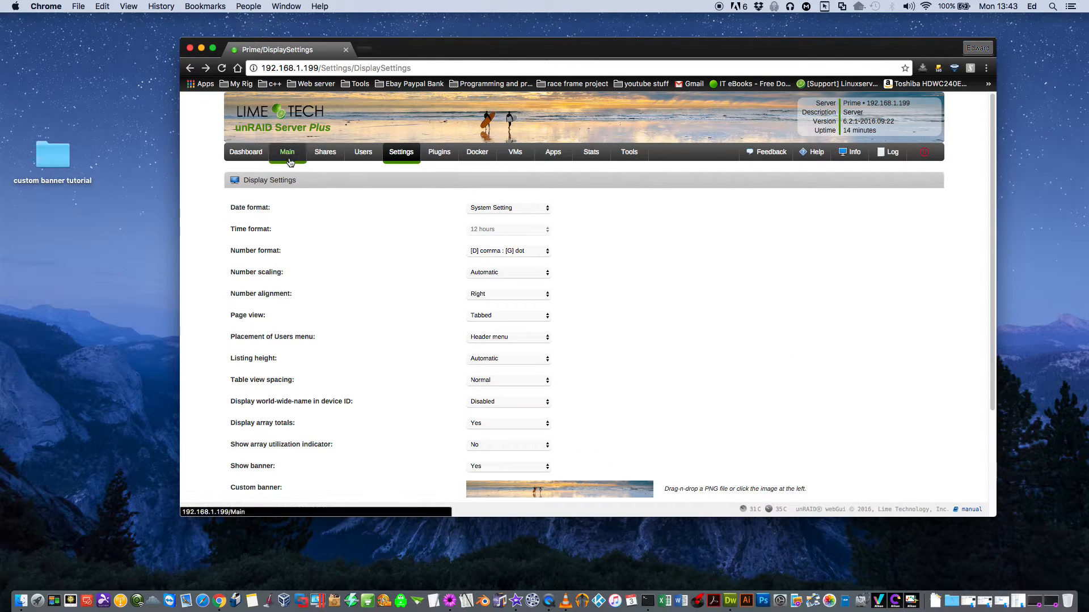
click(287, 152)
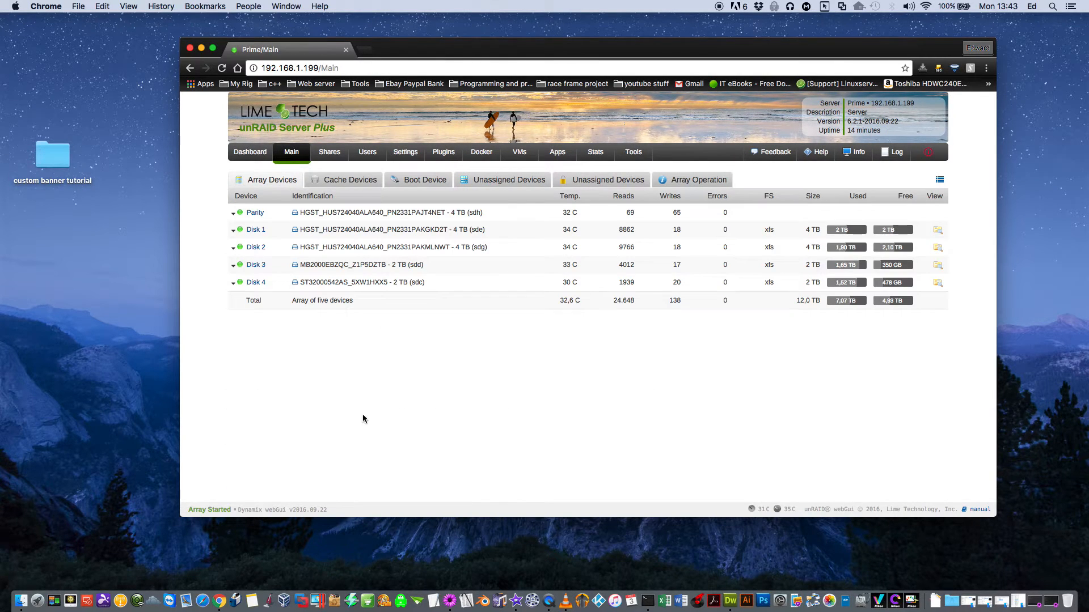
click(350, 179)
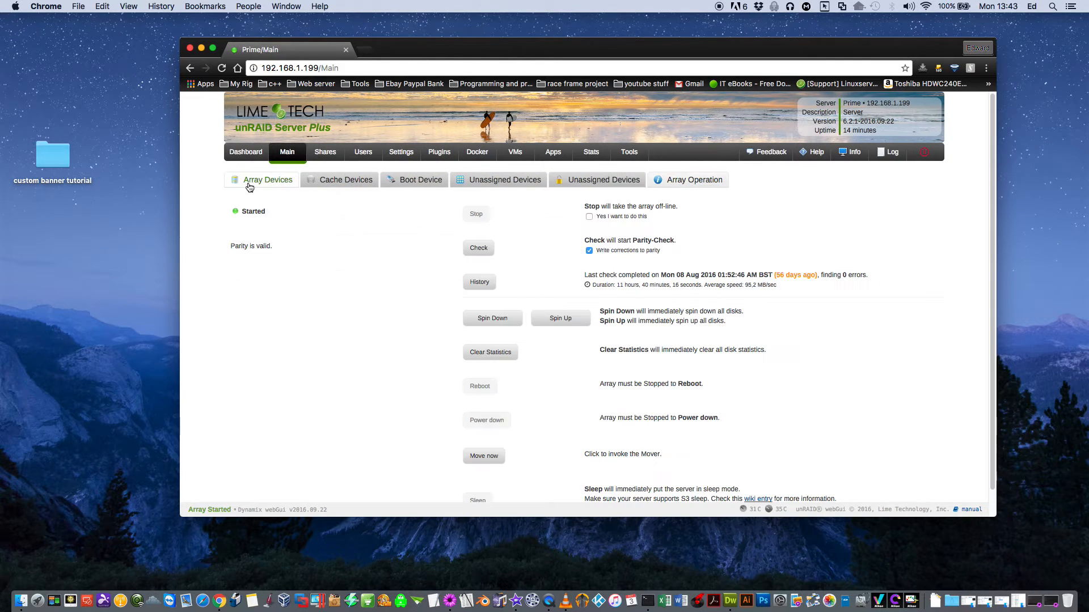
click(267, 180)
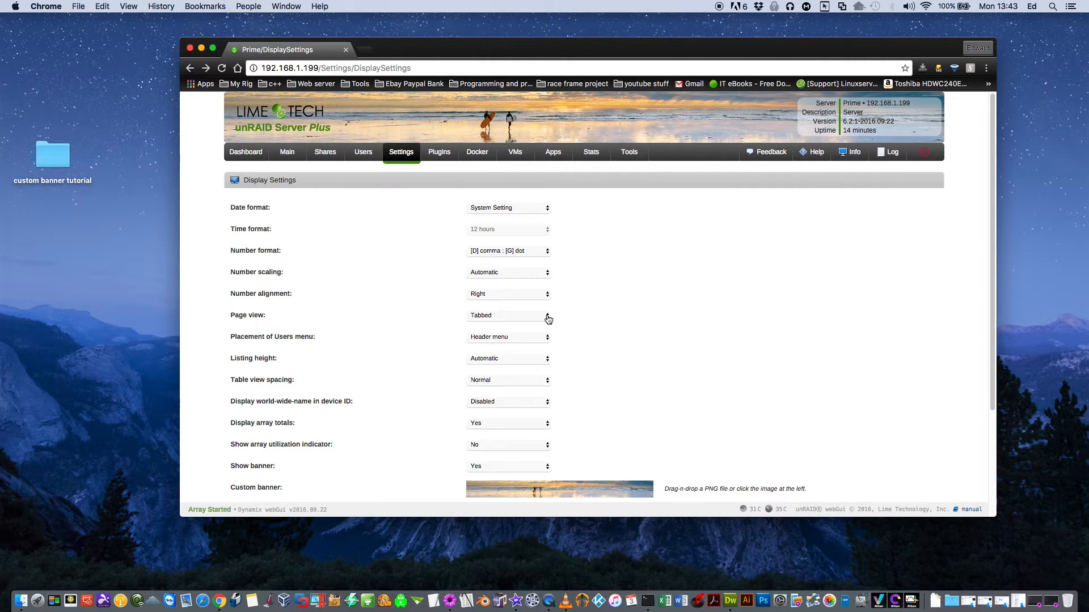
click(509, 315)
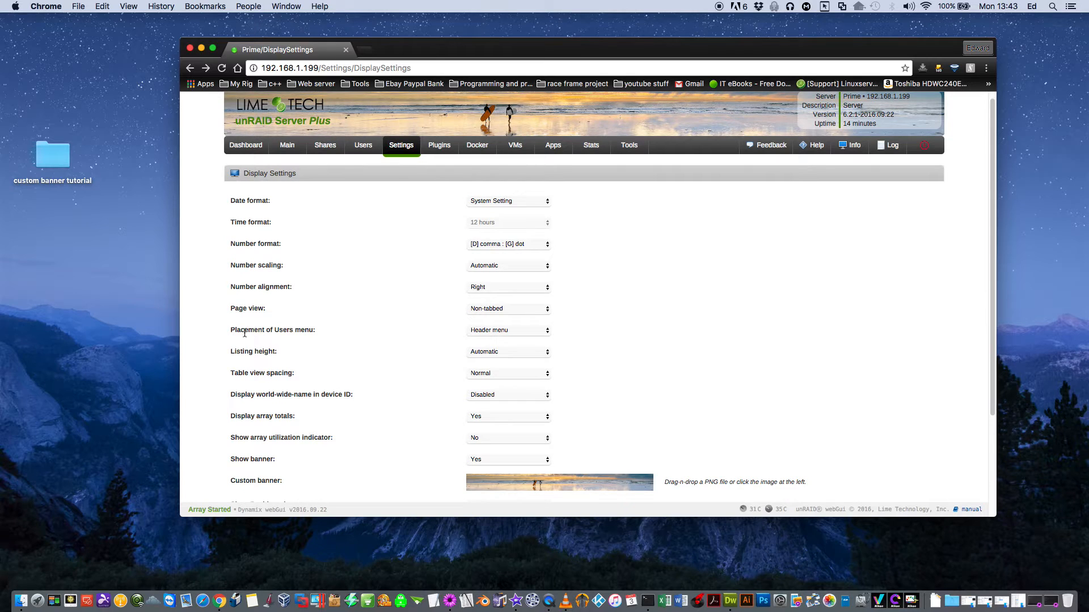
mouse_move(535, 338)
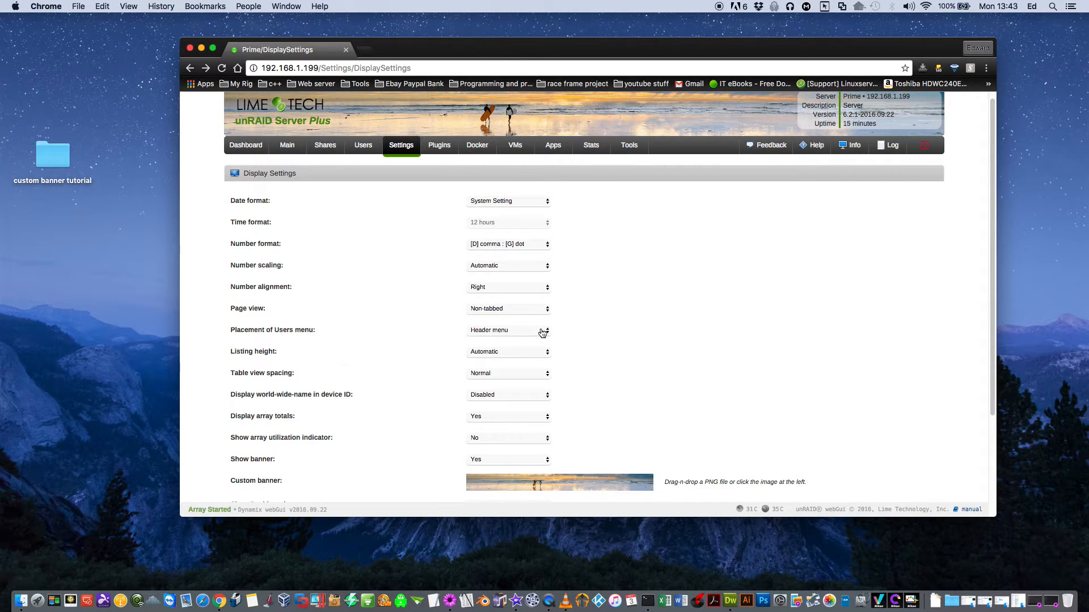
Step: Set Placement of Users menu to Settings menu
click(508, 330)
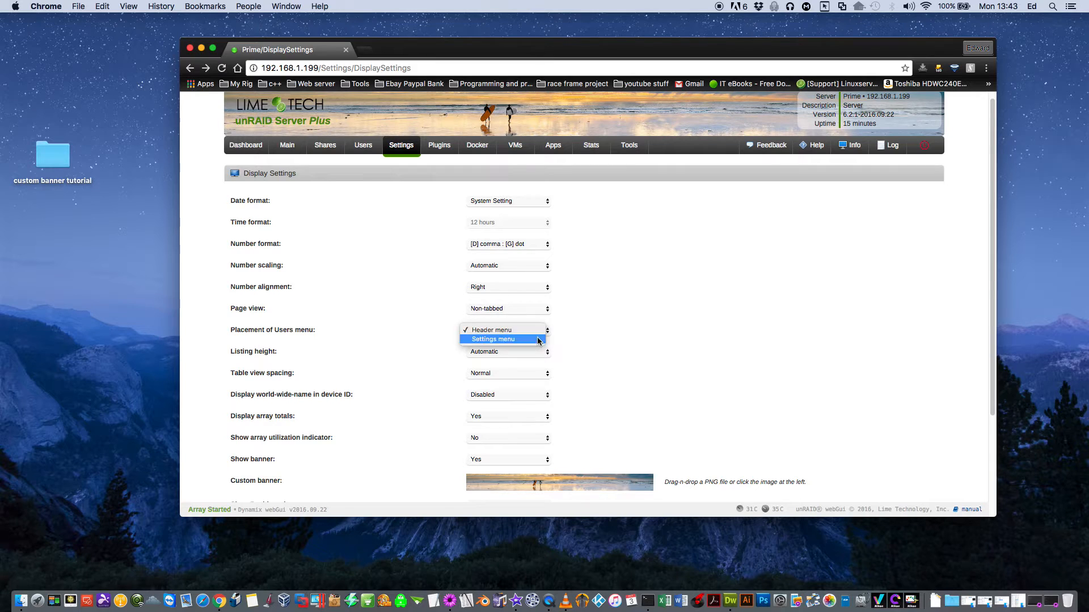
click(493, 339)
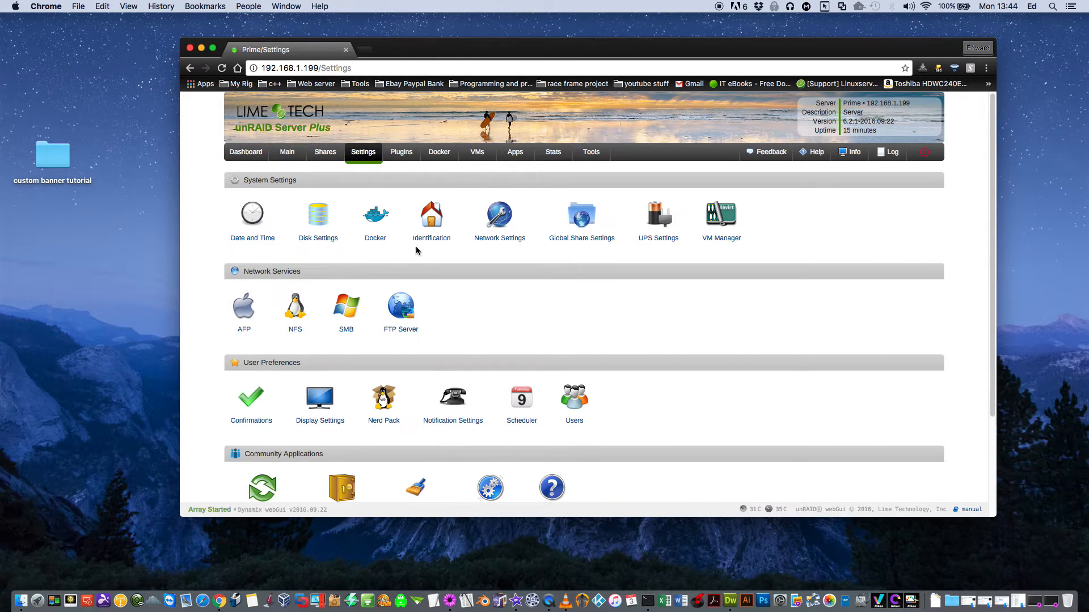
mouse_move(573, 396)
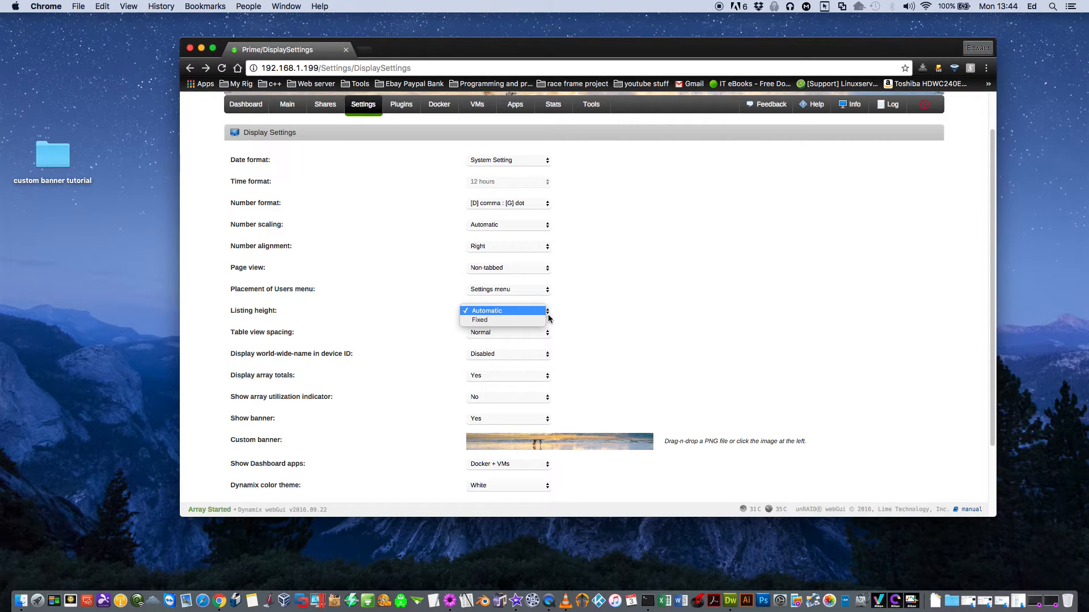
click(486, 310)
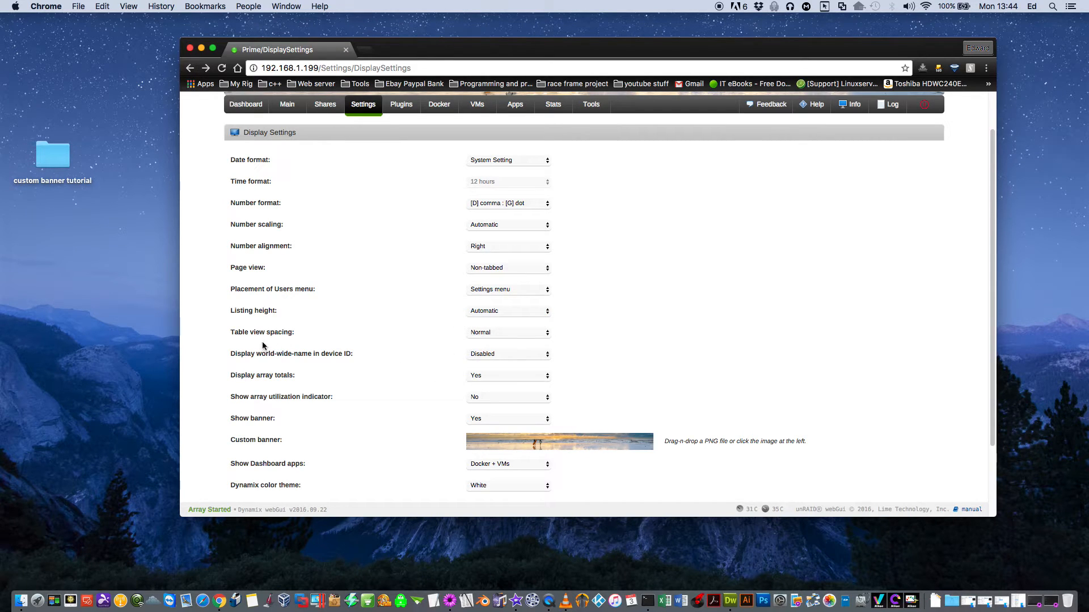
click(508, 332)
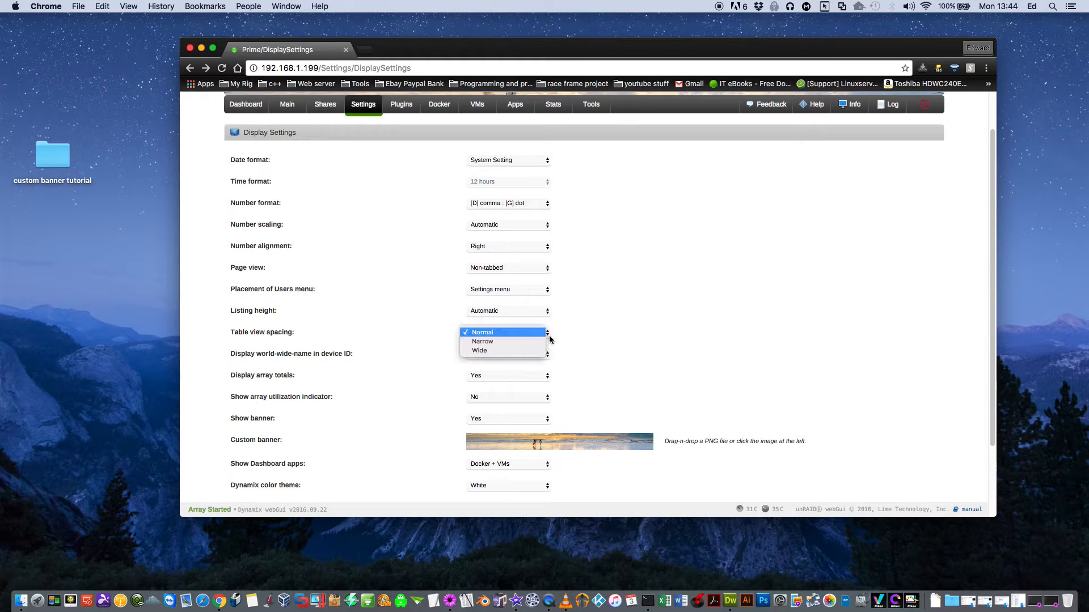
click(503, 332)
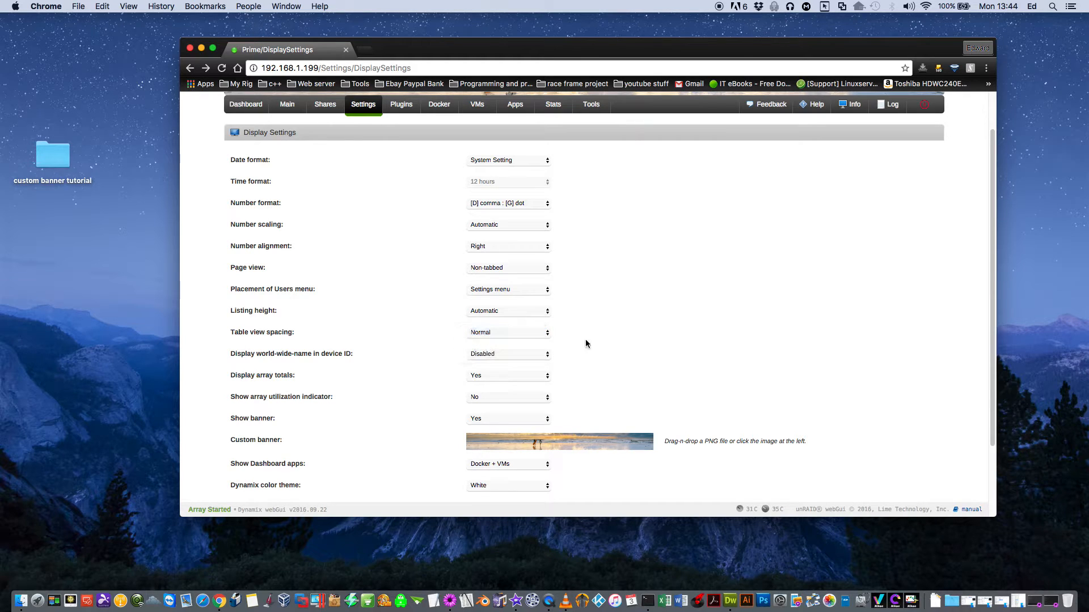
mouse_move(307, 366)
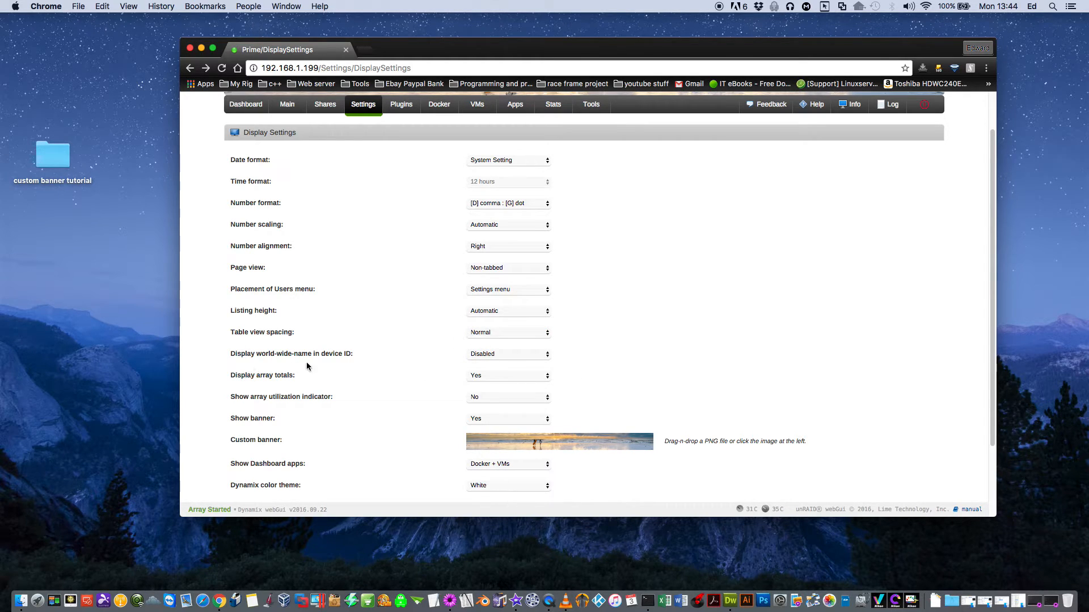
mouse_move(396, 370)
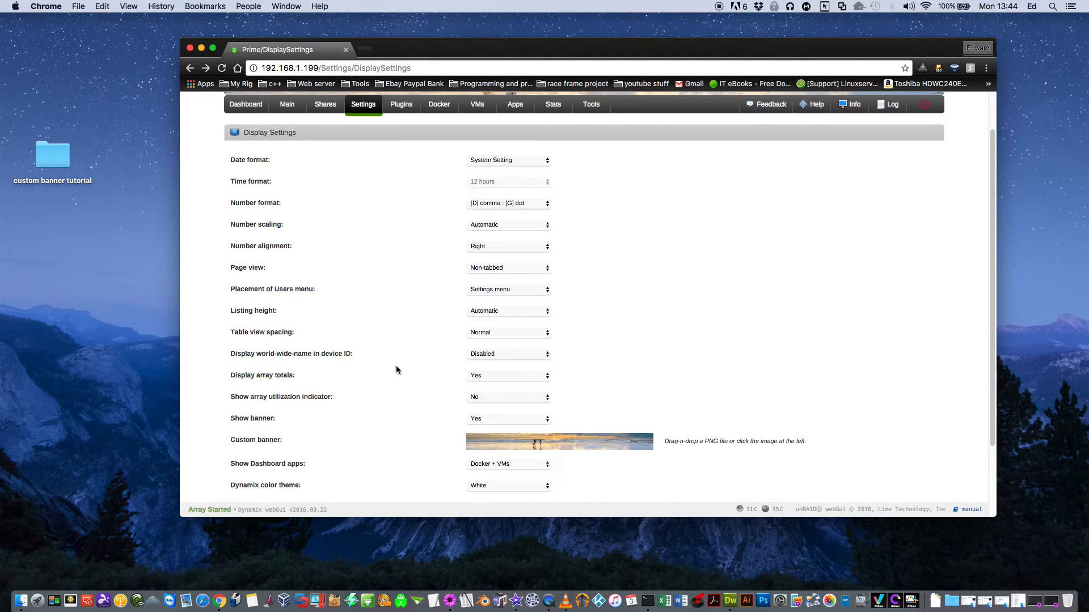
click(507, 354)
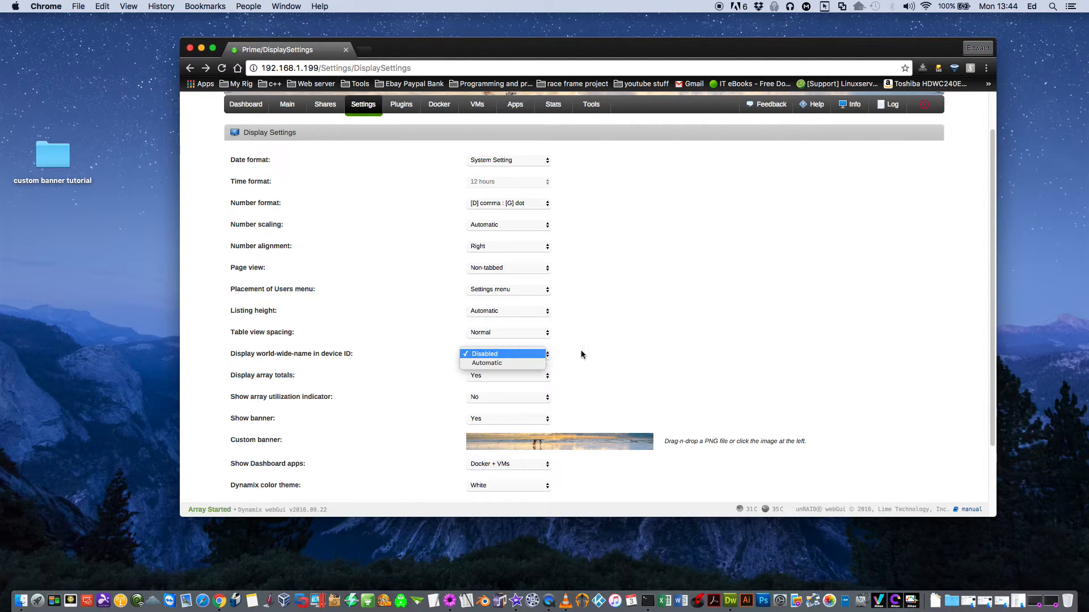
click(483, 354)
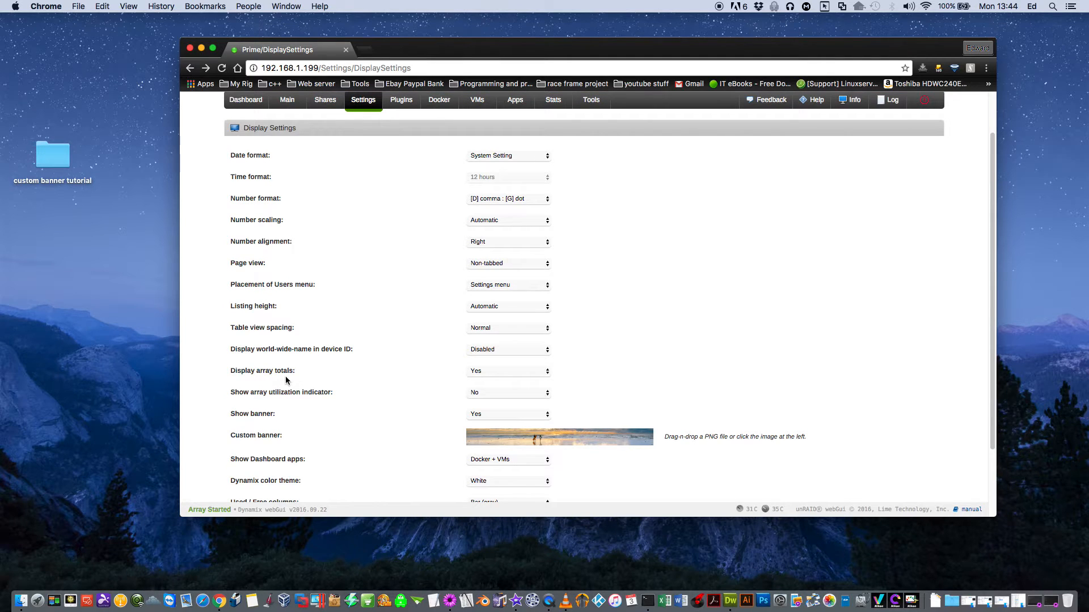
click(508, 370)
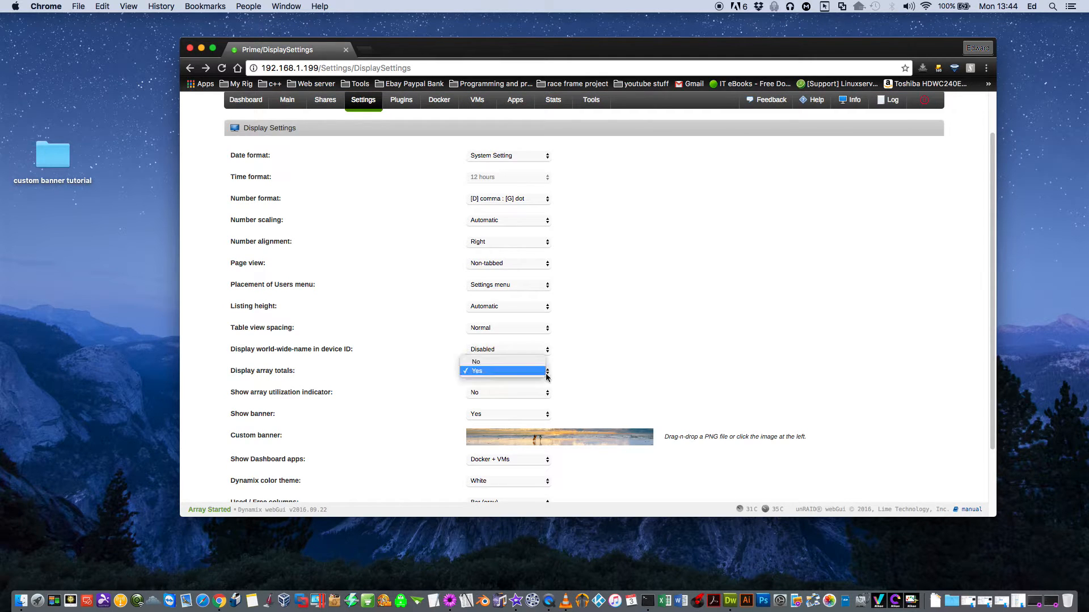
click(507, 370)
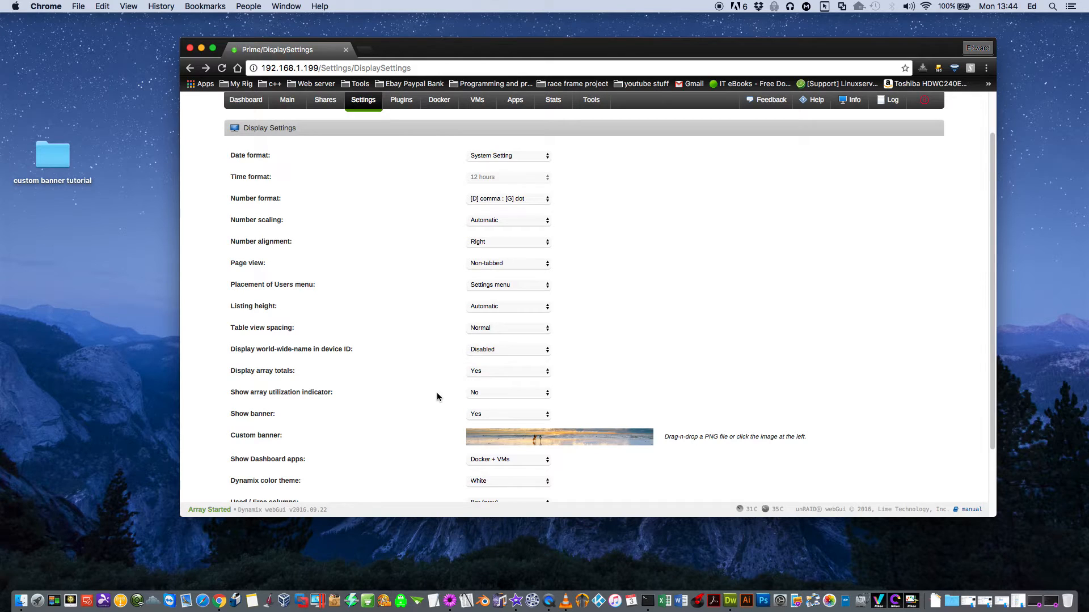
scroll(down, 3)
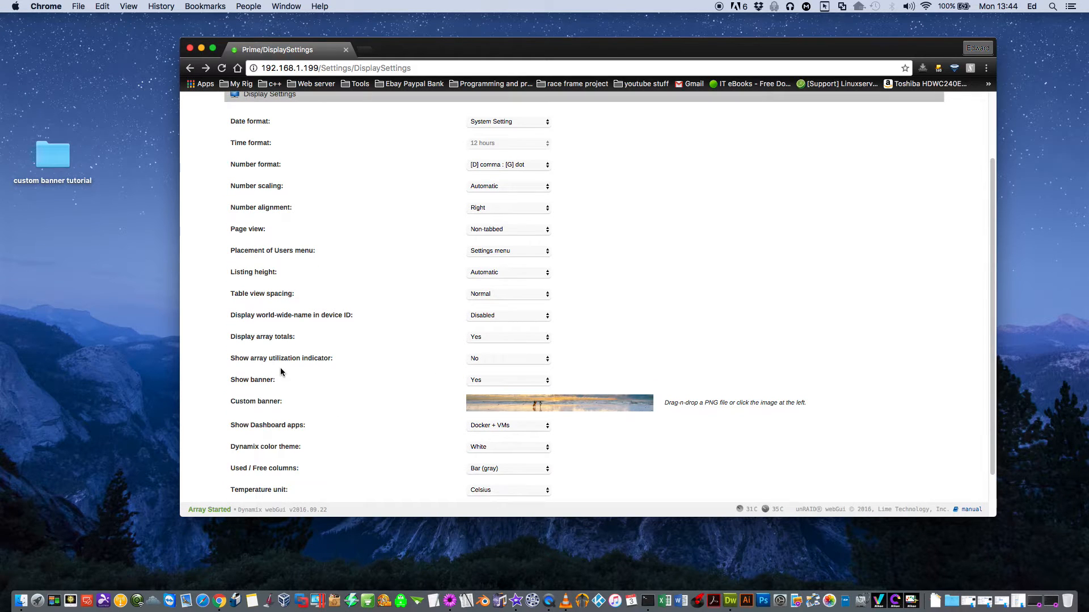
mouse_move(514, 373)
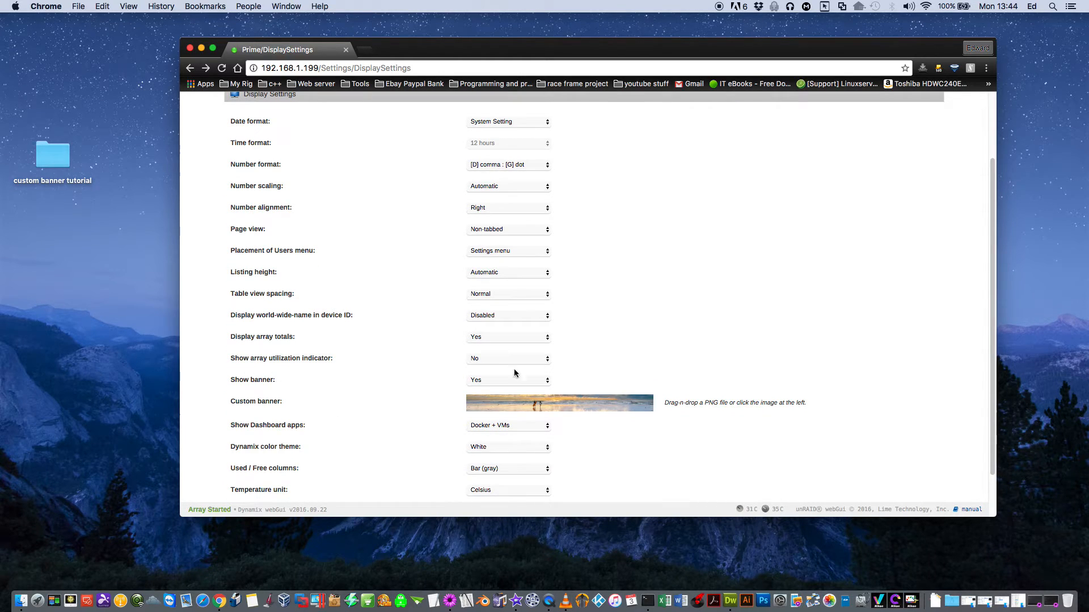
click(507, 359)
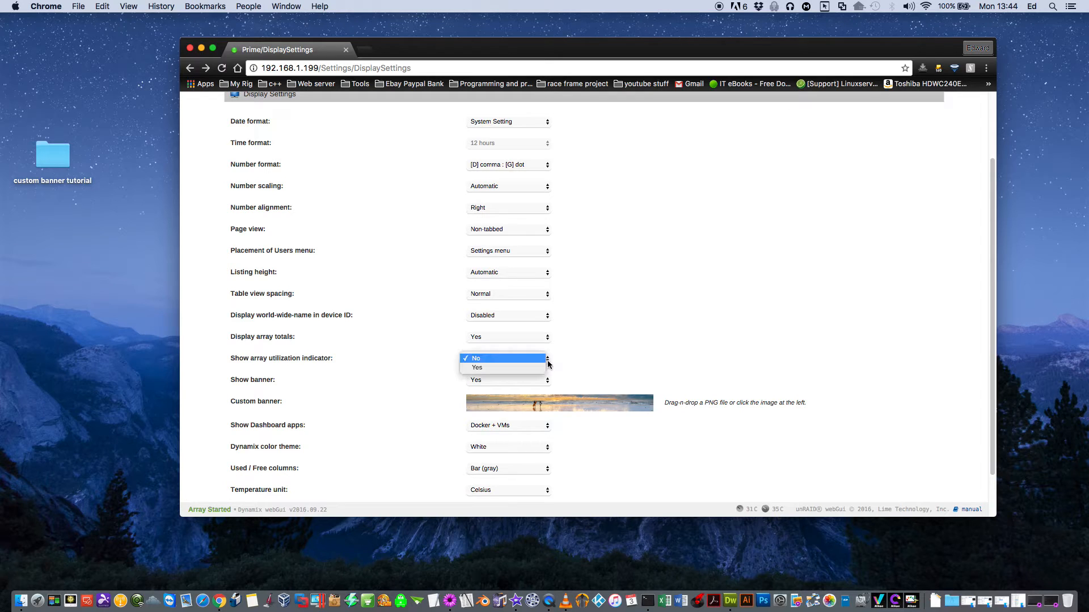
click(475, 357)
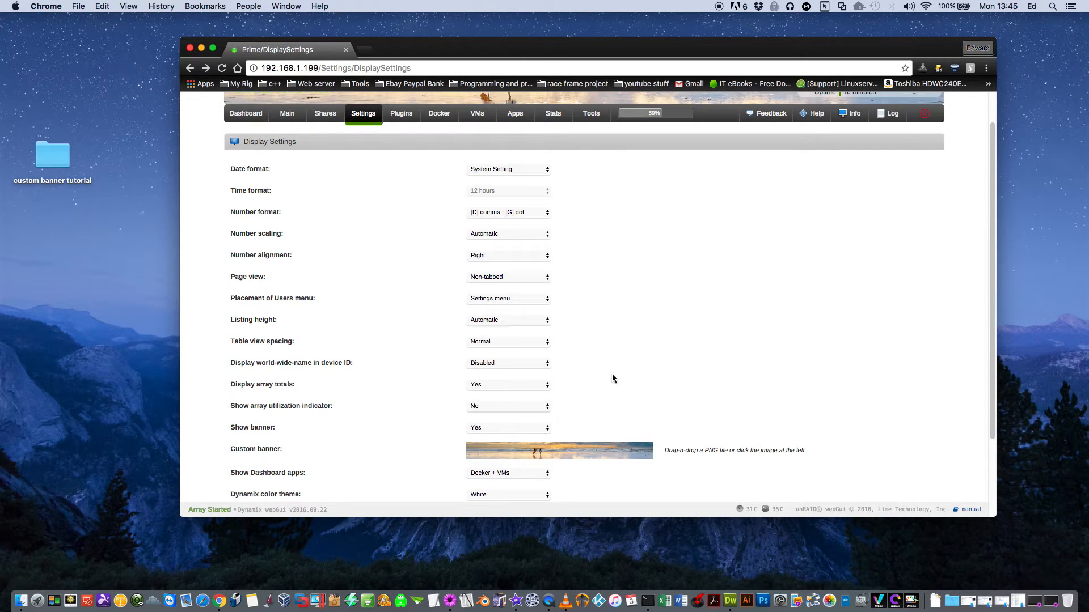
Step: Set Show banner to No, then view the server Dashboard
scroll(down, 3)
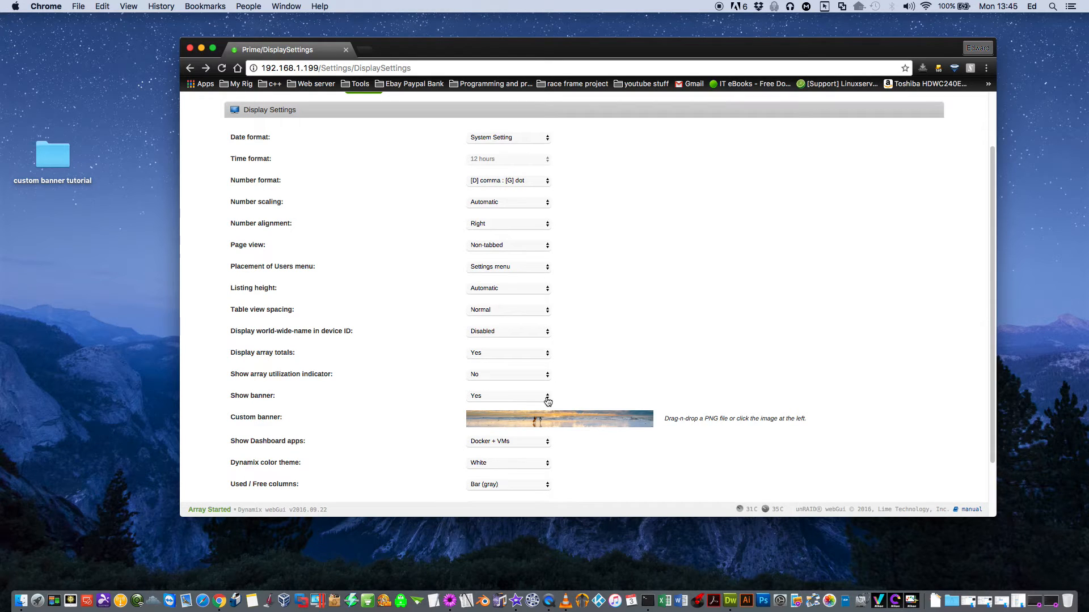
mouse_move(536, 392)
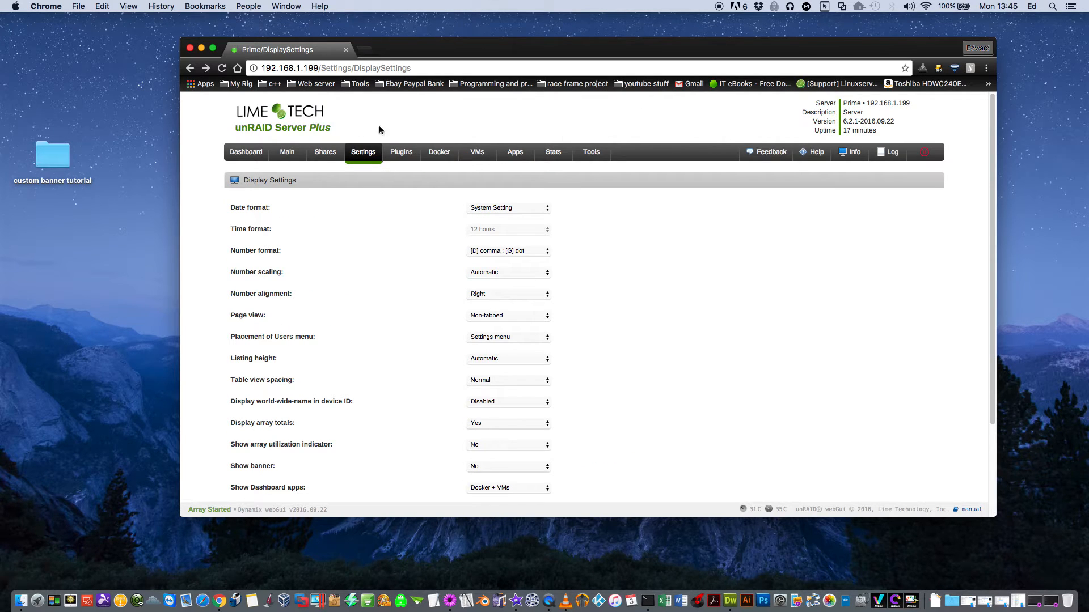
scroll(down, 3)
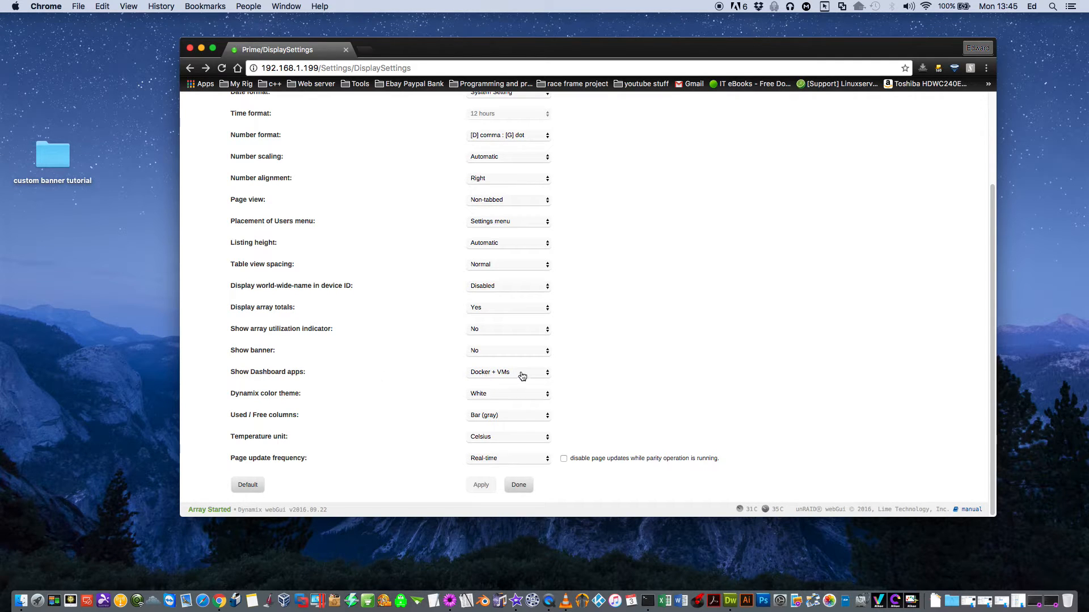
click(507, 372)
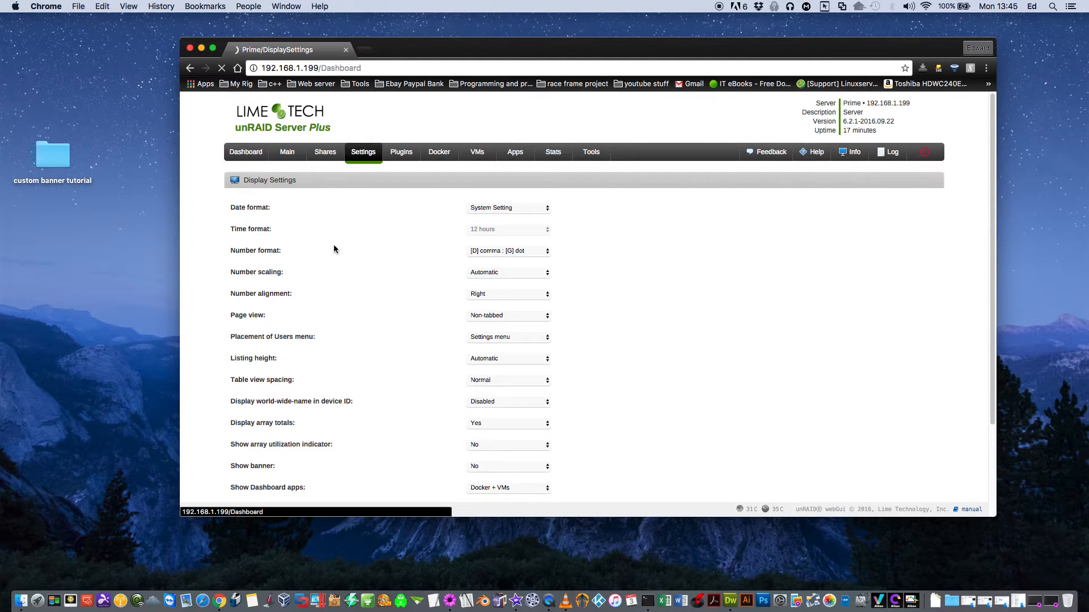
click(246, 152)
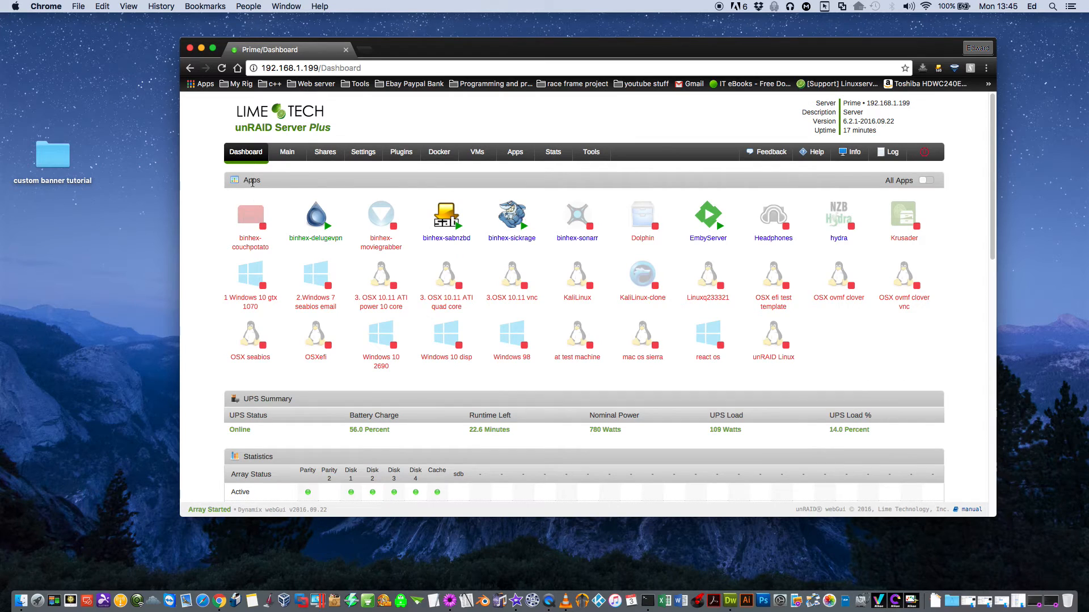
mouse_move(579, 325)
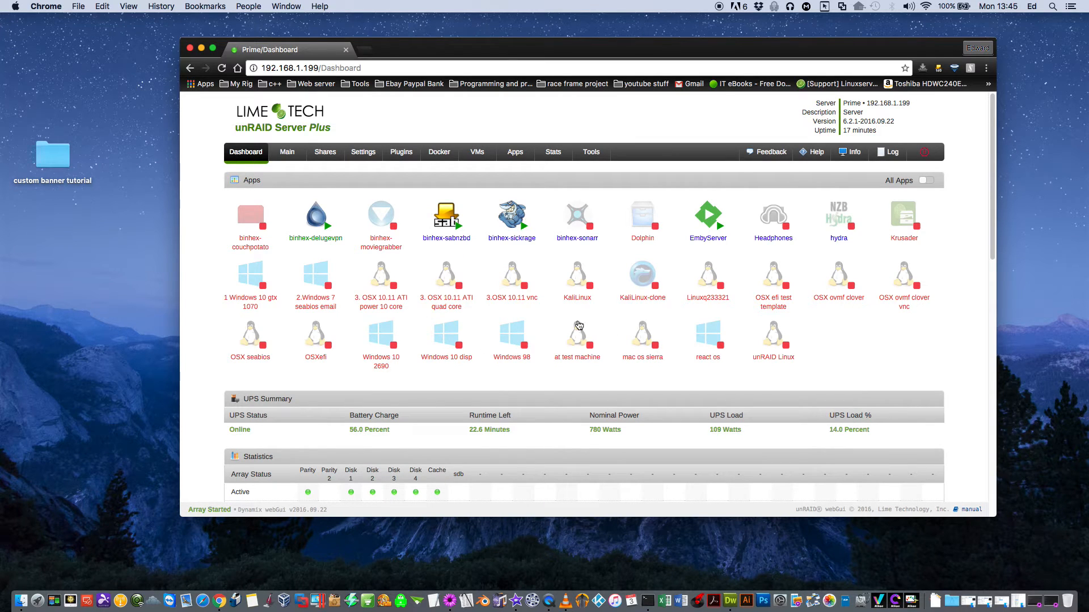
mouse_move(442, 224)
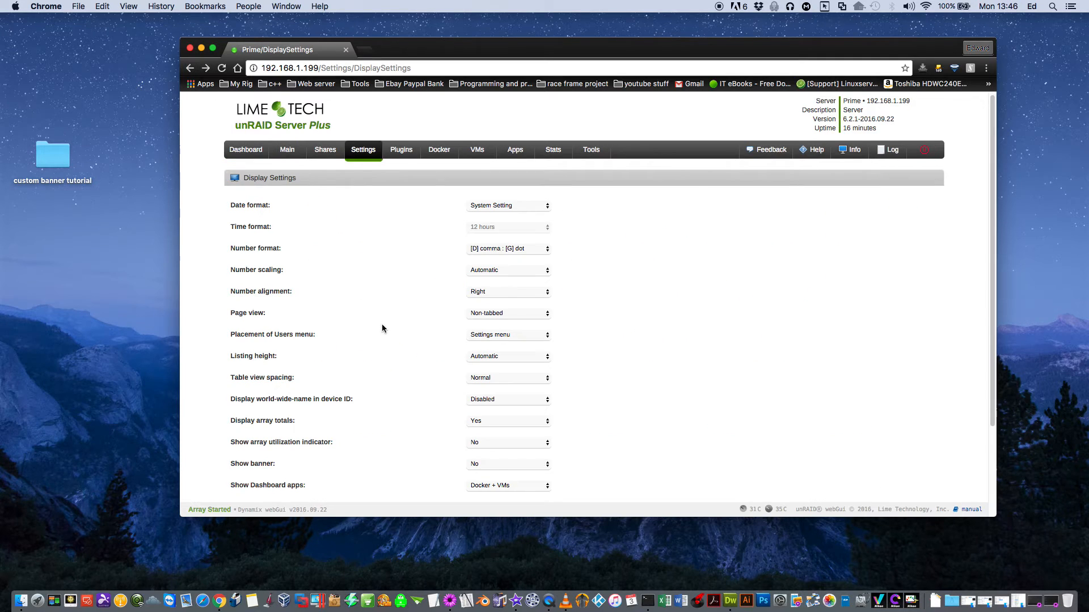
Step: Review the Dashboard apps options and keep the White colour theme
click(508, 399)
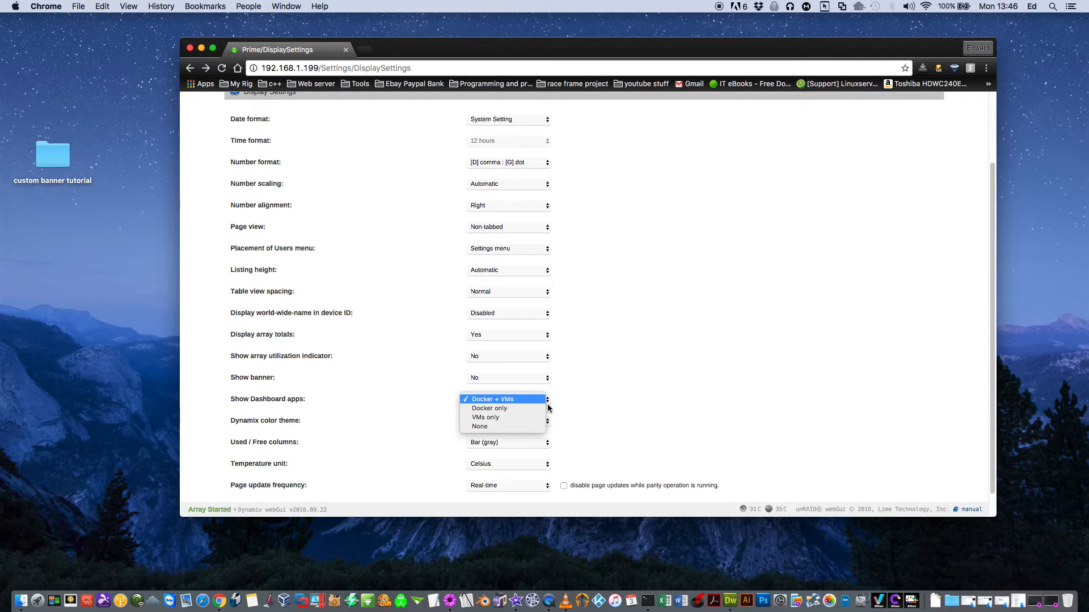
mouse_move(502, 427)
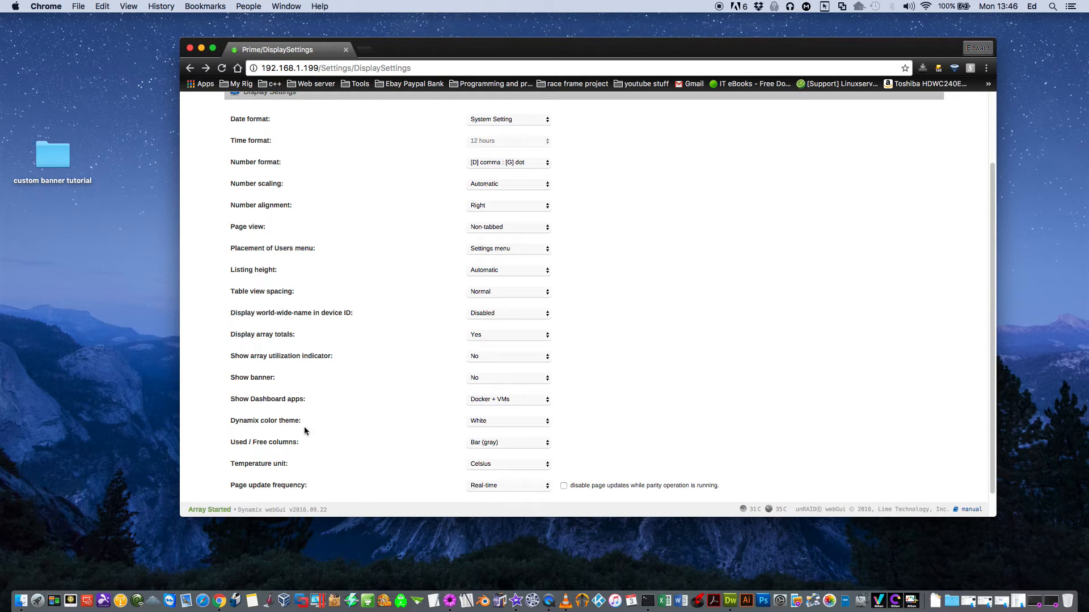
mouse_move(347, 426)
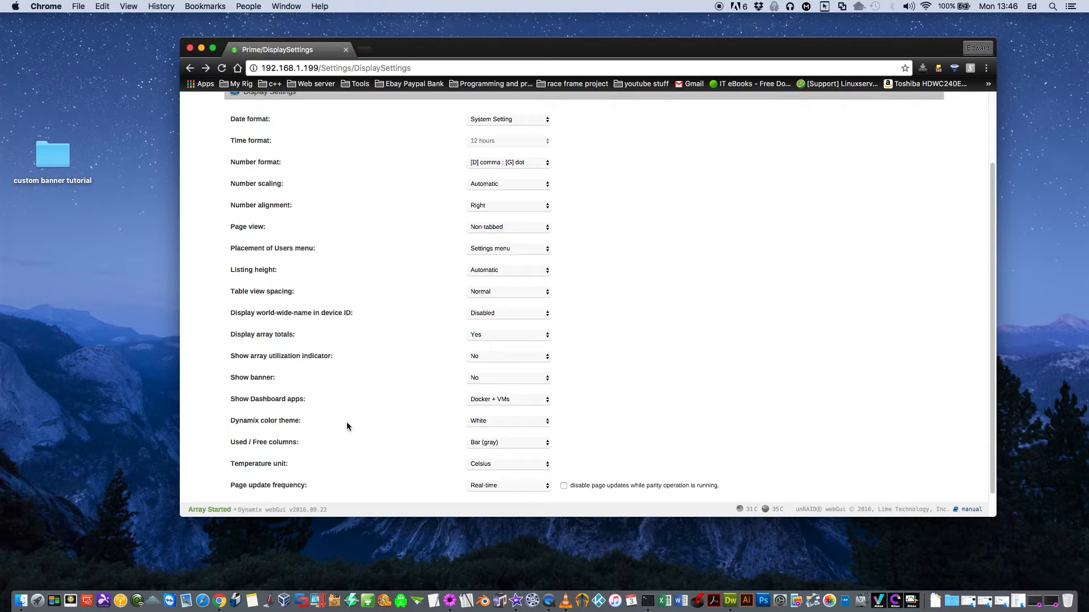
click(508, 421)
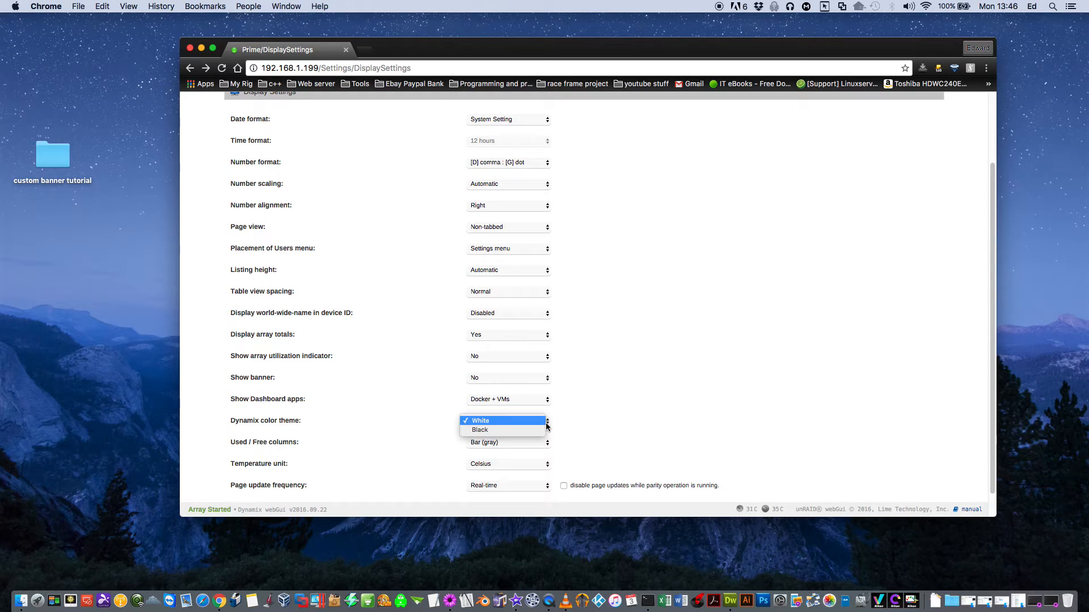
click(480, 420)
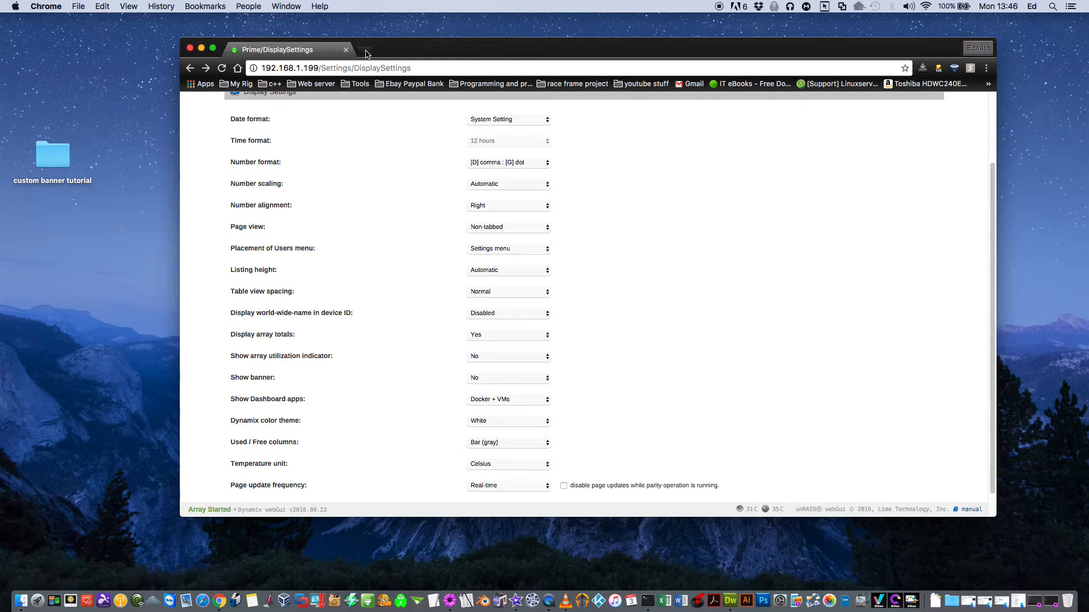
Step: Open a blank browser tab, return to Display Settings, and reopen the theme choices
click(365, 54)
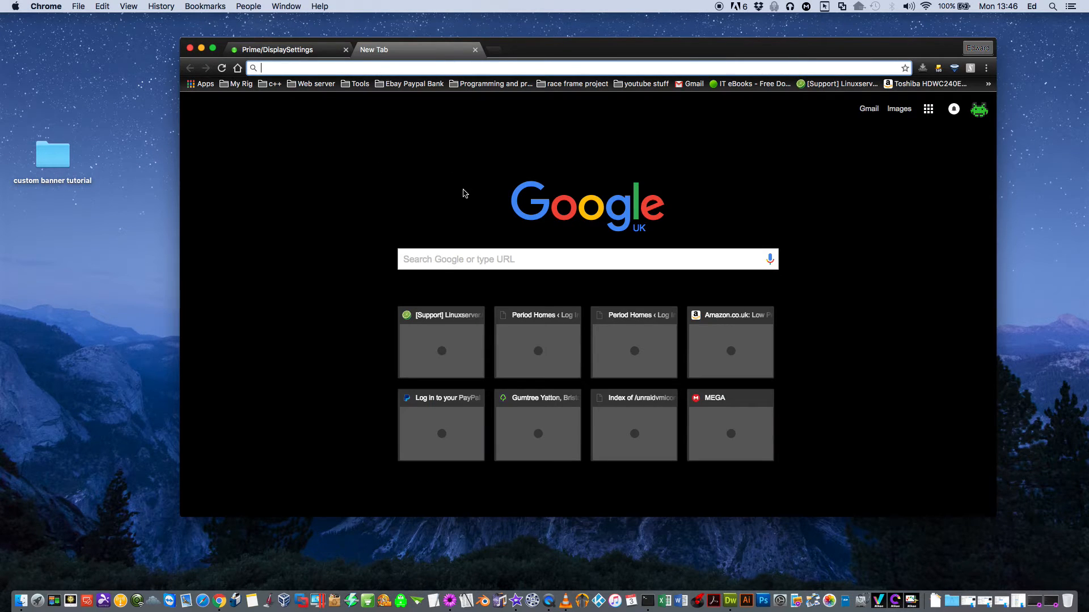
click(285, 50)
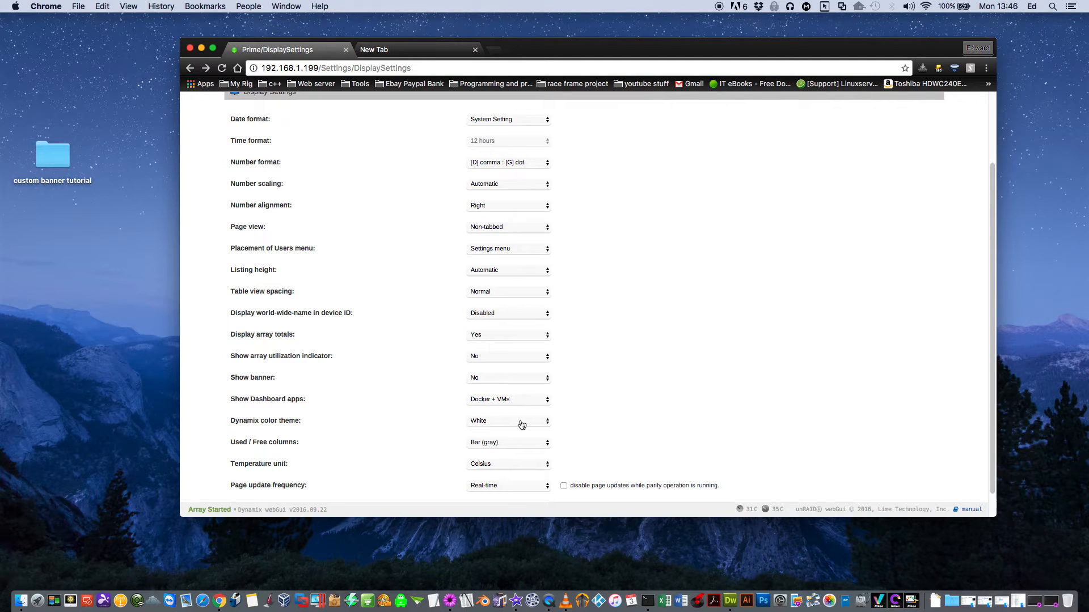
click(508, 421)
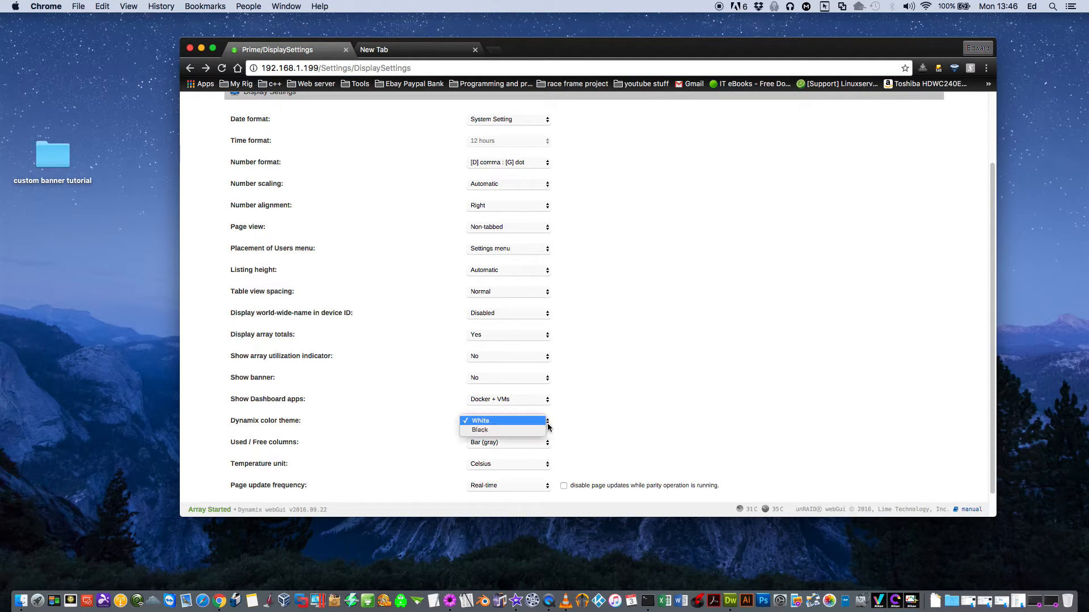
Step: Choose the Black theme and Bar (color) Used / Free columns, then view the array on Main
click(480, 430)
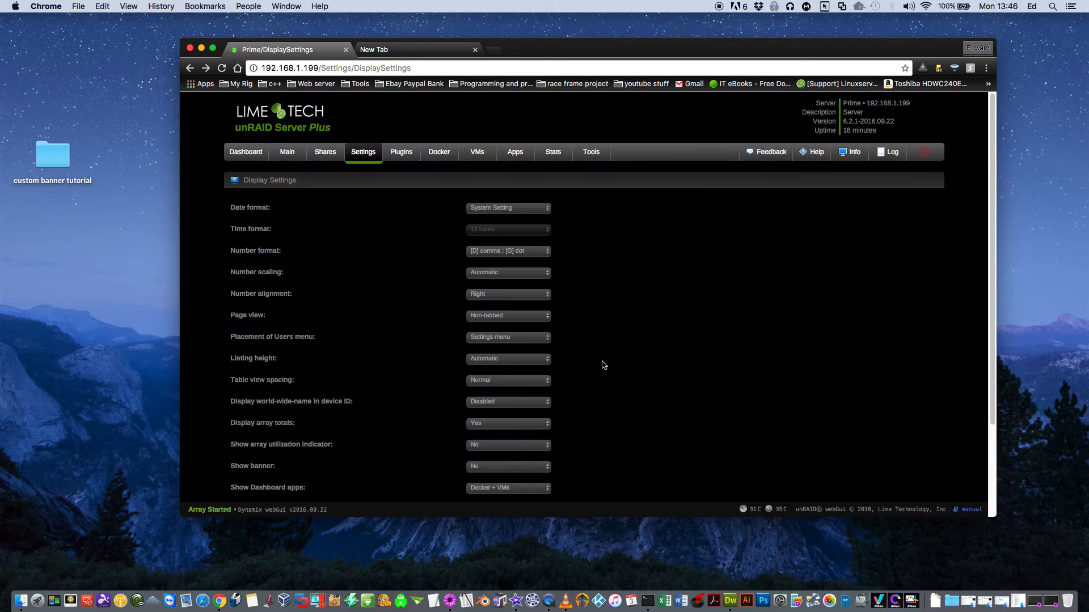
mouse_move(622, 295)
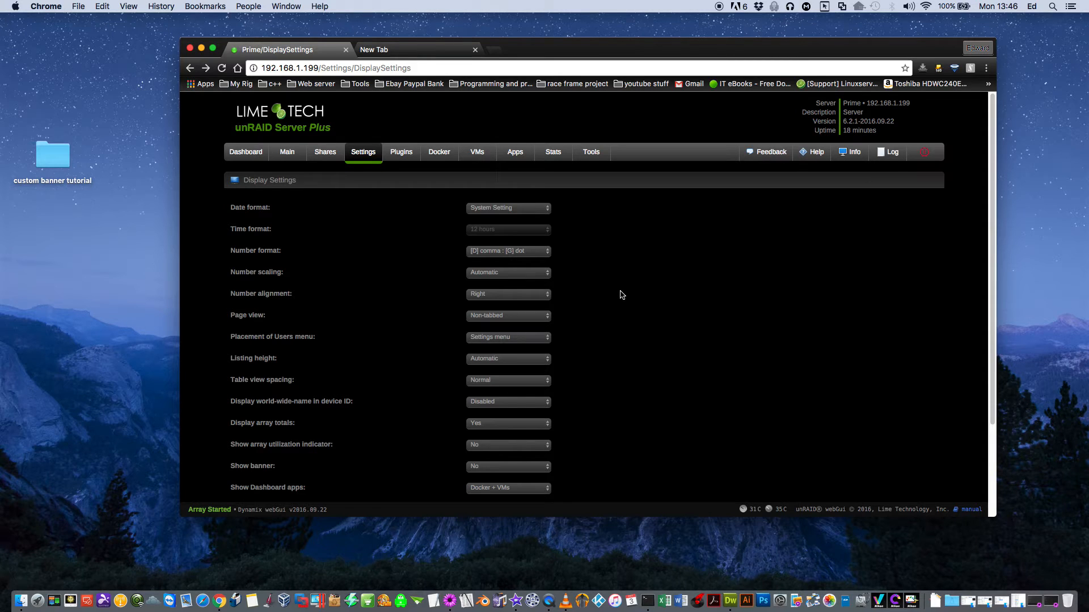
scroll(down, 3)
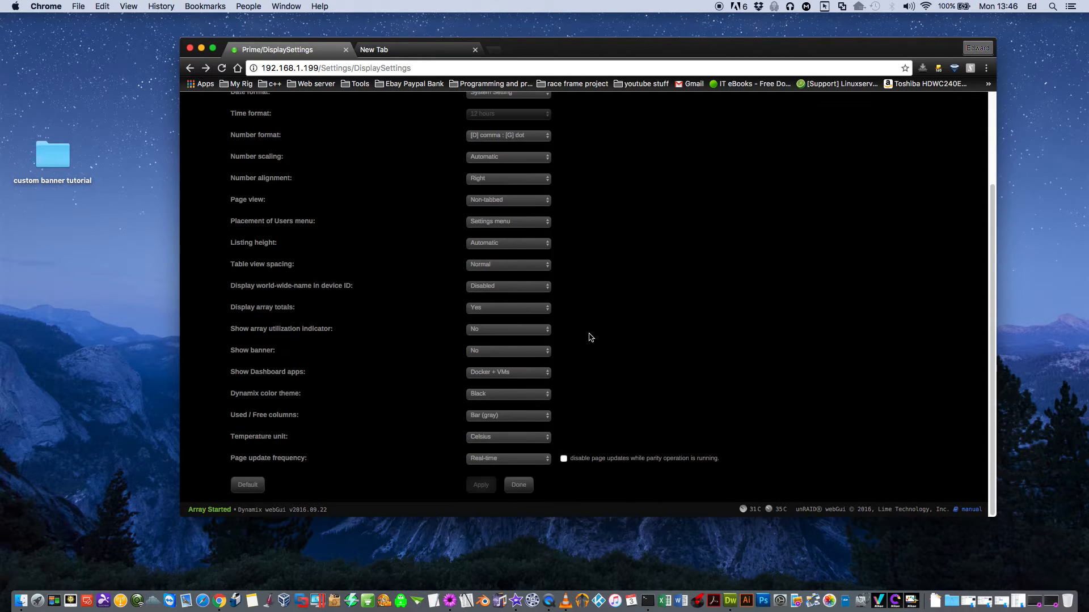
mouse_move(244, 427)
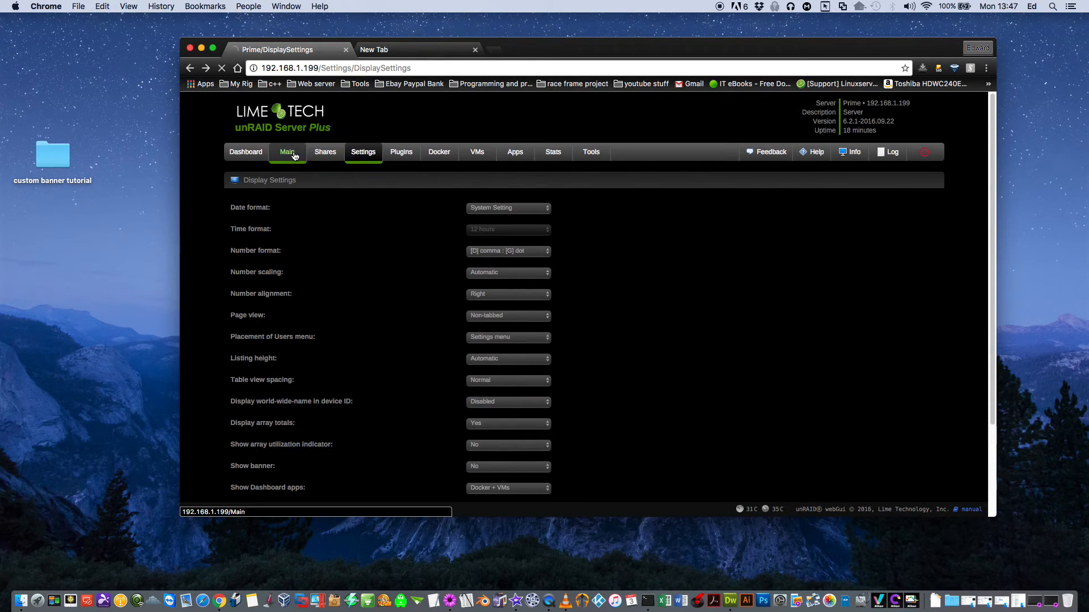
click(287, 152)
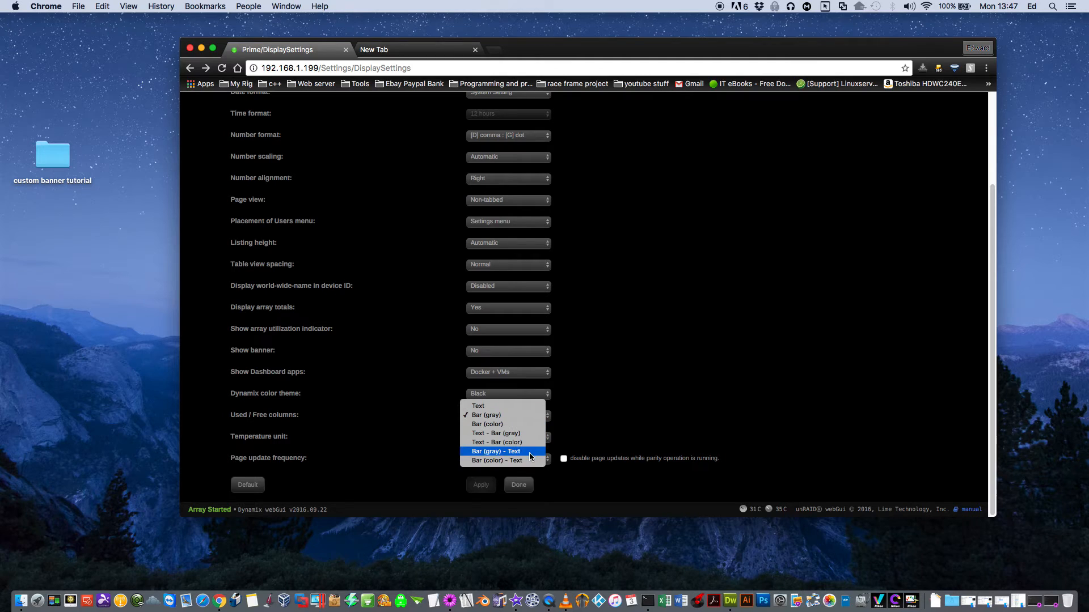
mouse_move(495, 433)
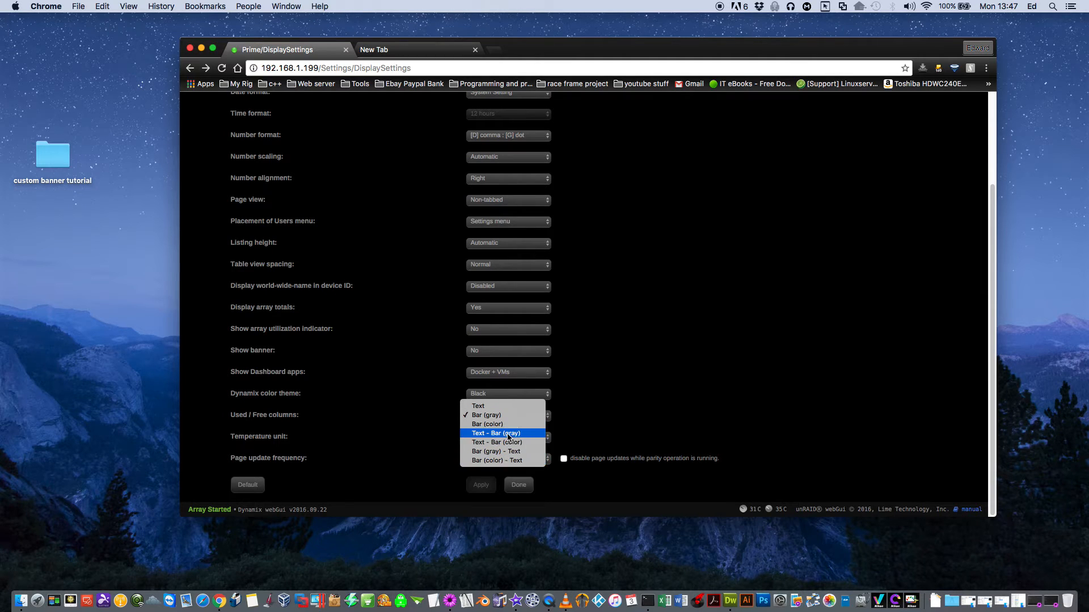
click(486, 424)
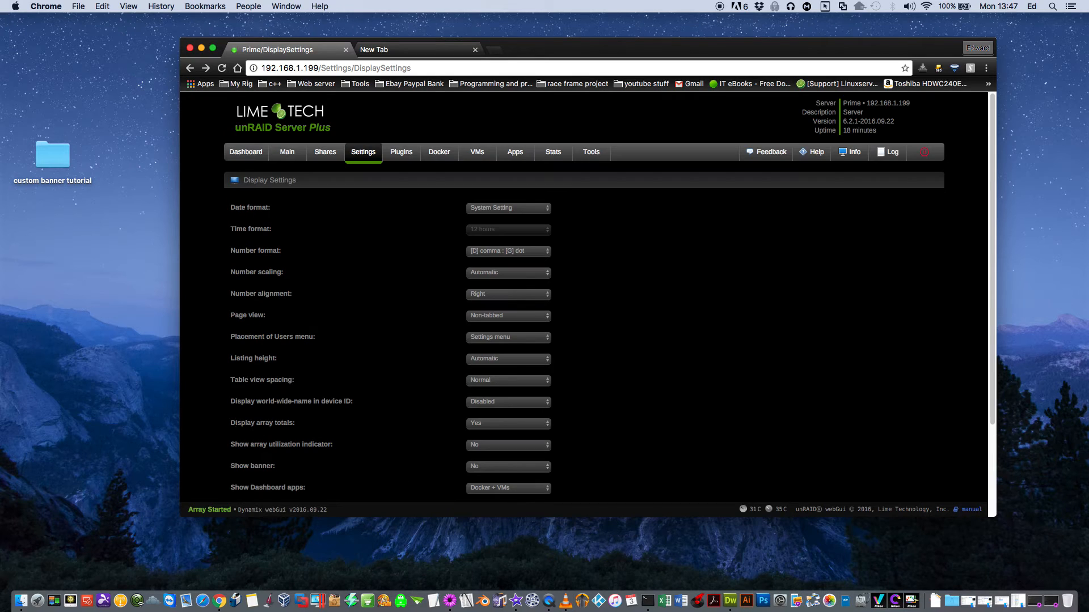
click(287, 152)
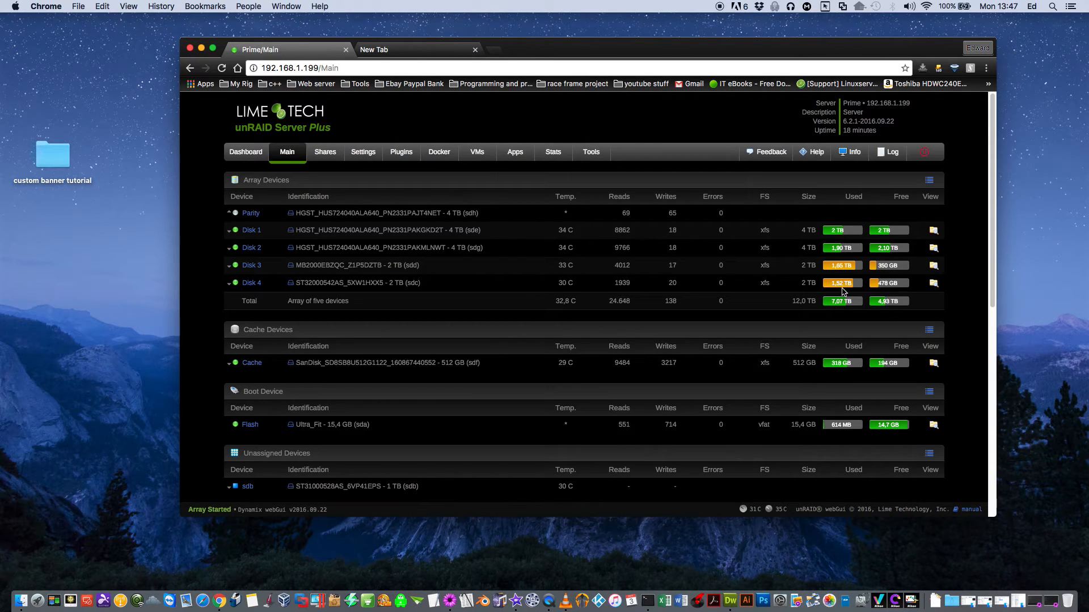
mouse_move(838, 230)
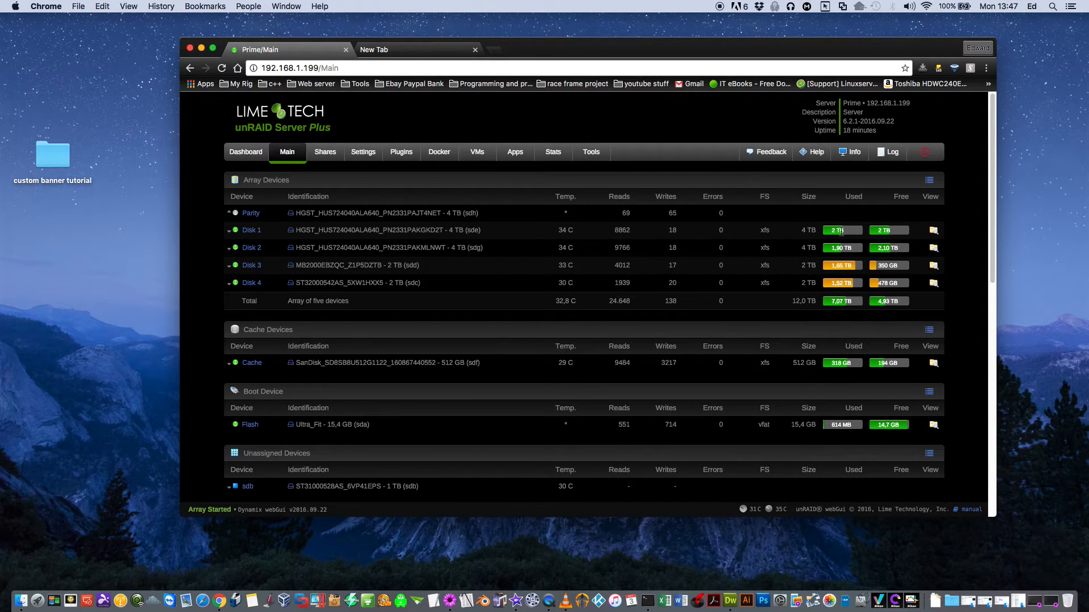
mouse_move(838, 242)
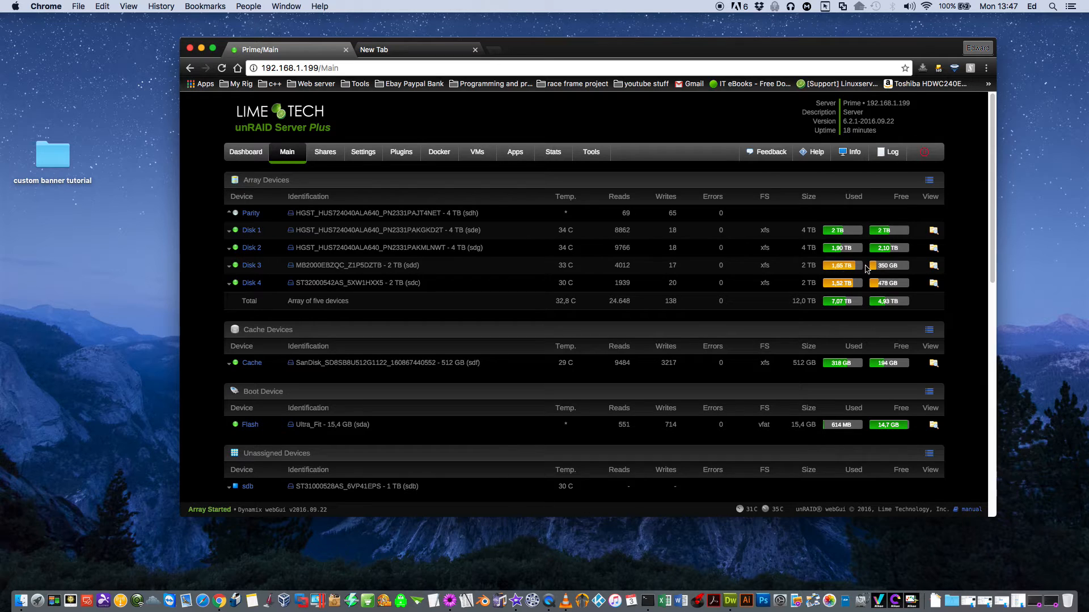
mouse_move(811, 351)
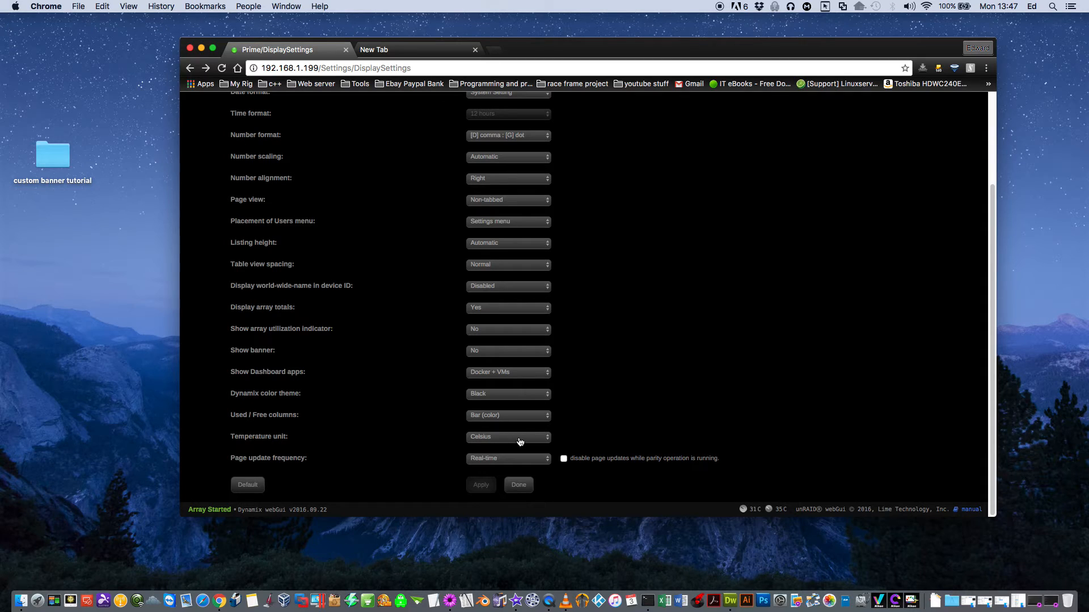
Step: Keep Celsius, enable disabling page updates during parity operations, and apply
click(508, 436)
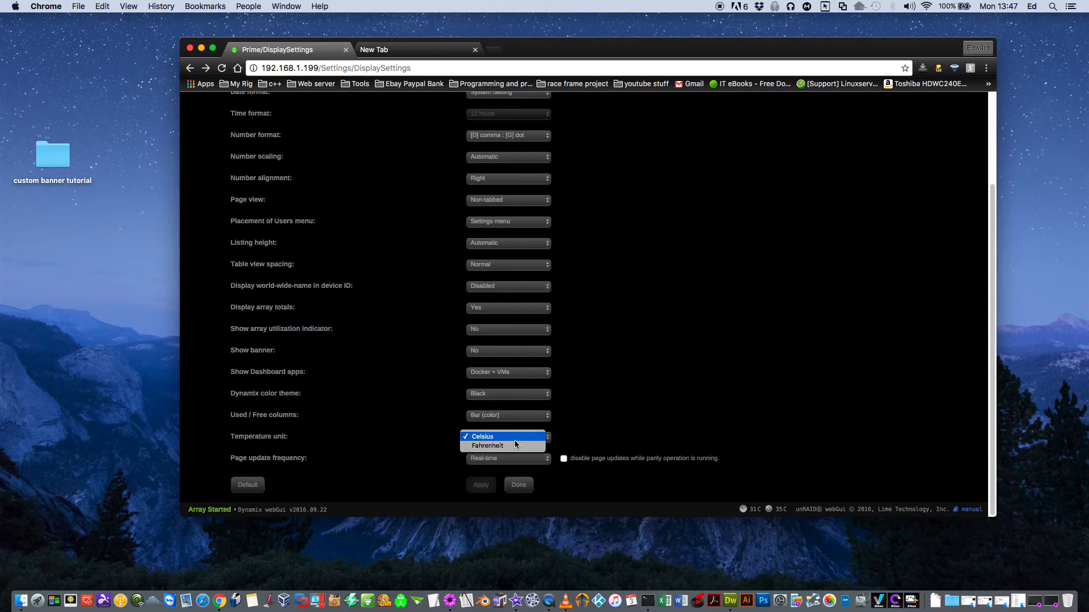
click(480, 436)
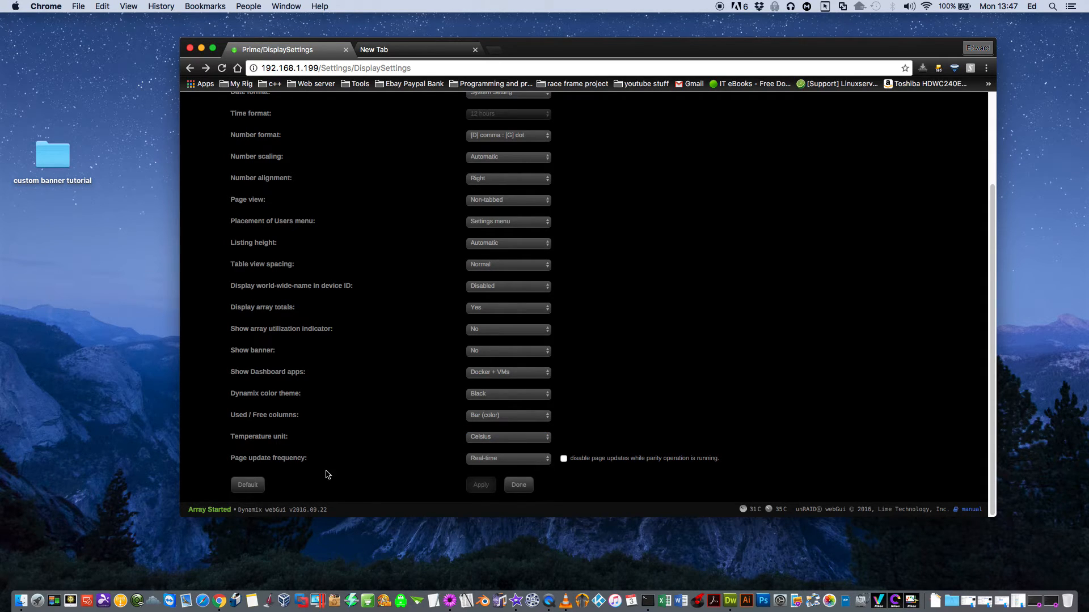
click(508, 458)
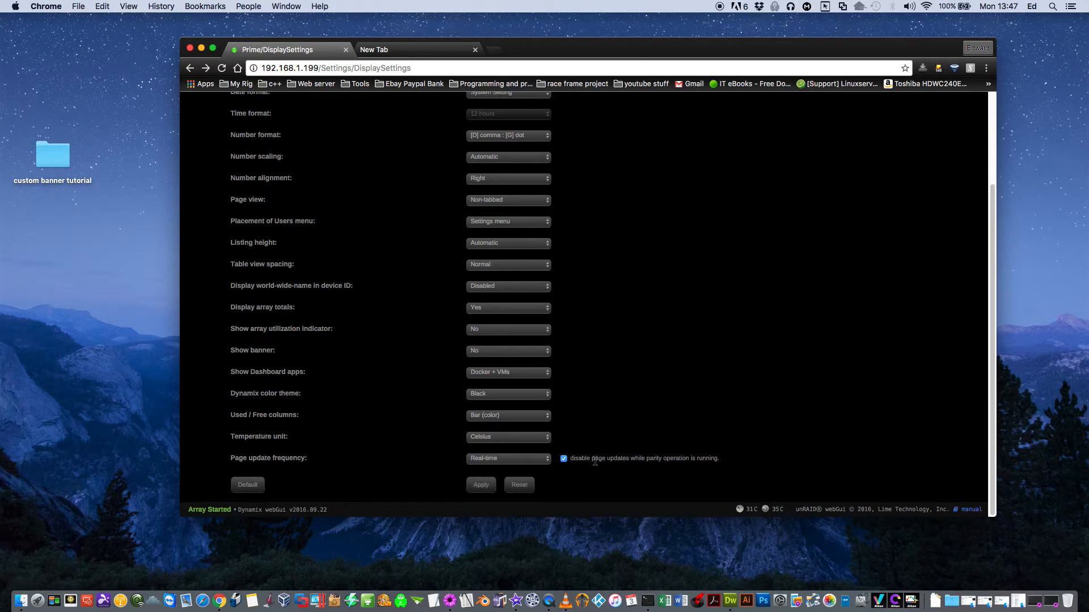
mouse_move(674, 472)
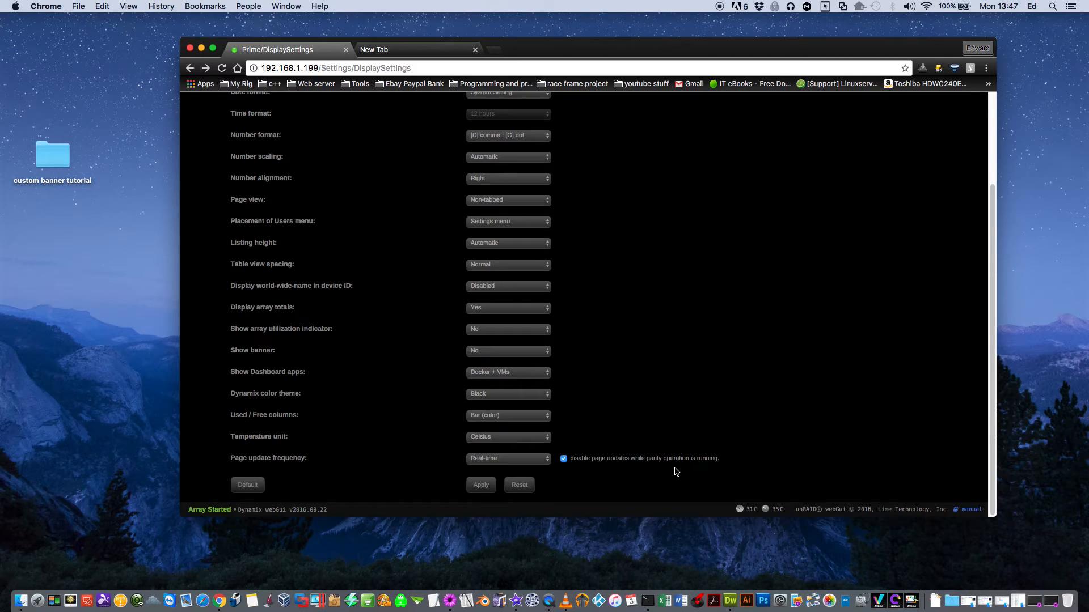
click(480, 485)
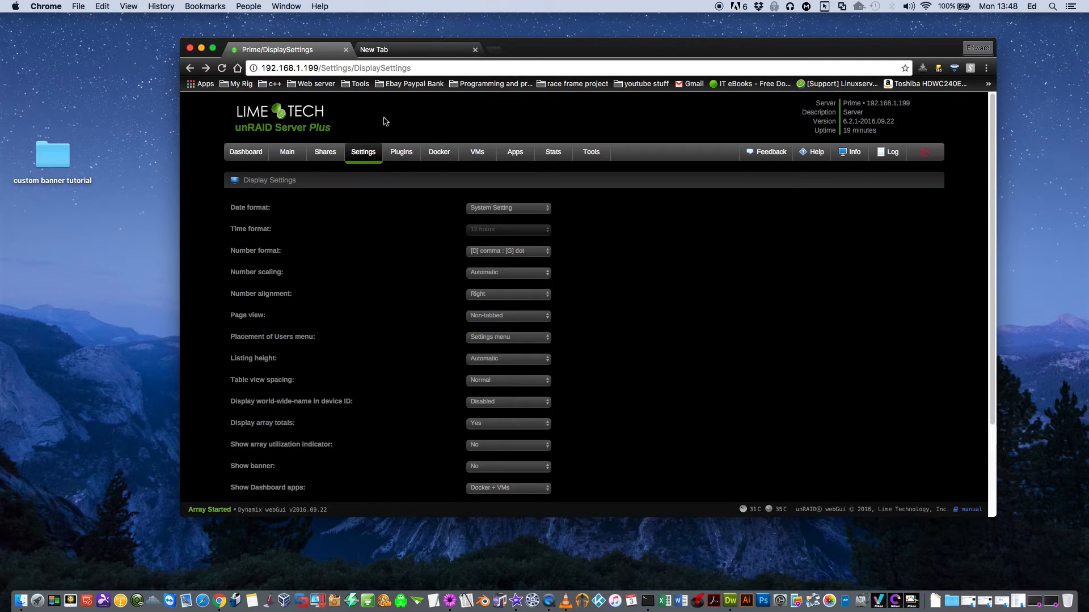
mouse_move(427, 125)
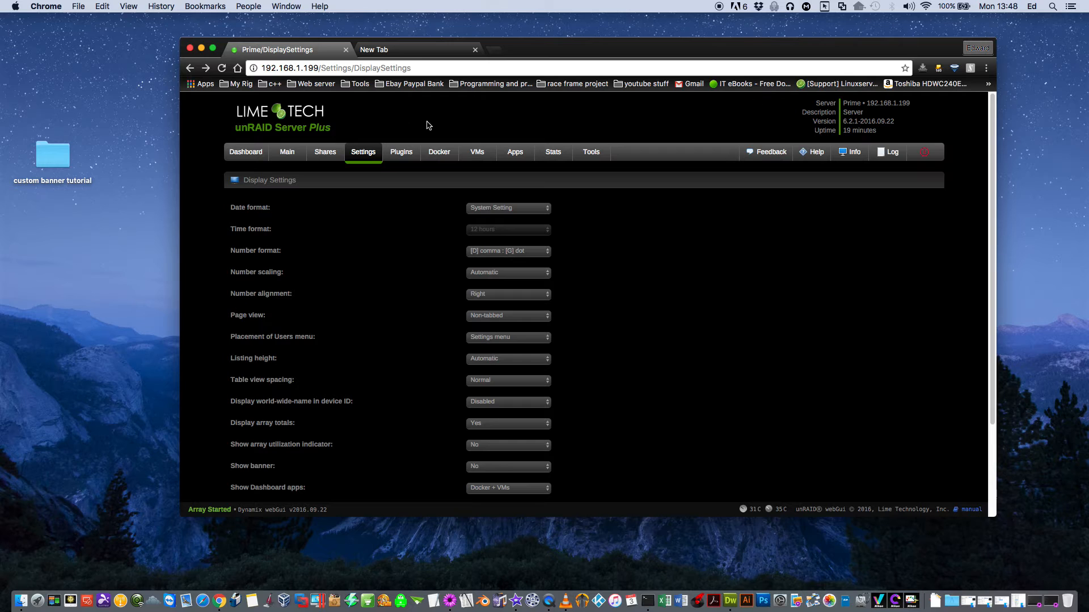
Step: Set Show banner to Yes and scroll to the new Custom banner row
scroll(down, 3)
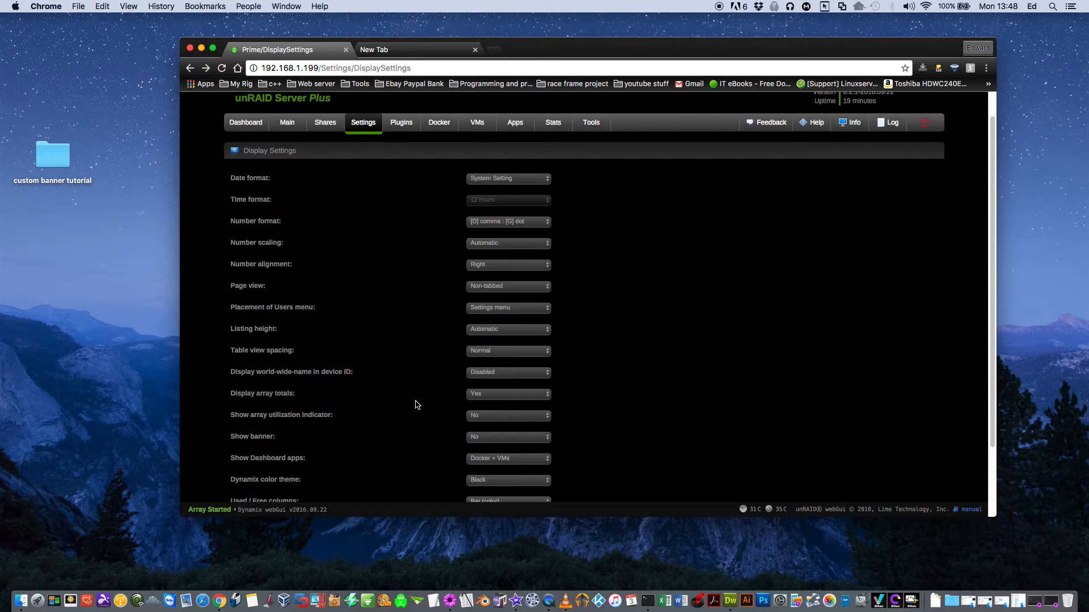
mouse_move(379, 412)
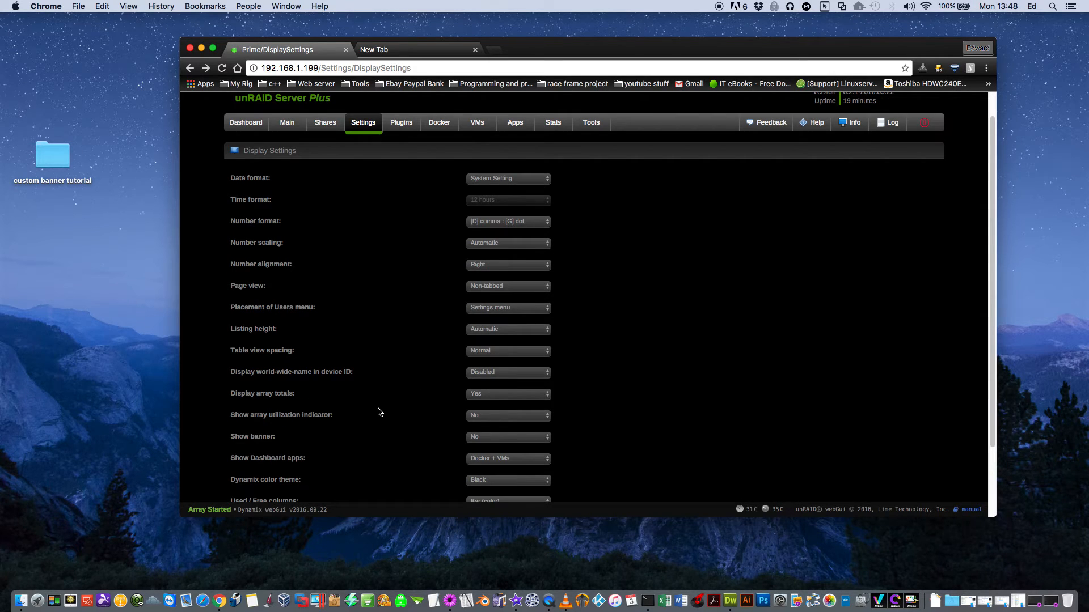
click(507, 436)
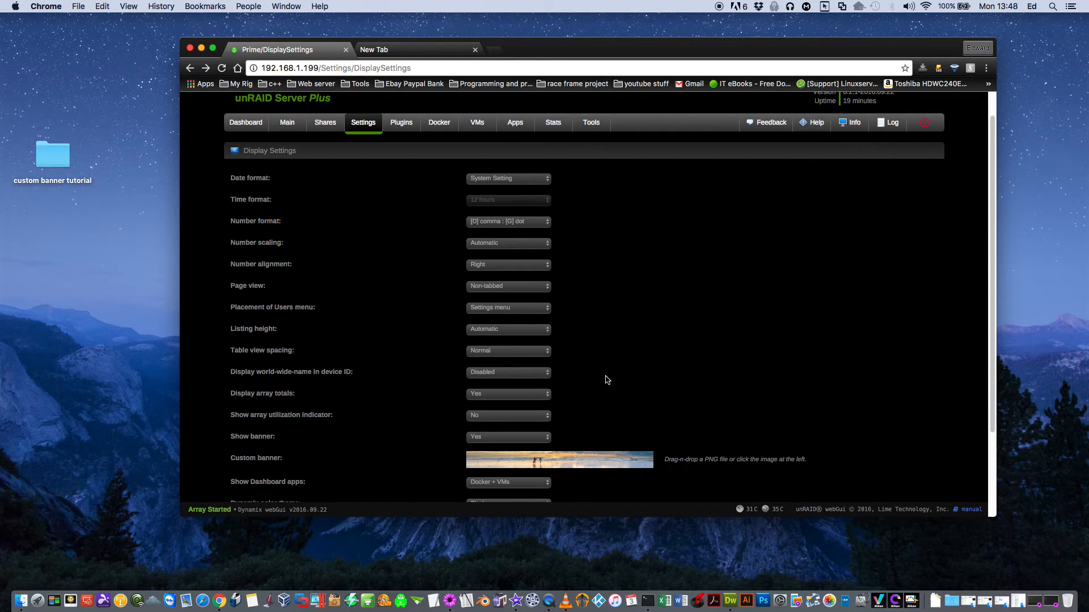
scroll(down, 3)
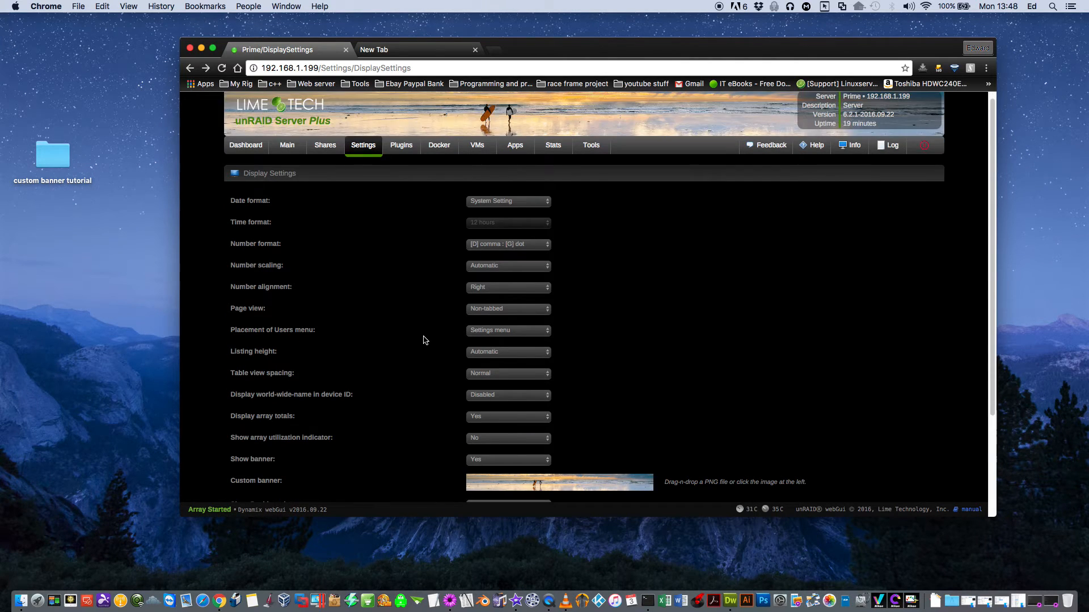
scroll(down, 3)
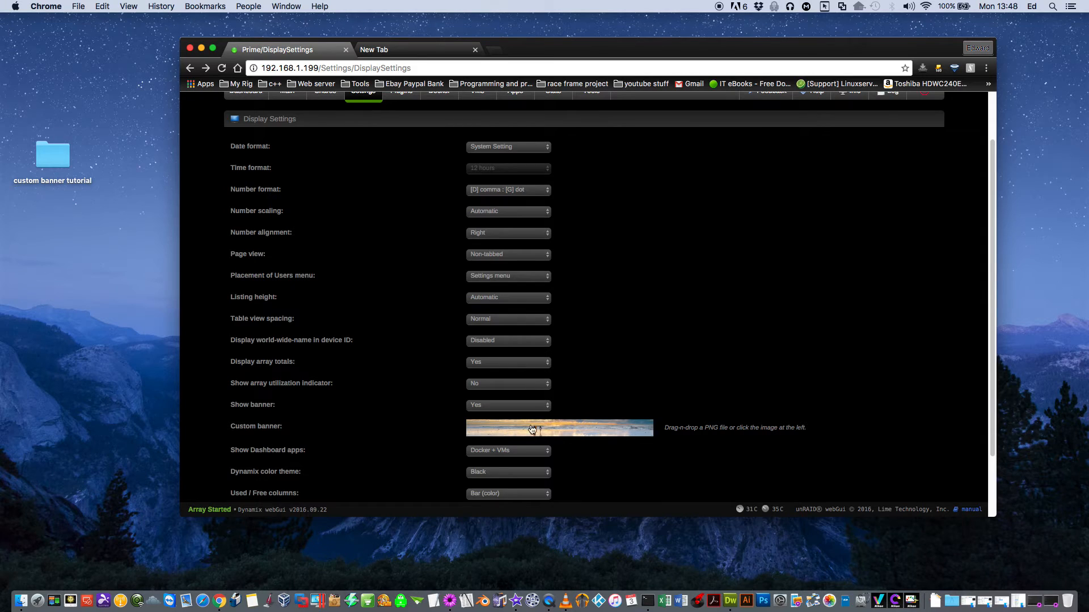
Step: Save the beach banner image to the Desktop as banner.png and right-click the saved file
right_click(560, 428)
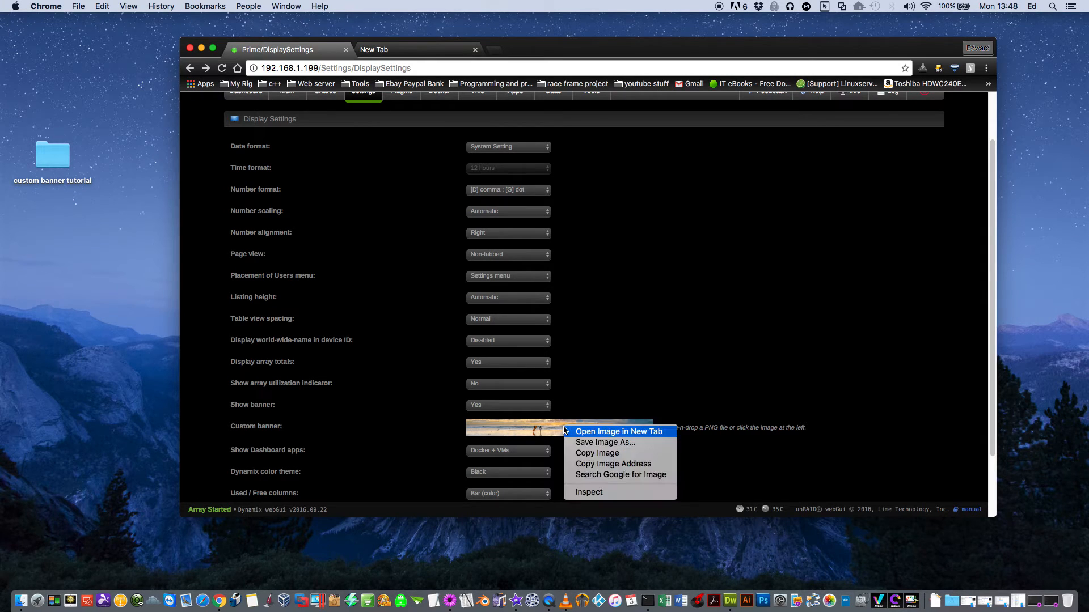
mouse_move(604, 442)
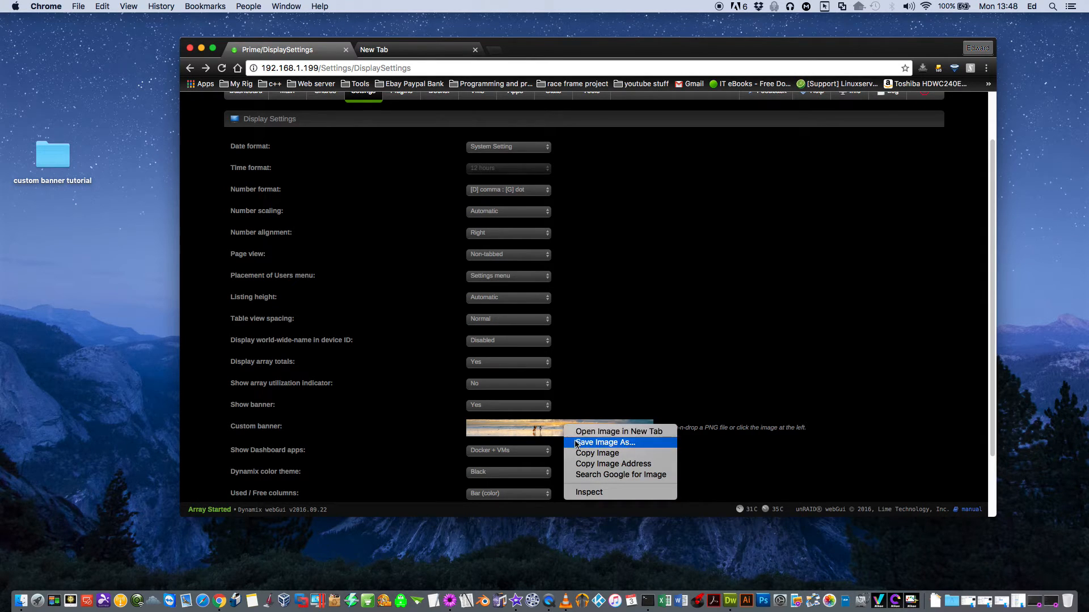
click(603, 443)
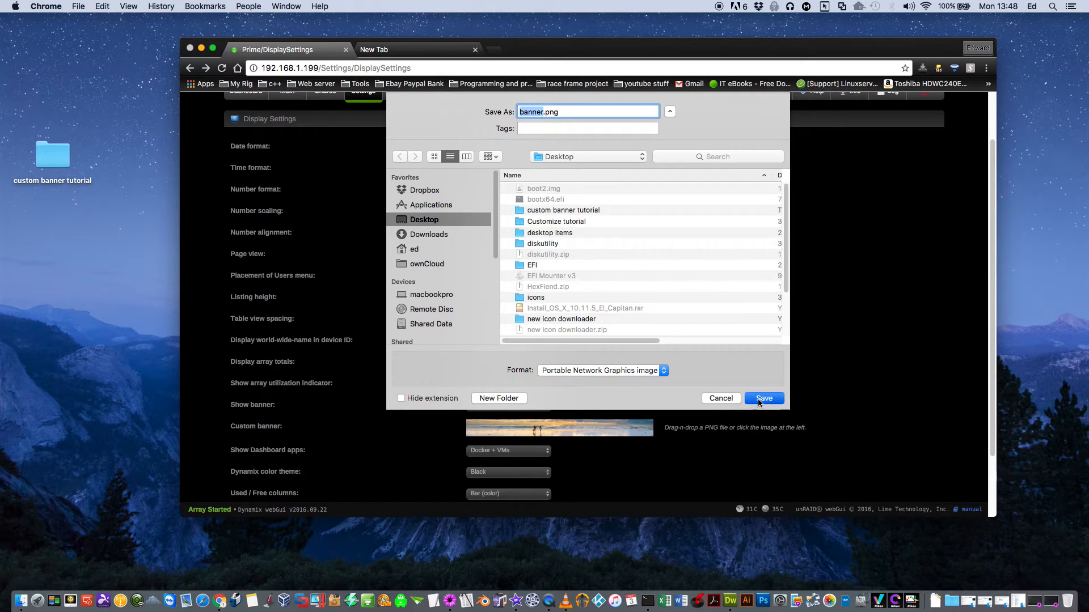
click(764, 398)
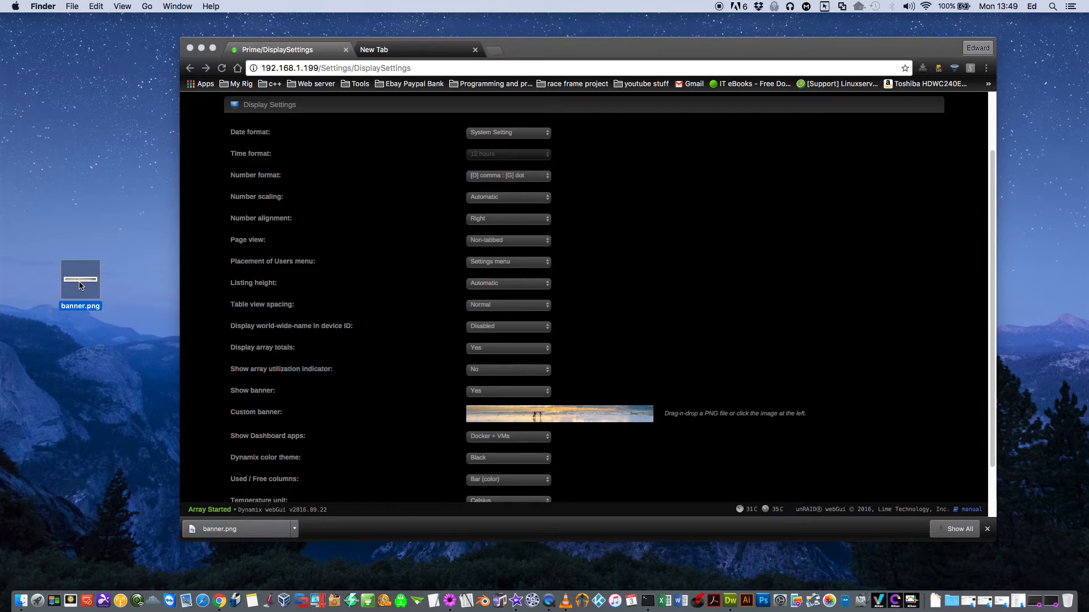
mouse_move(81, 281)
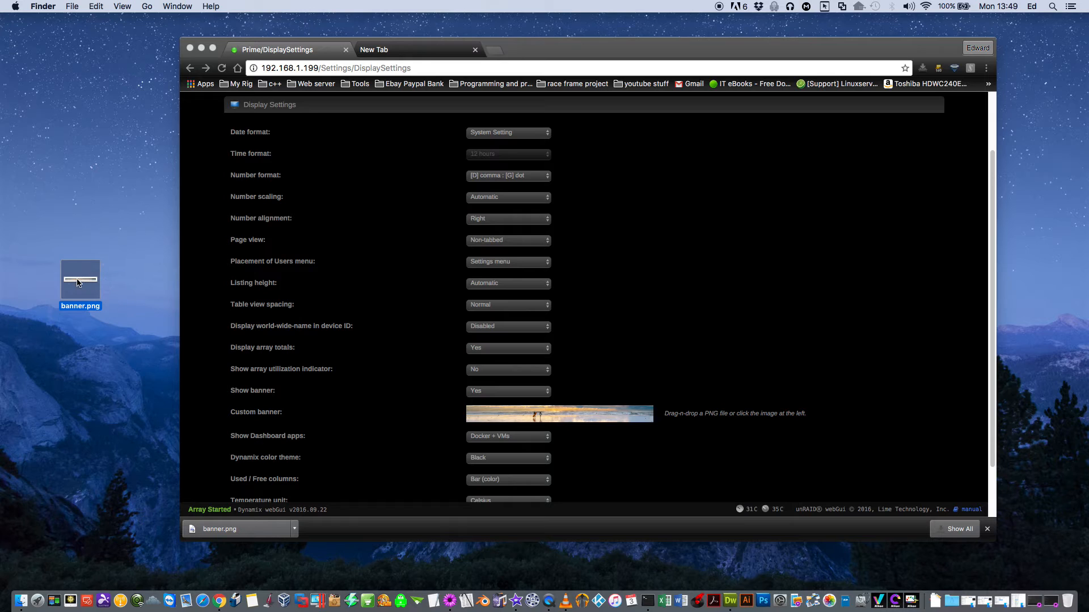
right_click(80, 282)
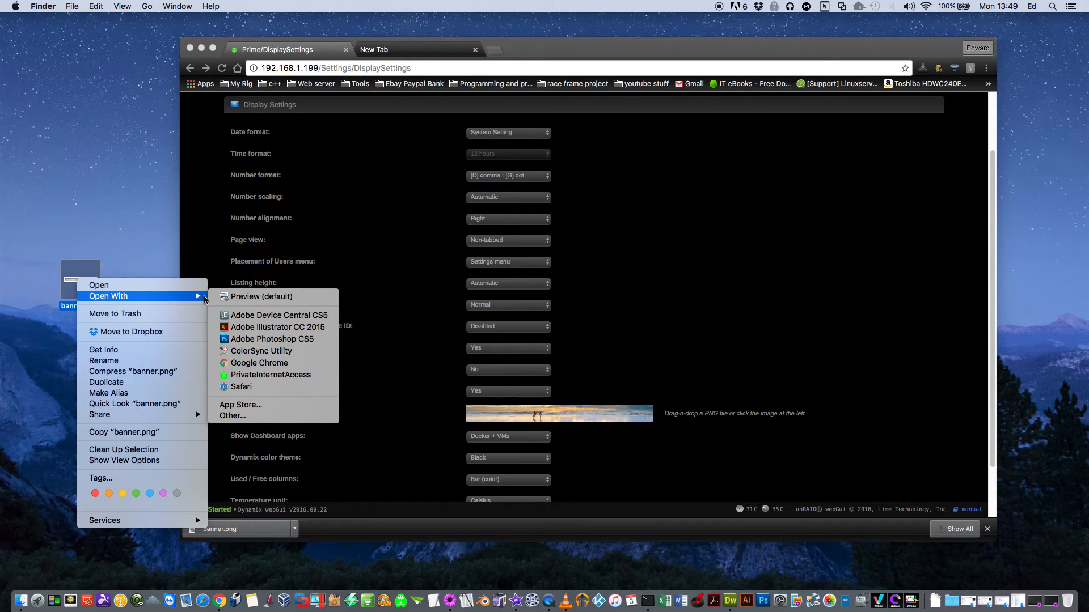
Step: Open banner.png in Adobe Photoshop CS5
click(272, 339)
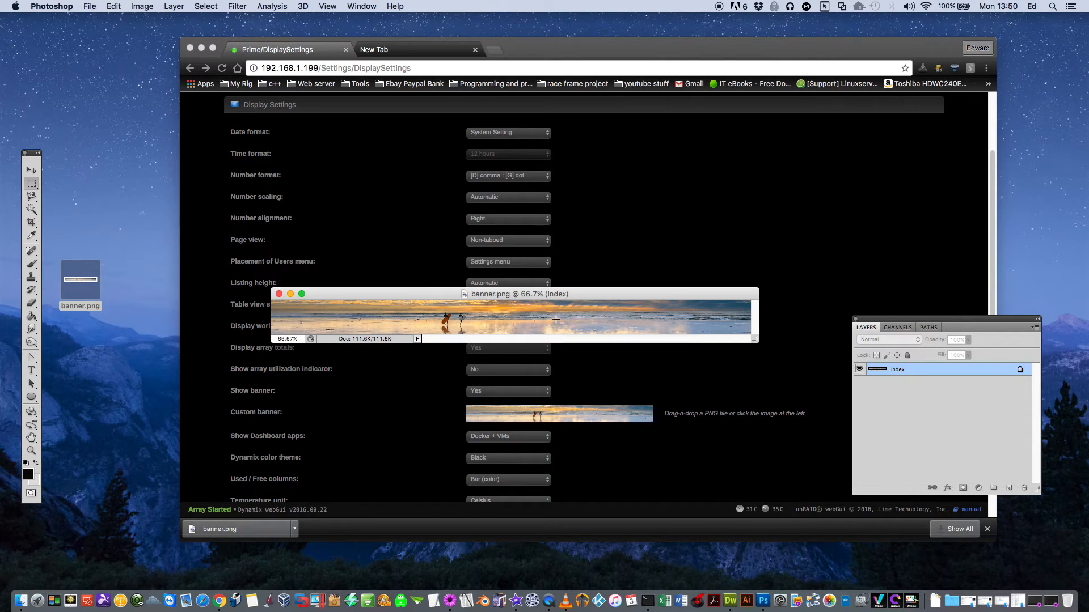
mouse_move(988, 223)
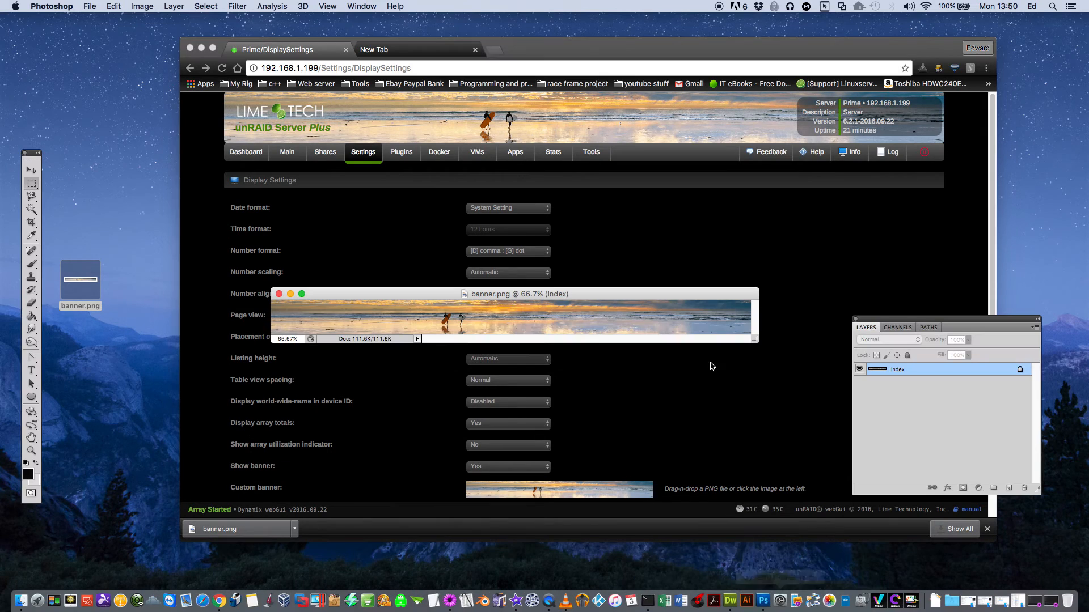
mouse_move(515, 306)
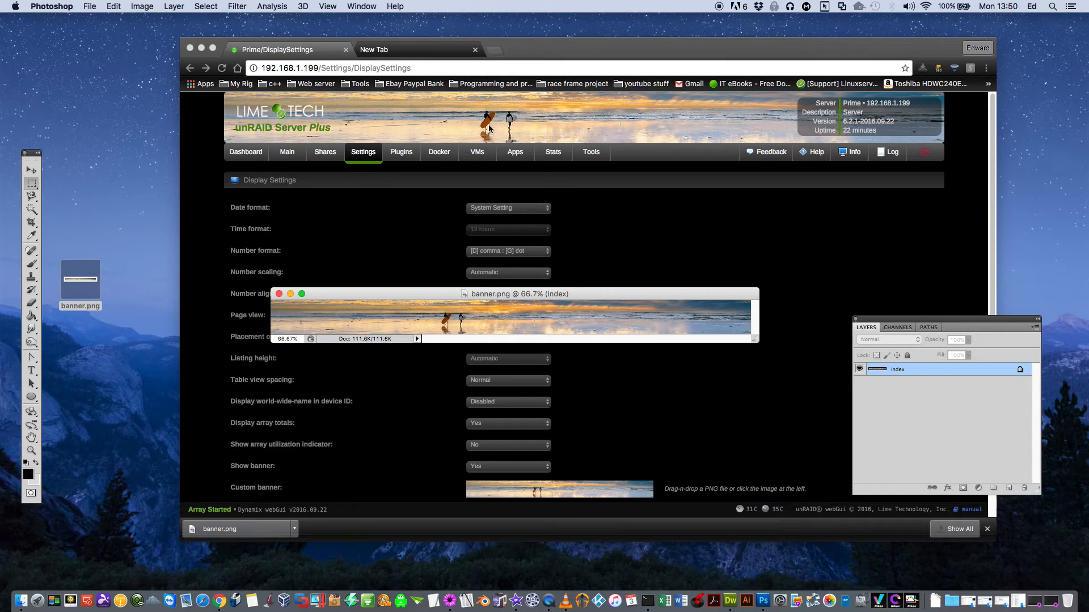
mouse_move(470, 221)
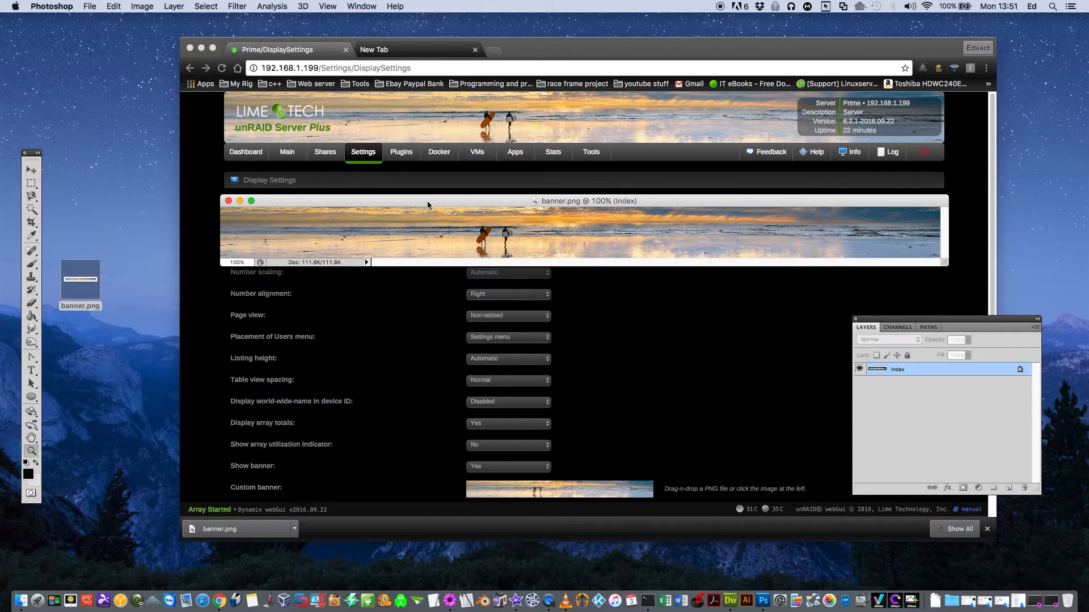
Step: Check the banner's Image Size is 1270 by 90 pixels without changing it
click(142, 6)
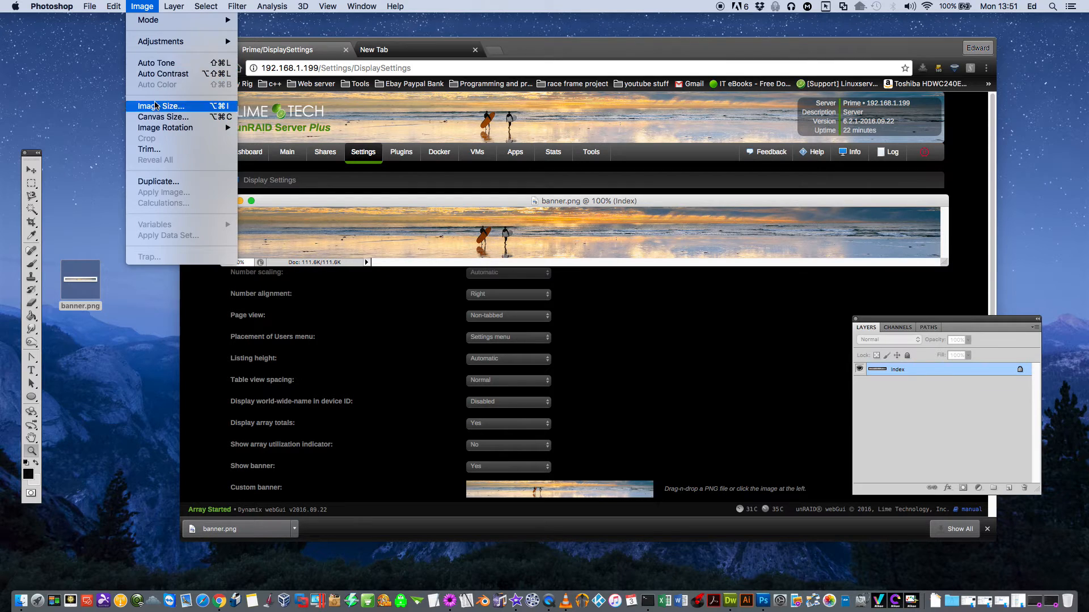
click(161, 106)
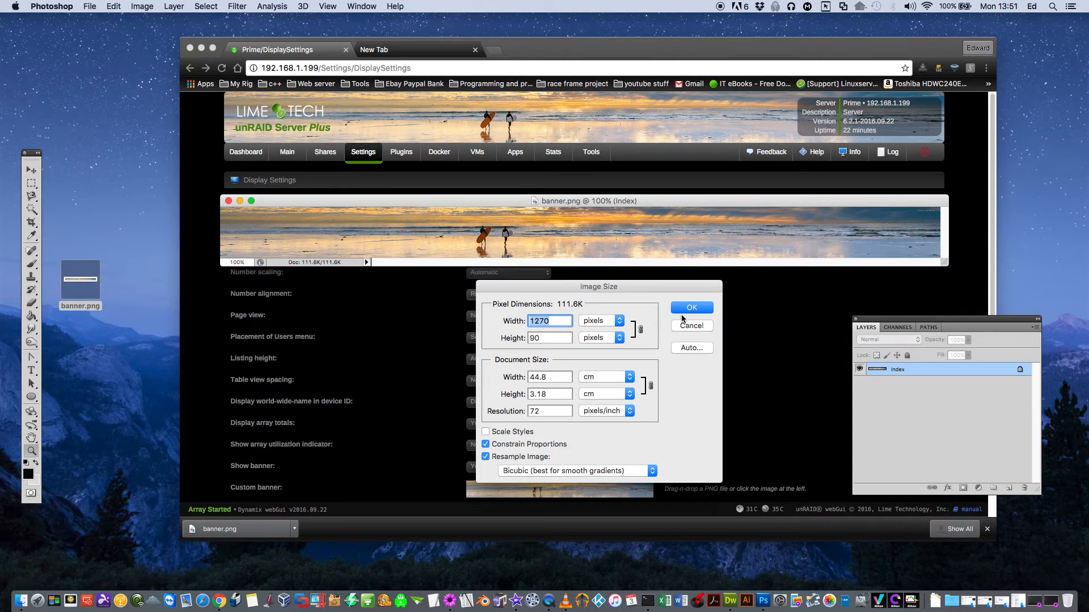
click(690, 307)
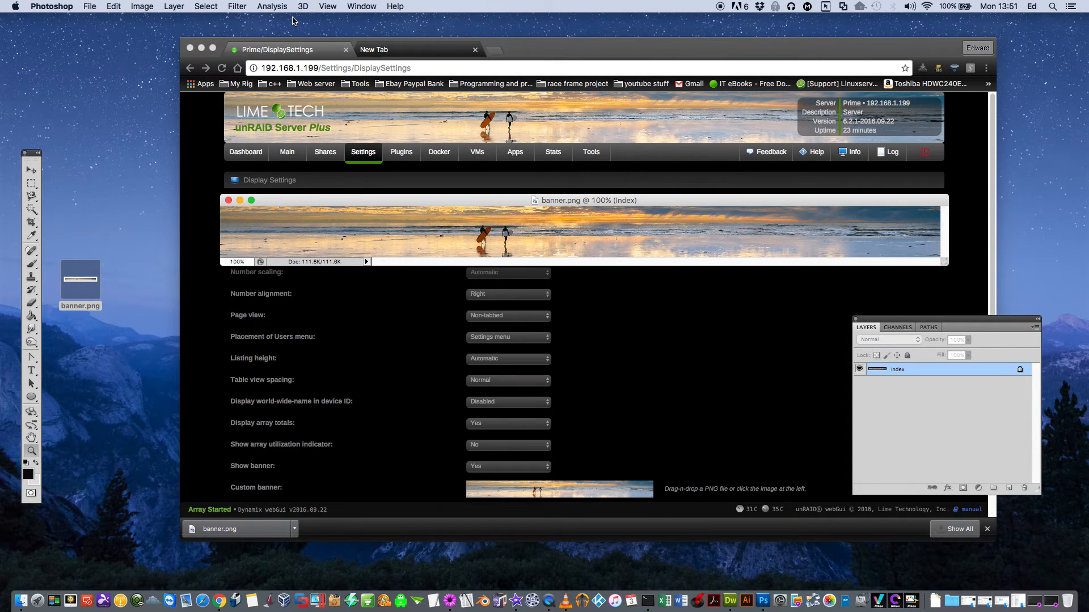
Step: Convert the banner to RGB Color mode and add a new empty Layer 1
click(141, 6)
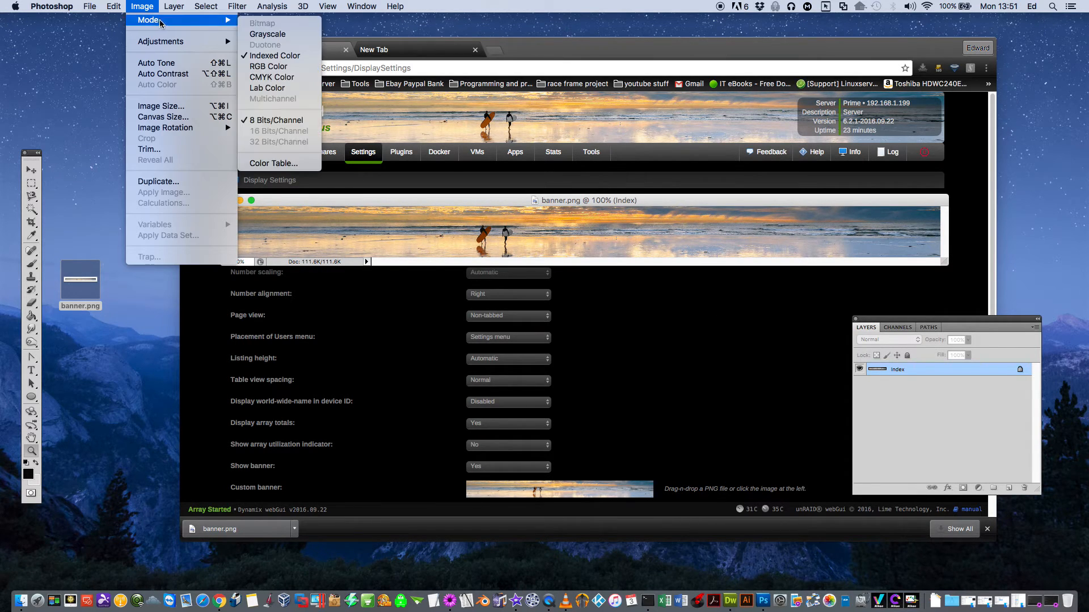
click(268, 66)
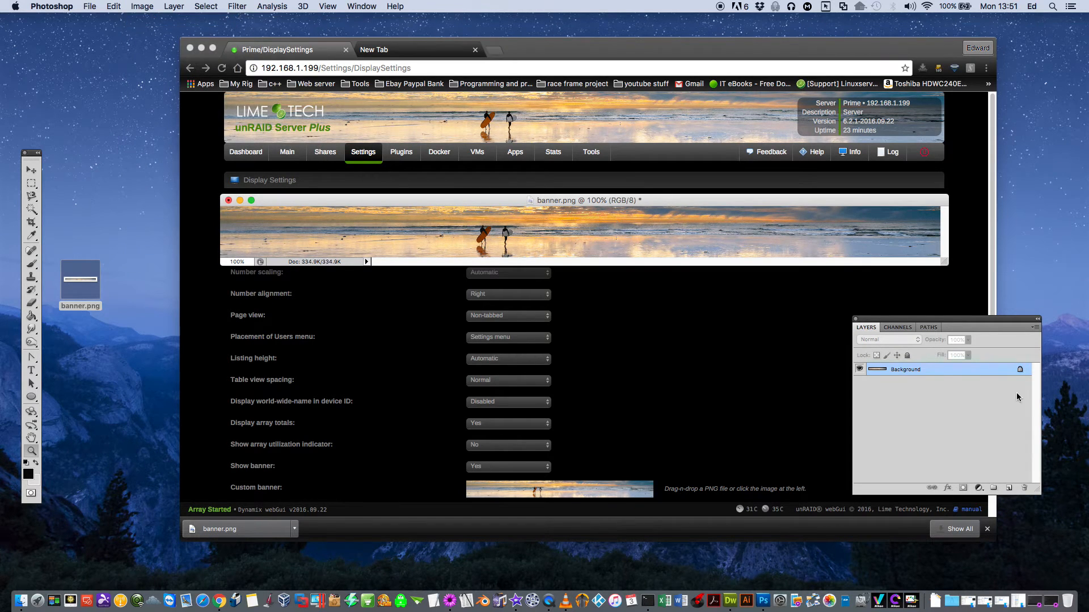
click(1008, 488)
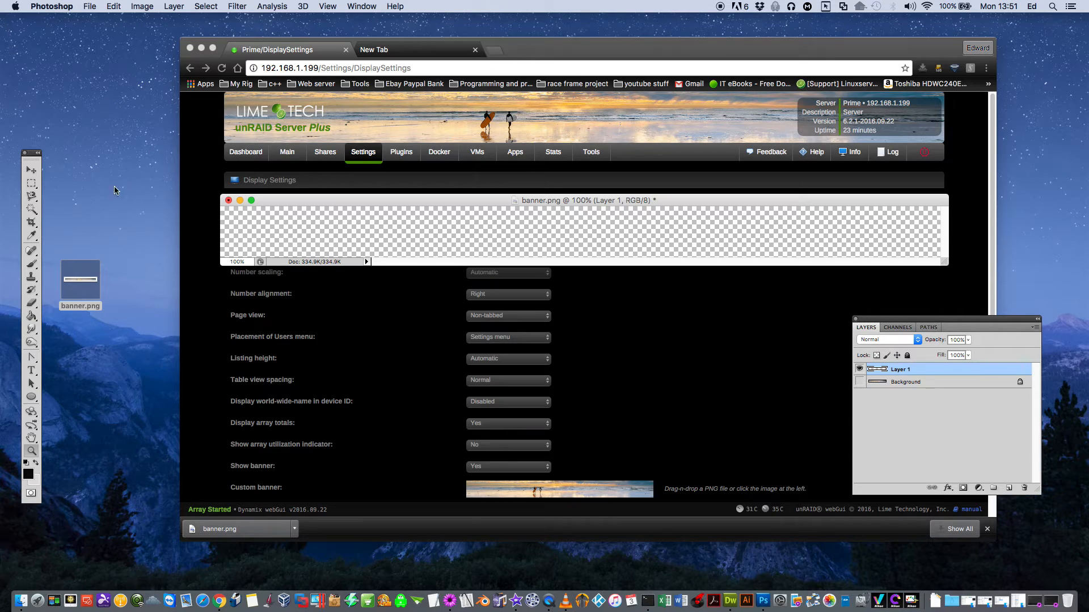
mouse_move(45, 338)
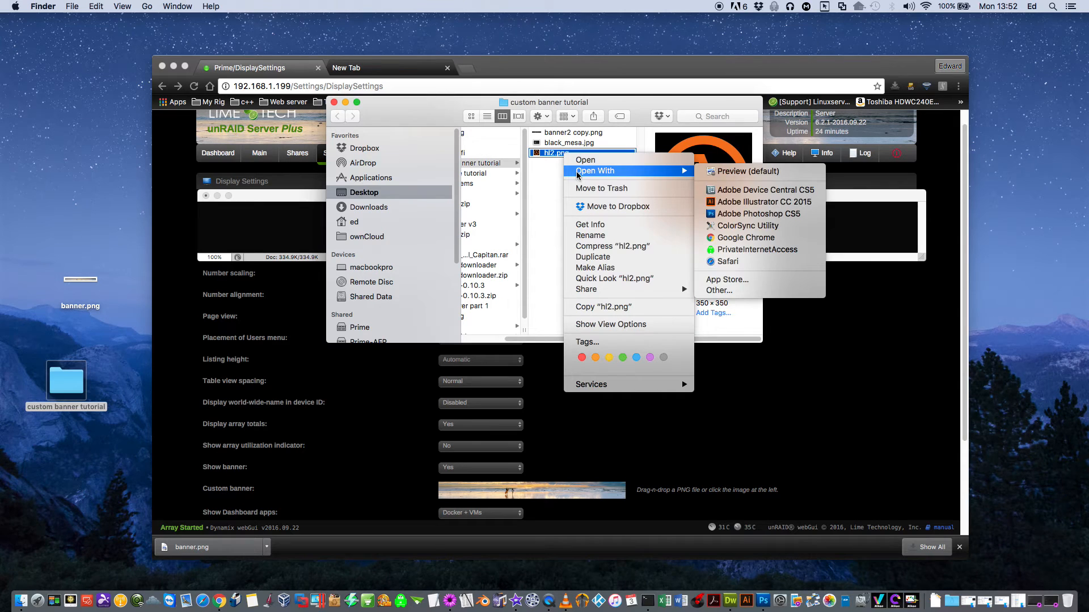
mouse_move(745, 224)
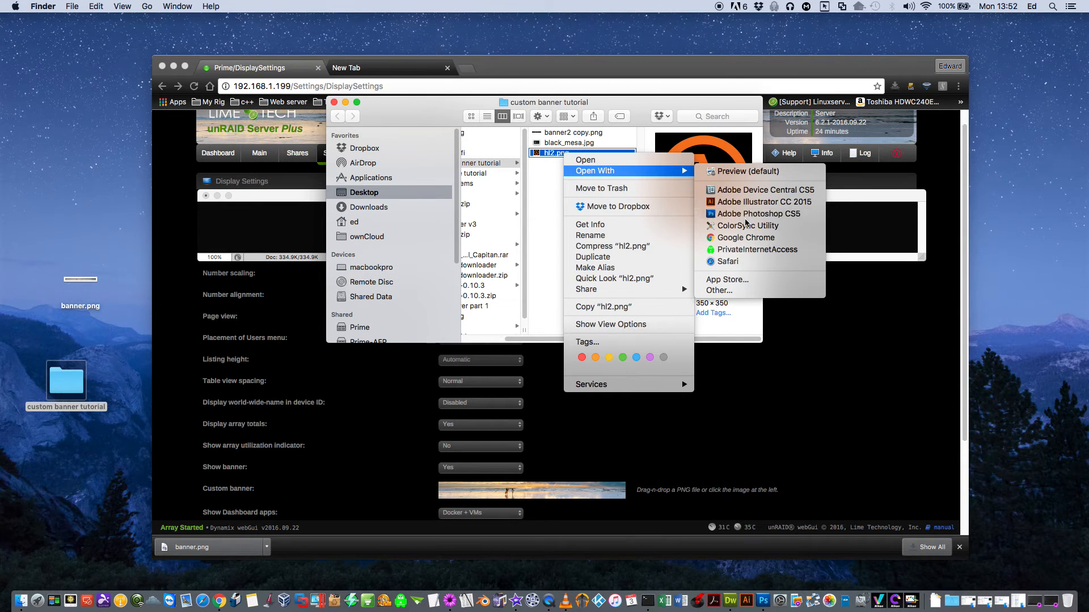
Step: Open hl2.png, the orange lambda Half-Life logo, in Photoshop CS5
click(758, 214)
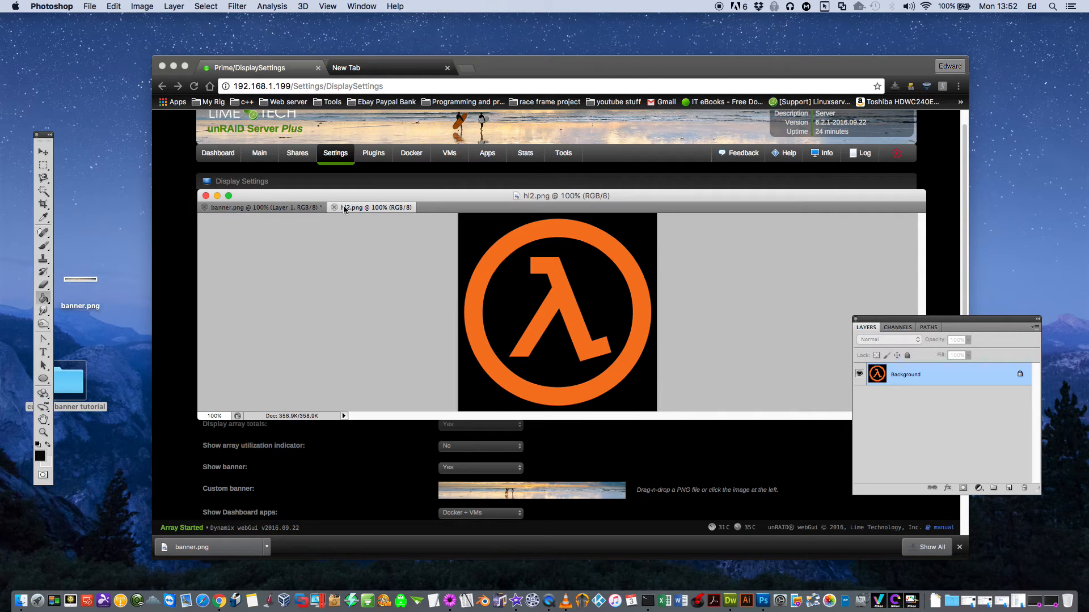
Step: Paste the Half-Life logo onto the banner, shrink it rightward, then open black_mesa.jpg
click(205, 6)
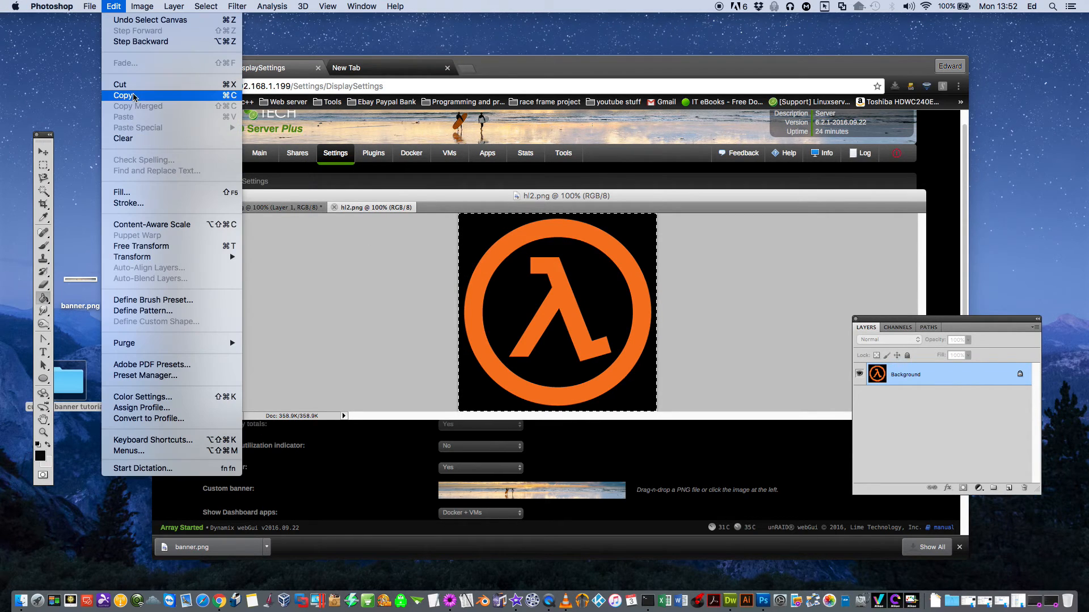
click(124, 95)
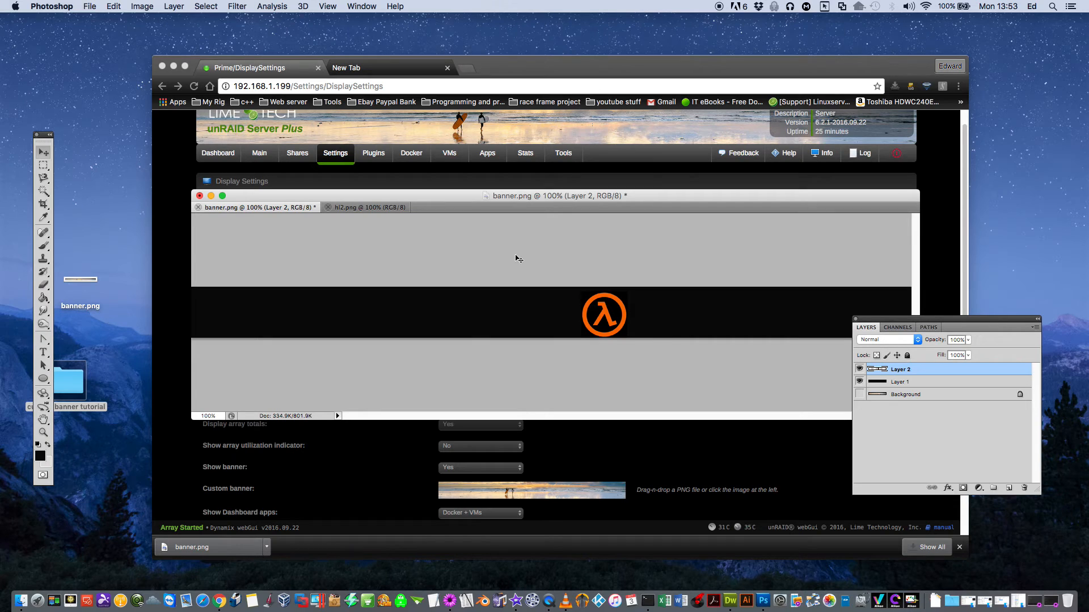
drag(604, 314, 475, 311)
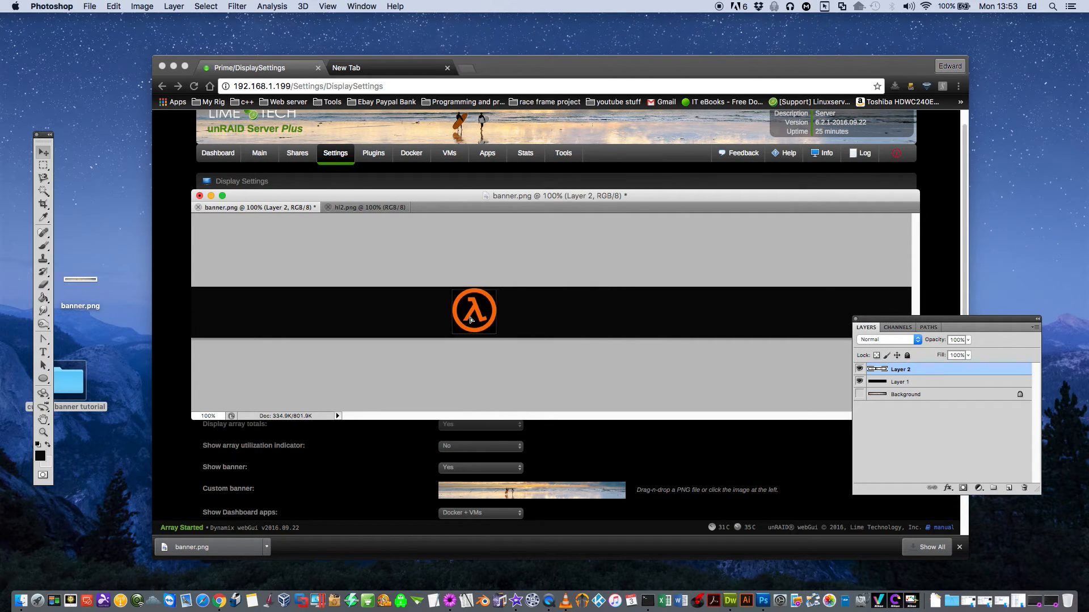
drag(474, 310, 654, 313)
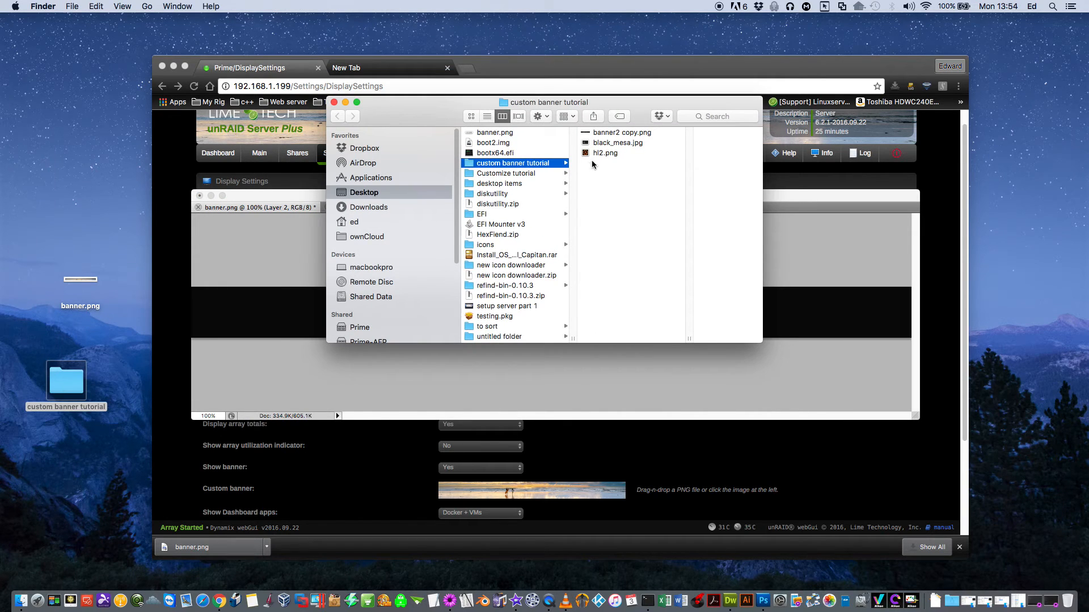
right_click(617, 142)
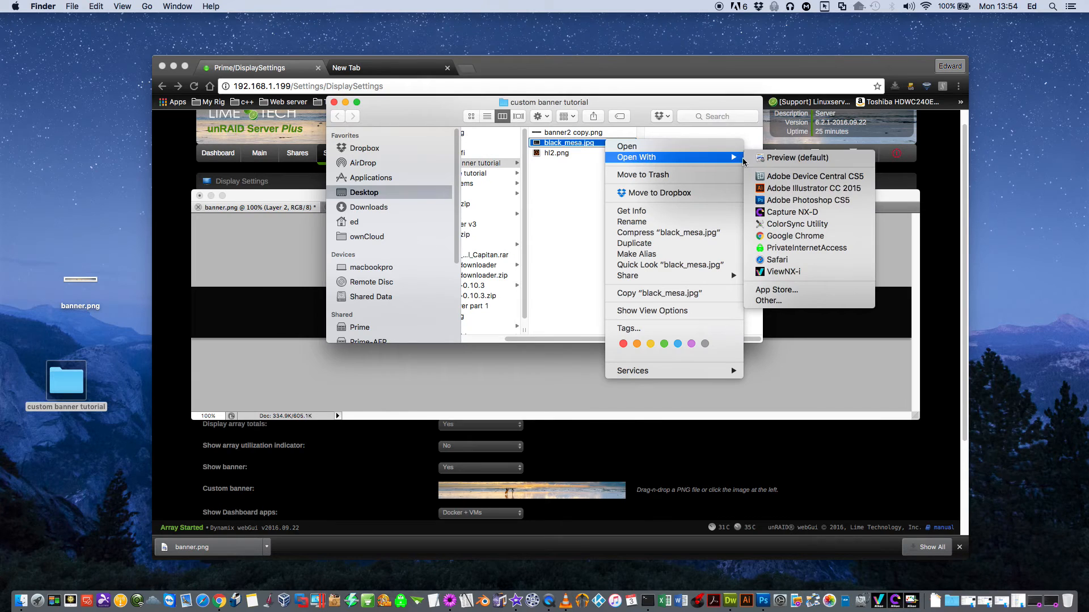
click(807, 200)
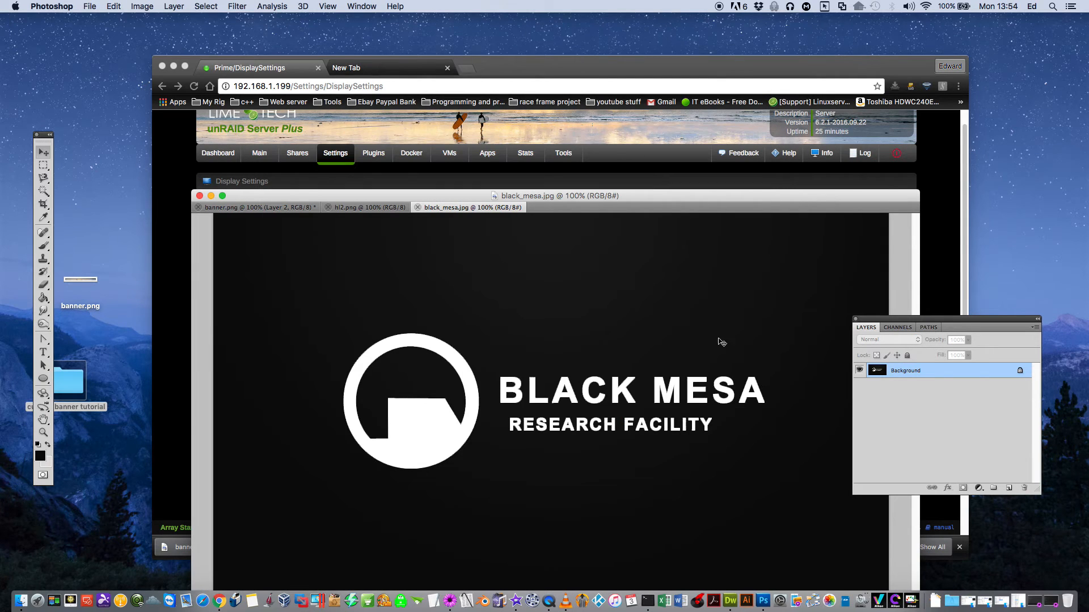
mouse_move(344, 309)
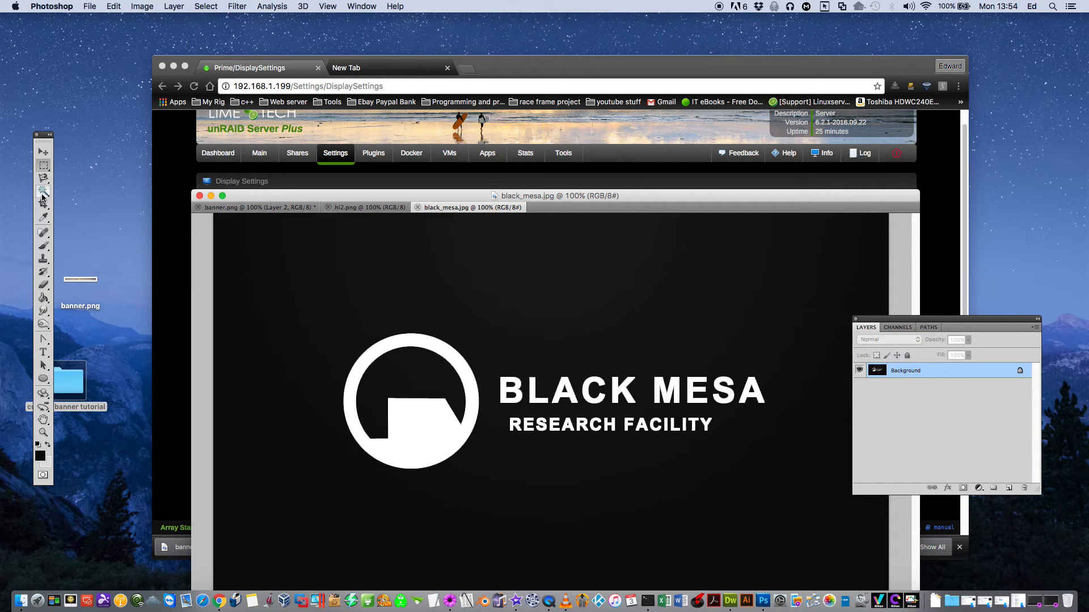
Step: Magic Wand the white Black Mesa logo, paste into banner.png and scale it down
click(377, 358)
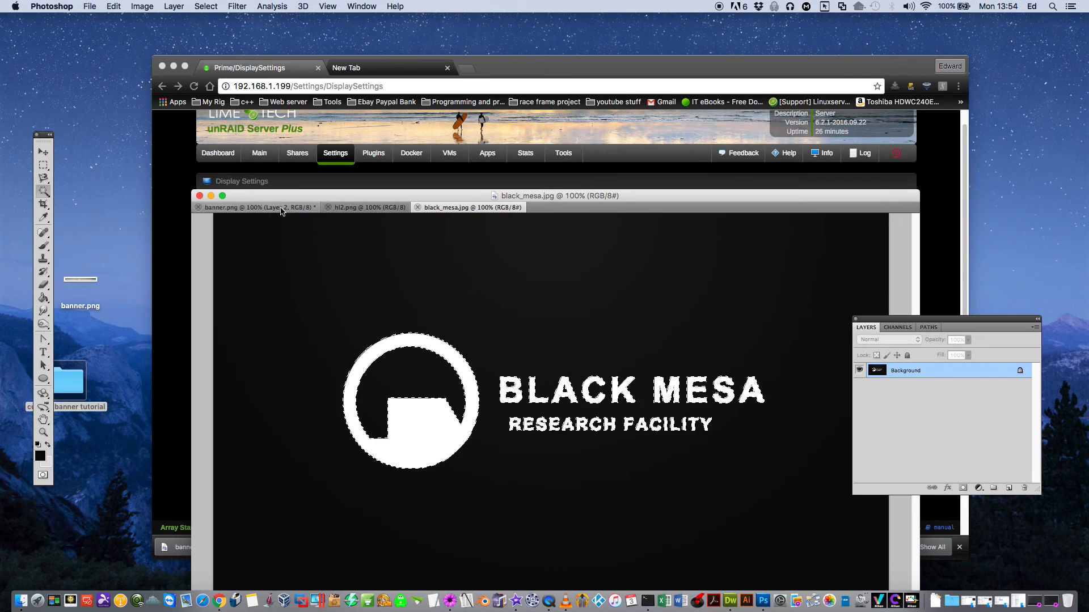
click(257, 207)
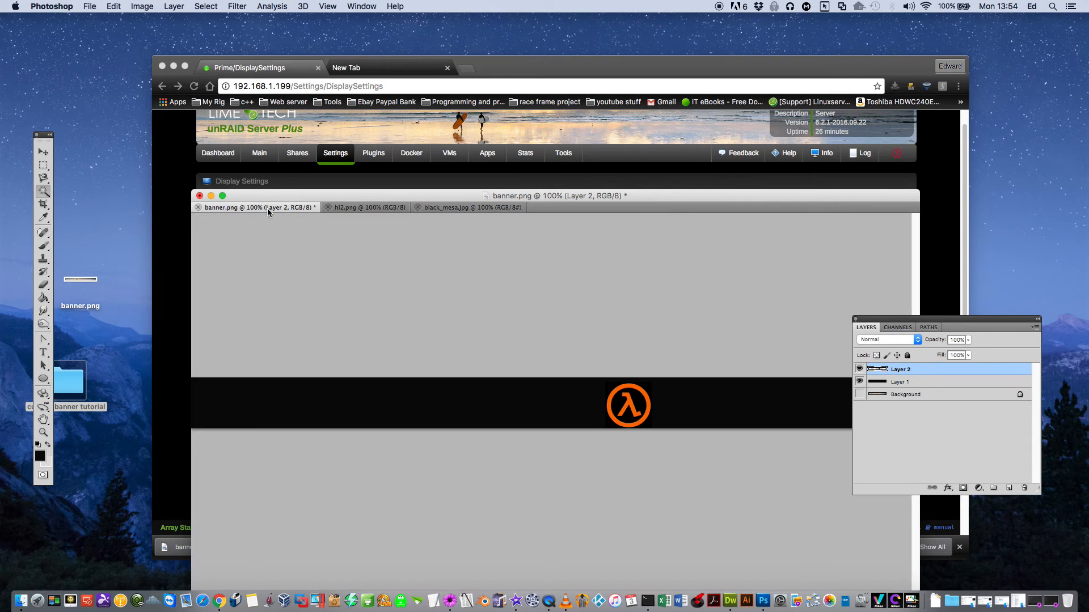
mouse_move(120, 19)
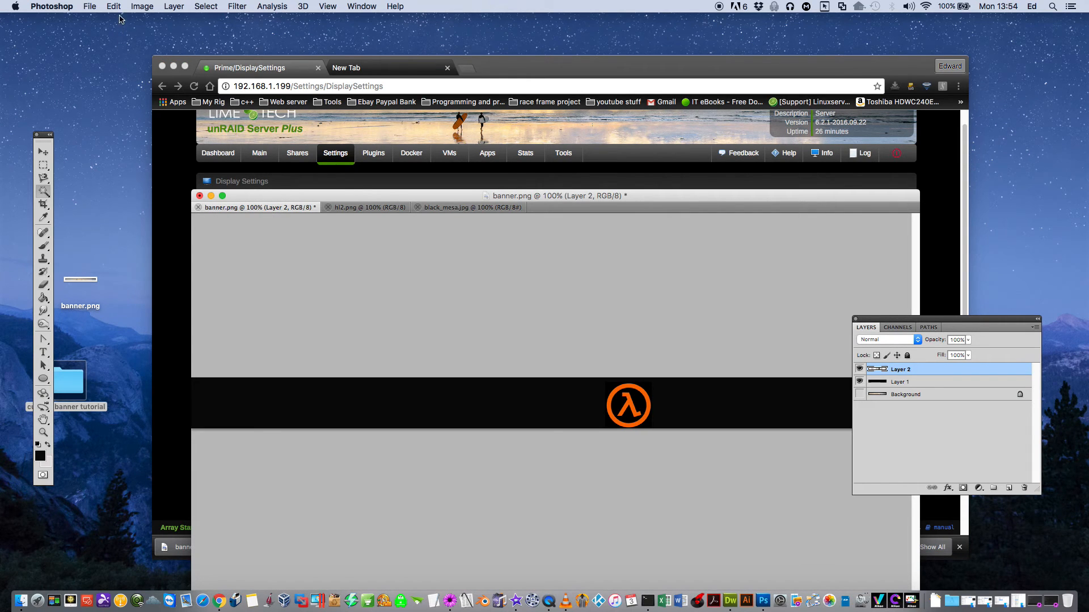
click(142, 6)
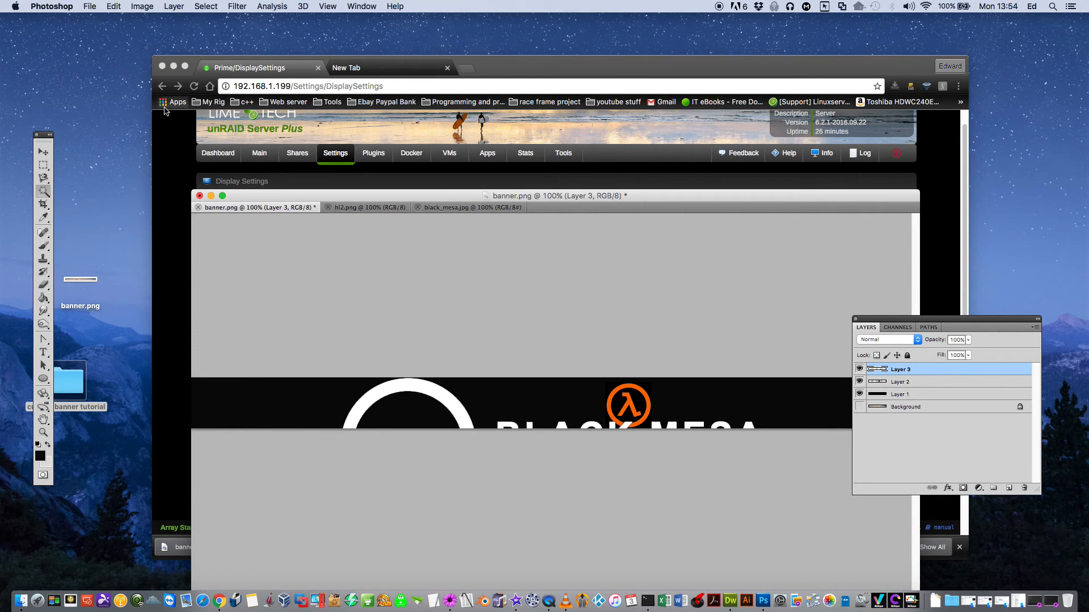
click(113, 6)
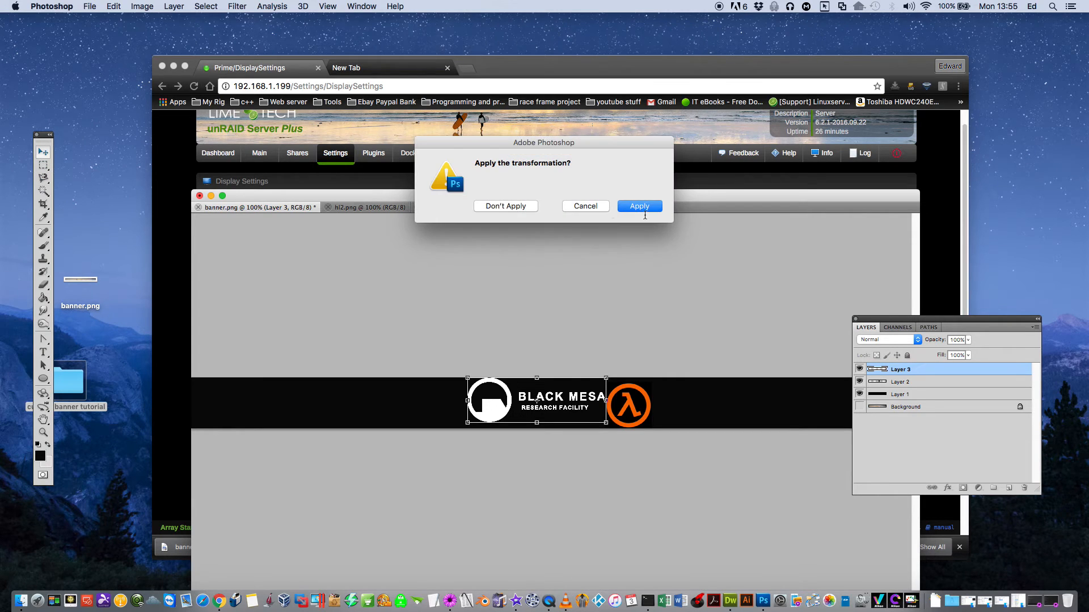
click(637, 206)
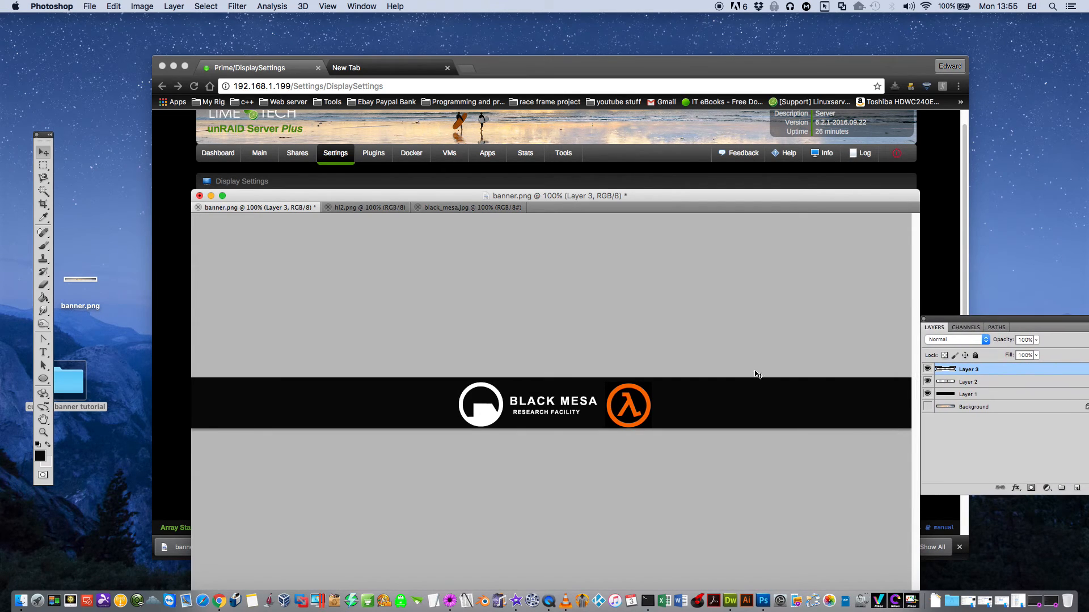
mouse_move(535, 183)
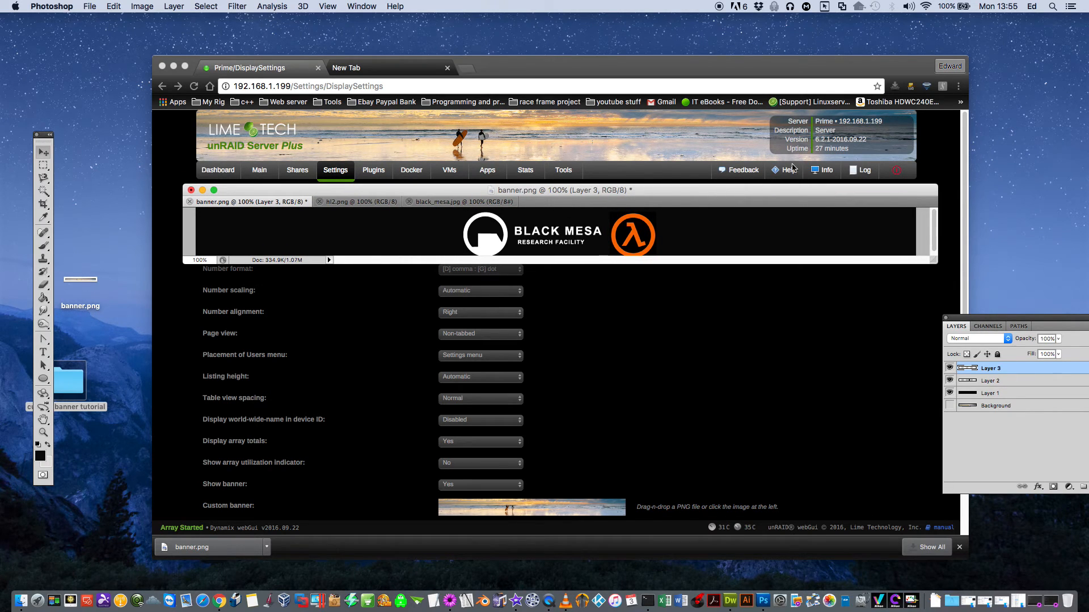
mouse_move(472, 243)
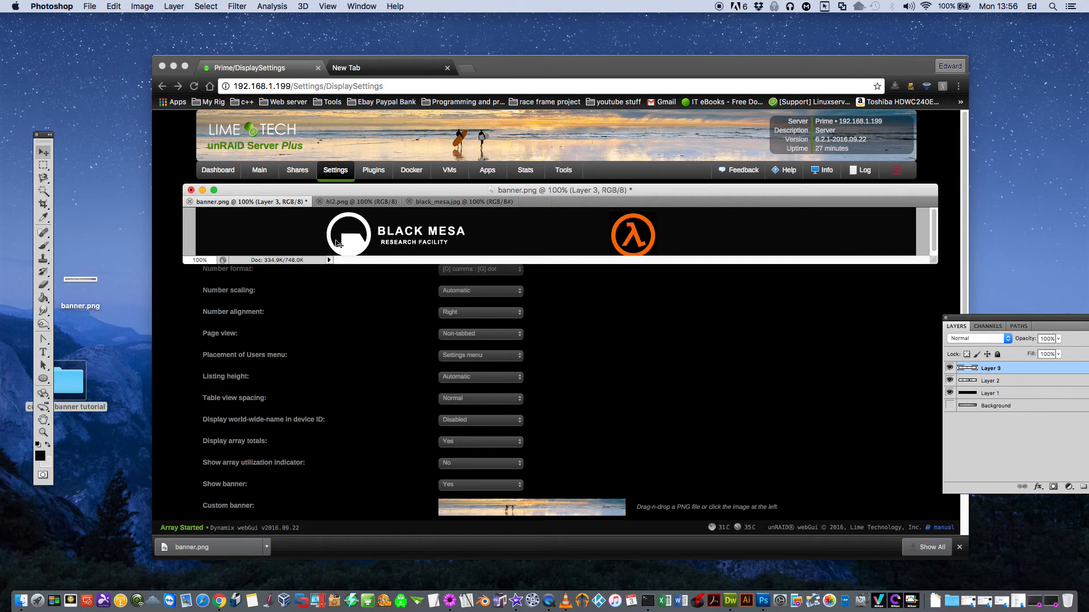
Step: Drag the Black Mesa logo further left of the lambda on the black strip
drag(347, 234, 479, 234)
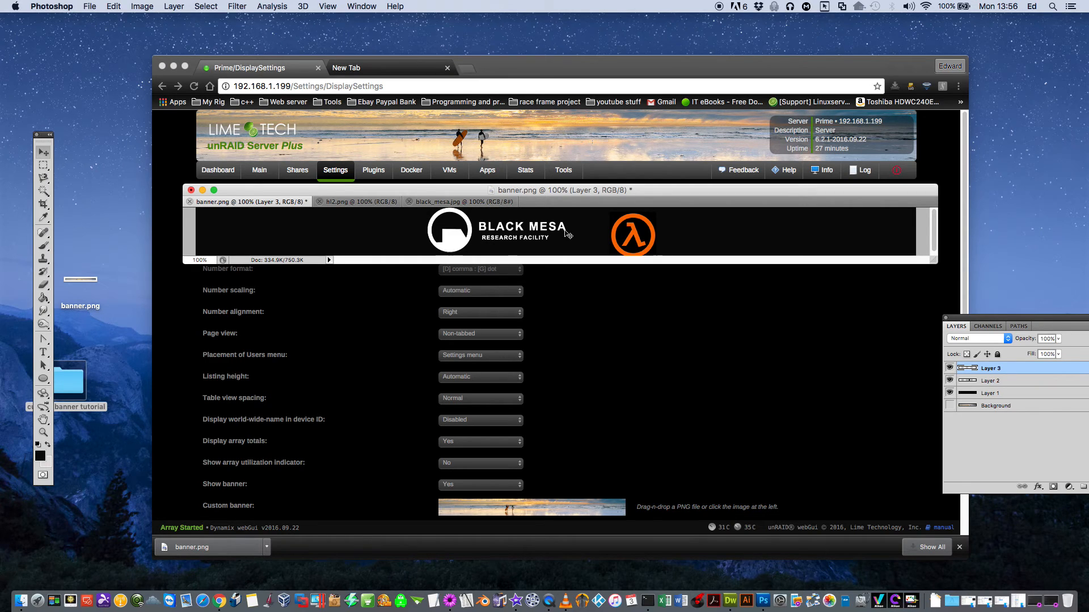
mouse_move(380, 229)
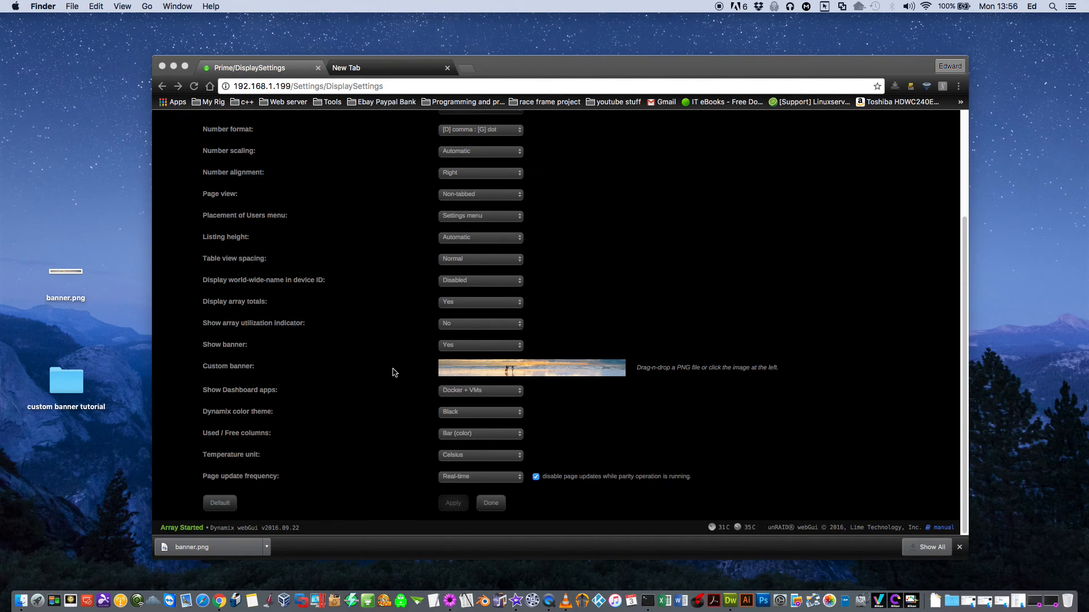
mouse_move(622, 429)
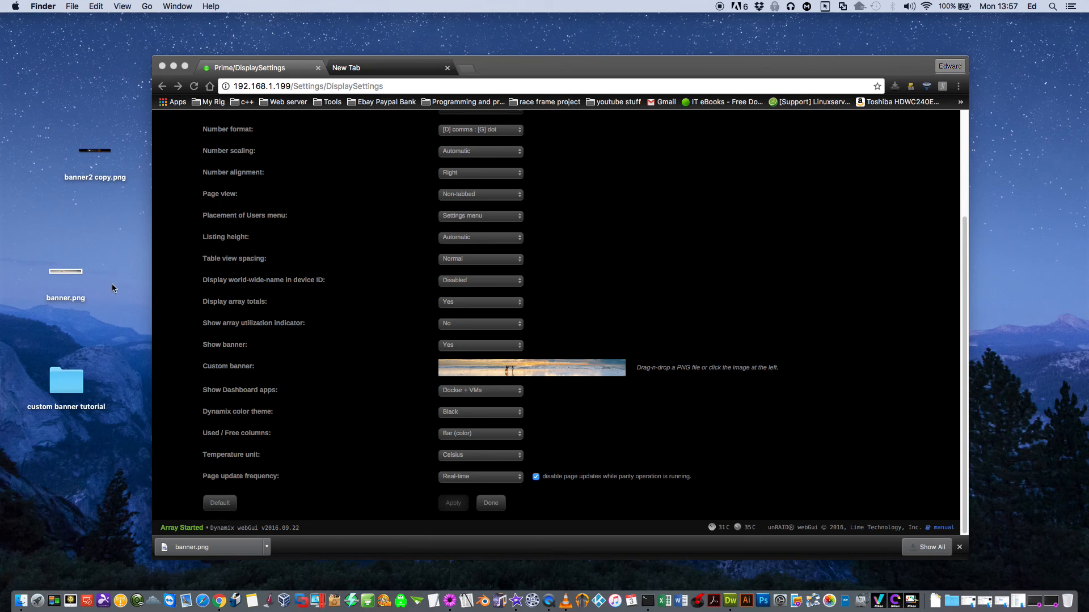
Step: Upload banner2 copy.png as the custom banner and scroll the Main devices page
click(95, 151)
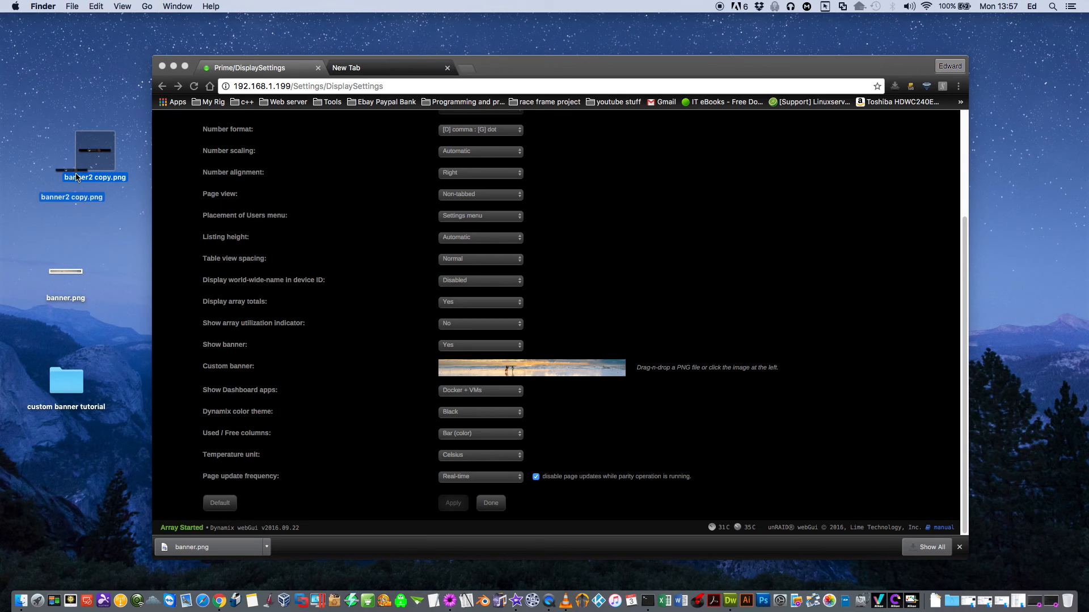
drag(94, 157, 73, 191)
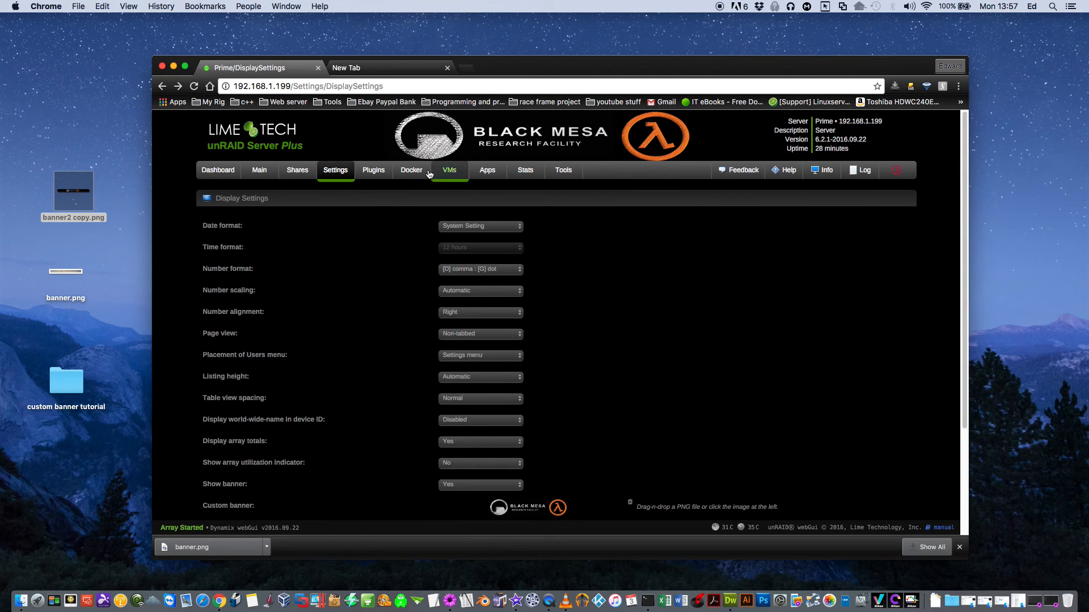
mouse_move(581, 142)
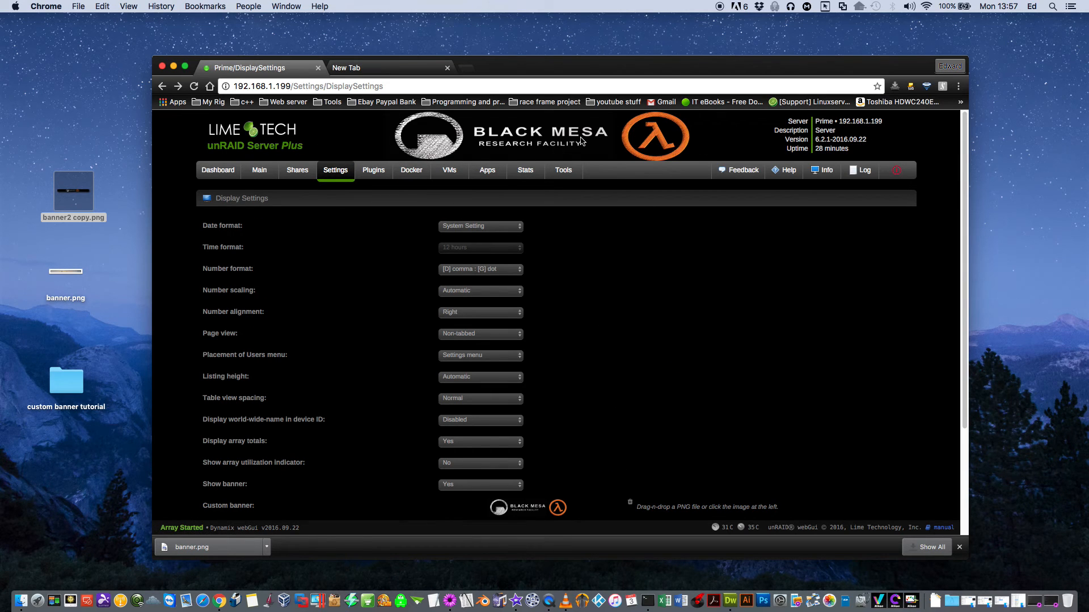
mouse_move(569, 384)
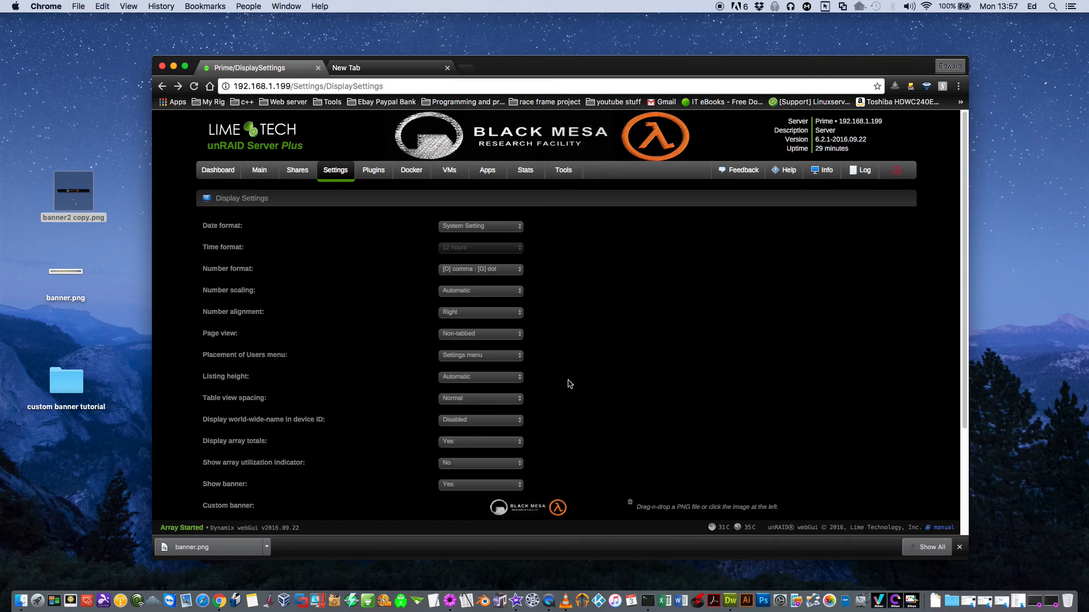
click(258, 170)
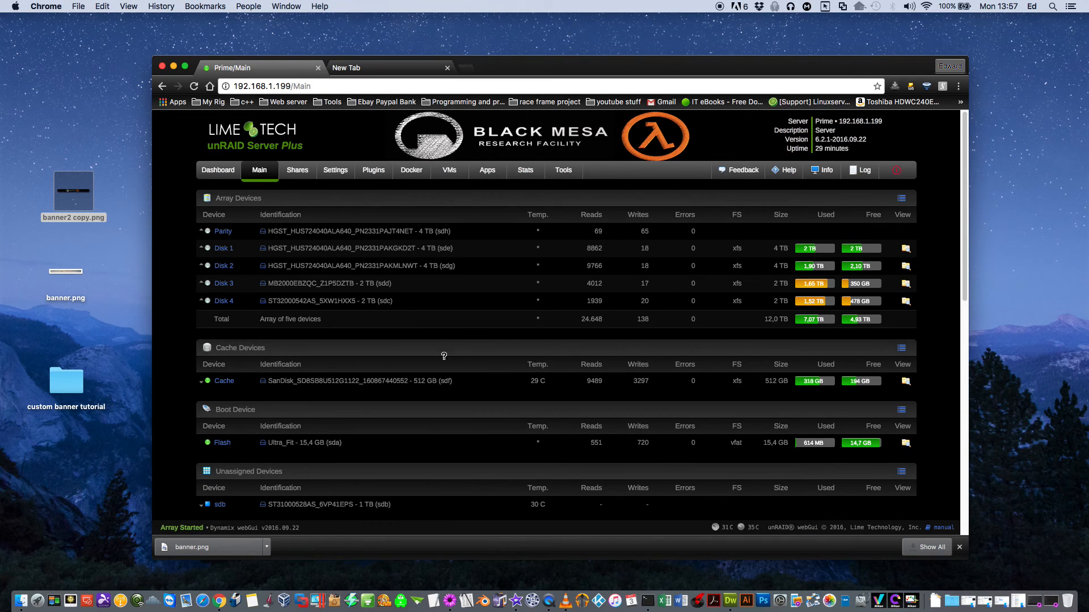
scroll(down, 3)
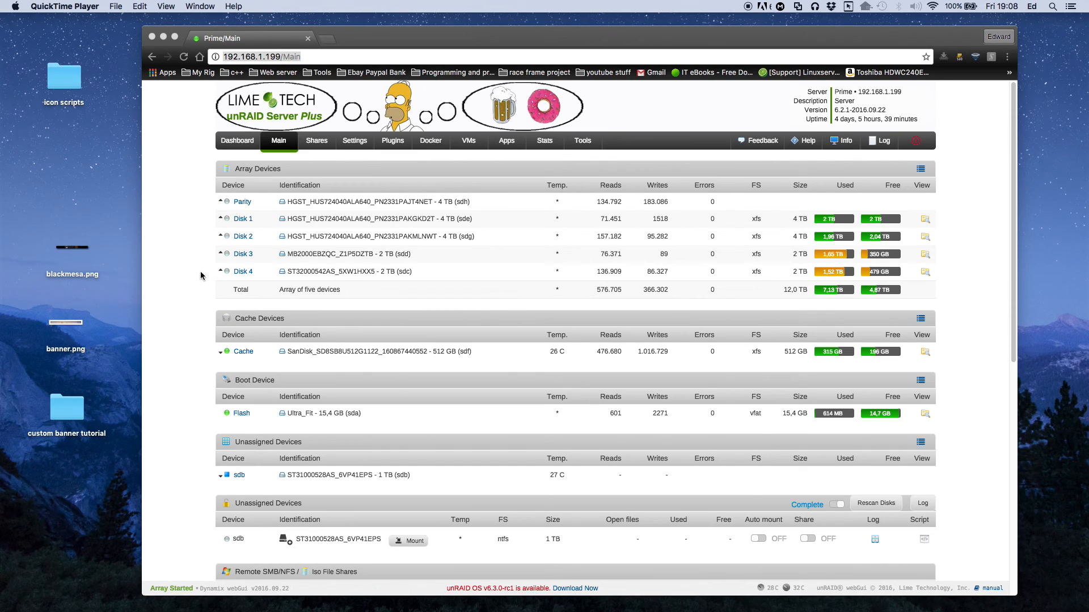
mouse_move(191, 211)
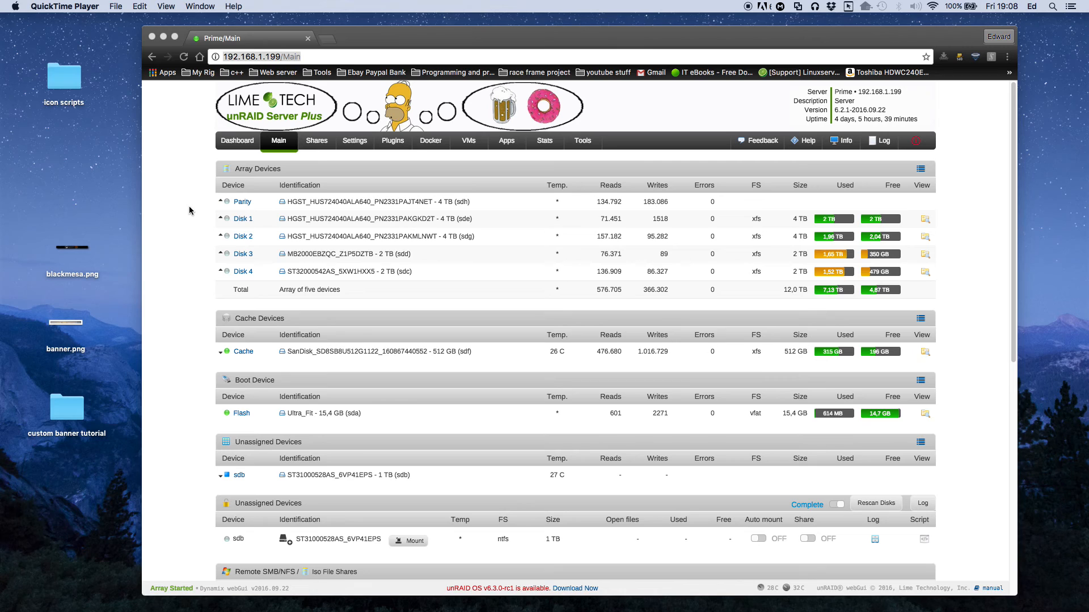
mouse_move(217, 157)
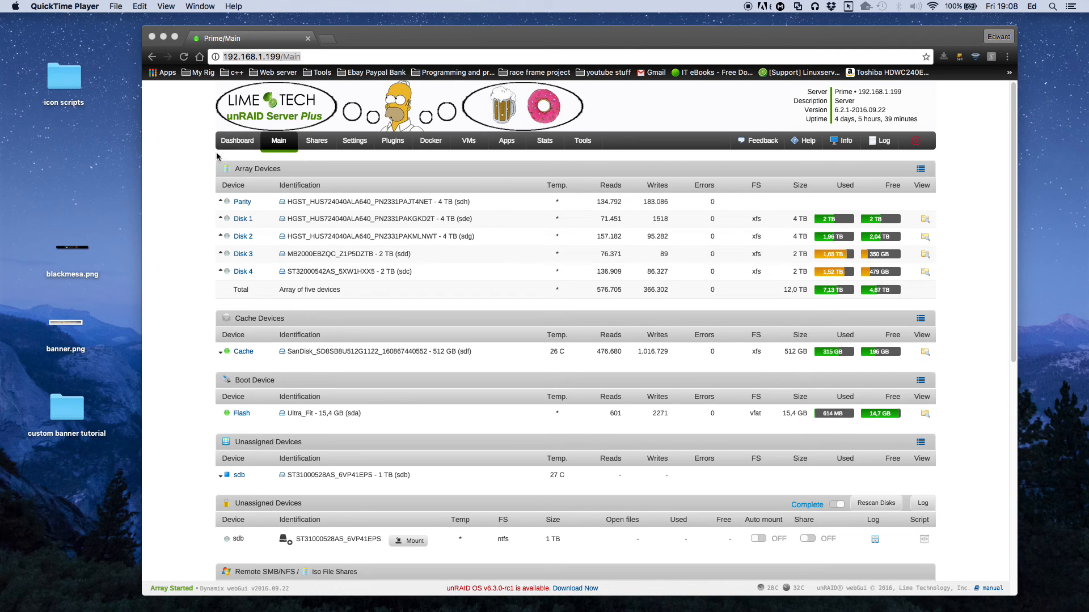
mouse_move(437, 165)
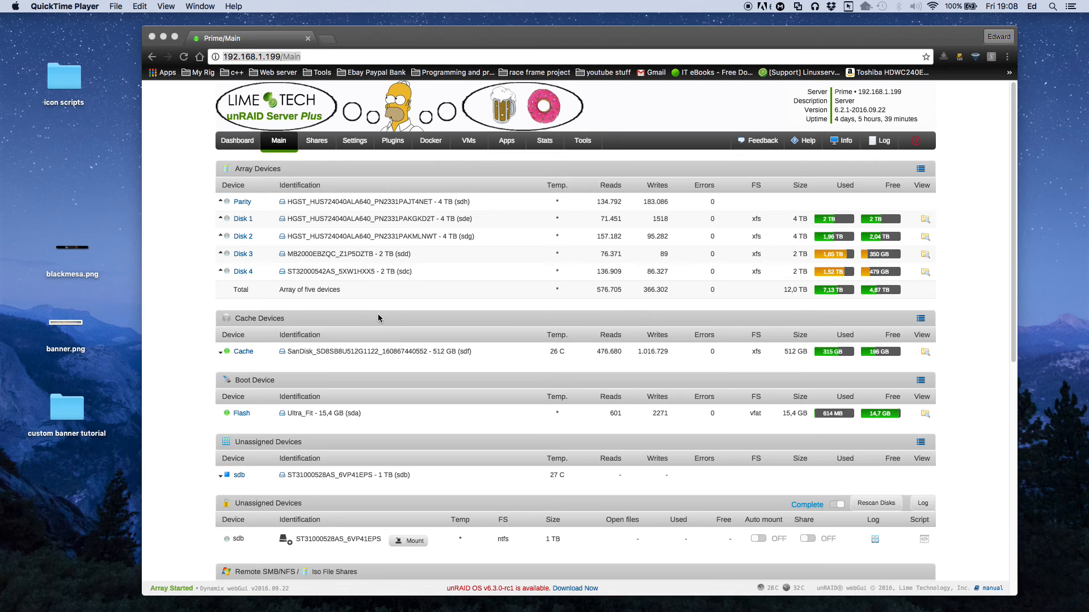
mouse_move(306, 268)
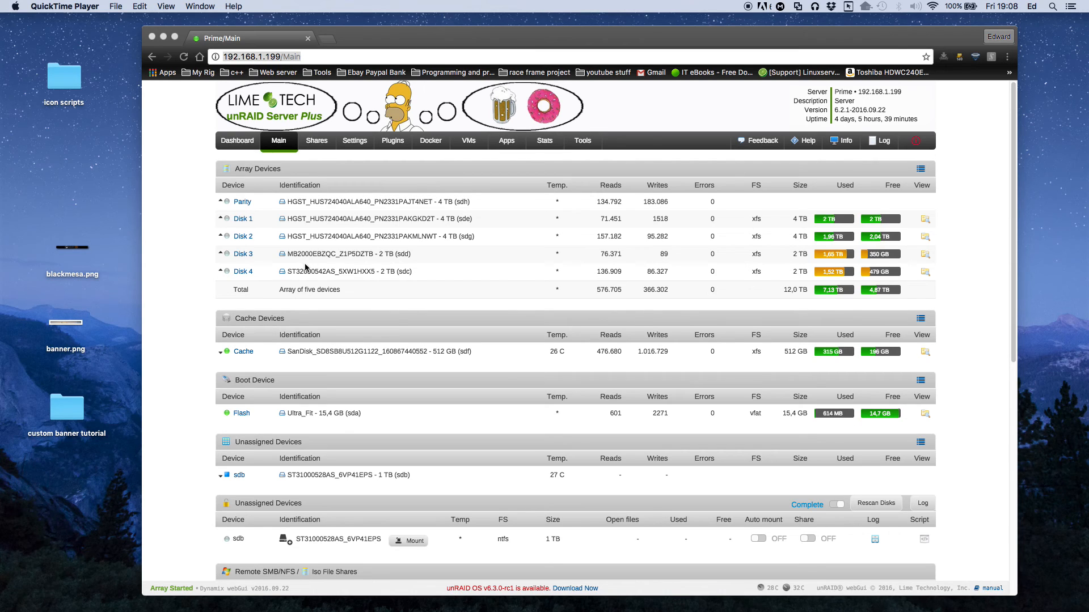
mouse_move(311, 266)
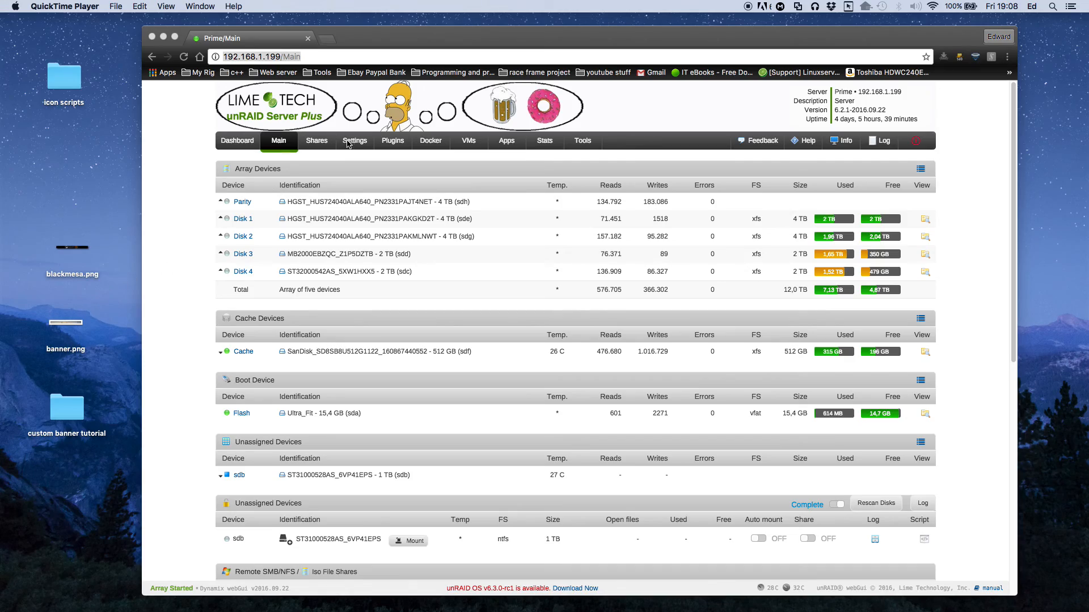
Step: Open the unRAID Settings tab overview page
click(354, 140)
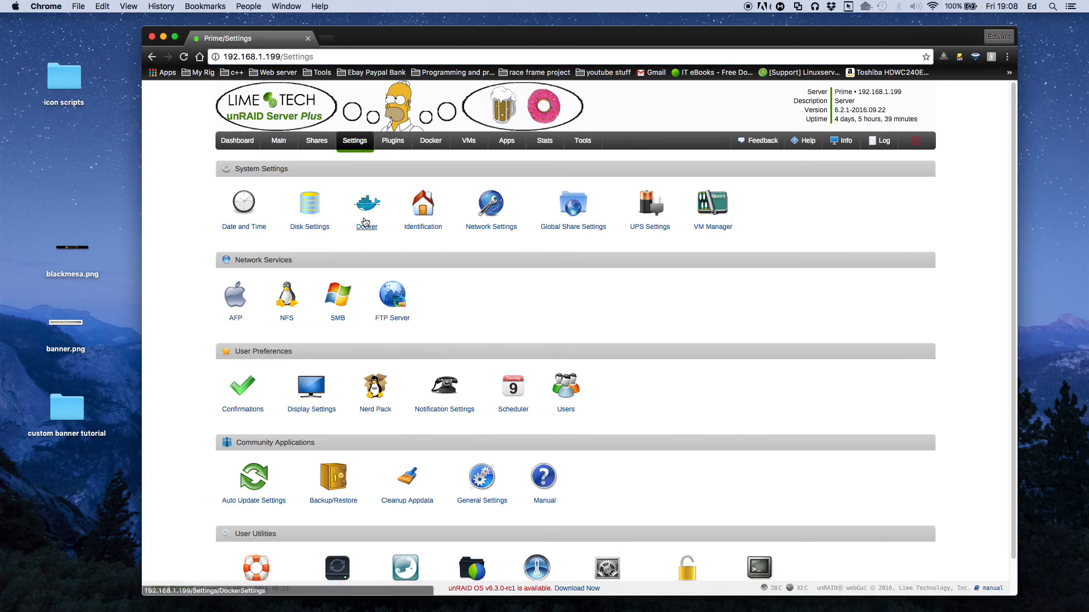
click(311, 386)
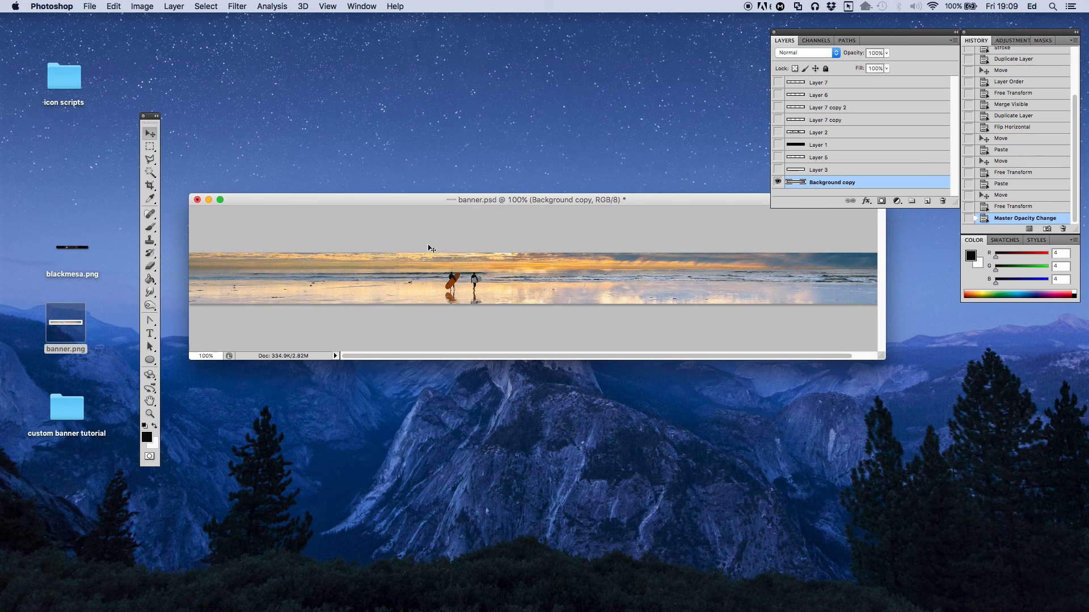
mouse_move(449, 312)
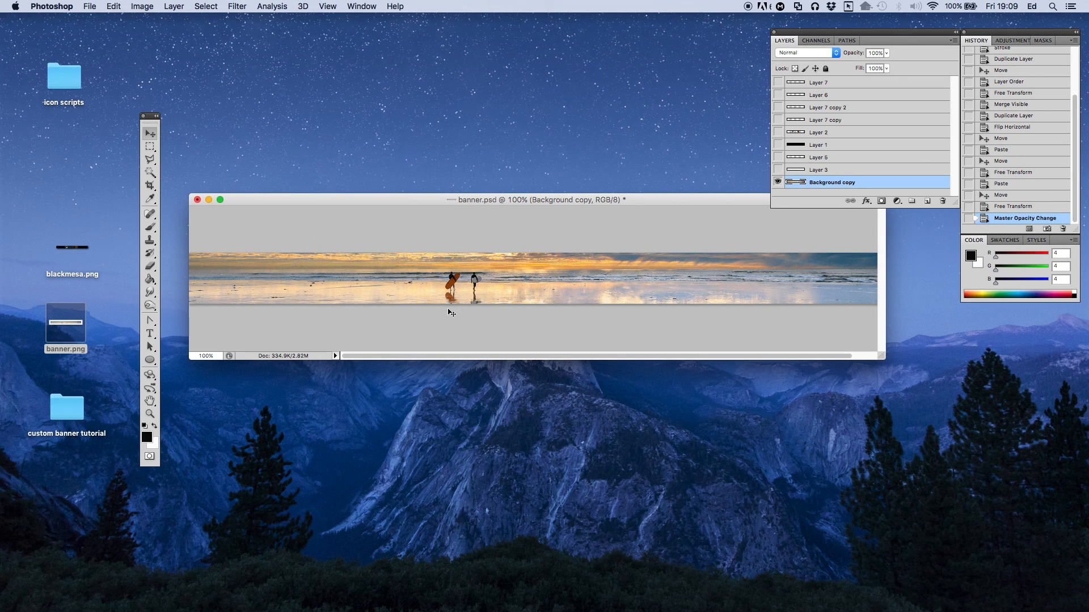
mouse_move(490, 318)
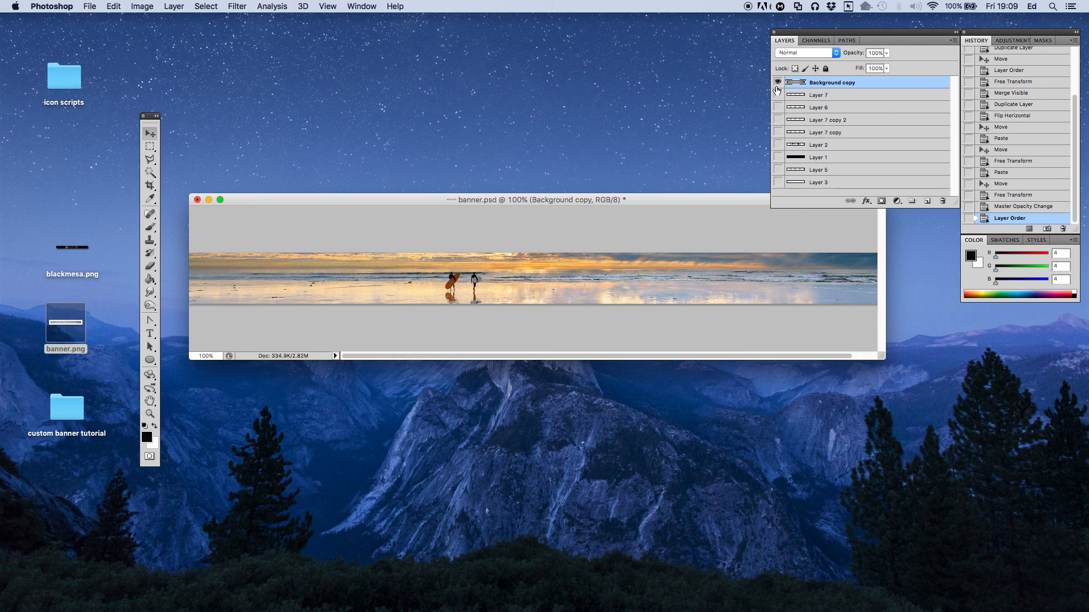
Step: Make the black band, logo layers and beach photo layer visible
click(777, 82)
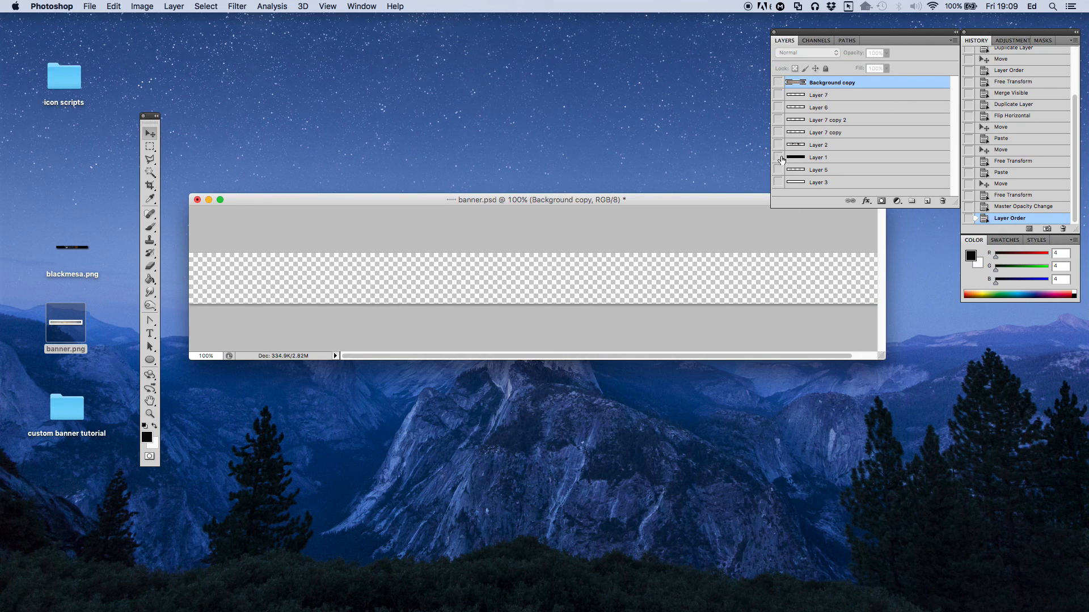
click(777, 157)
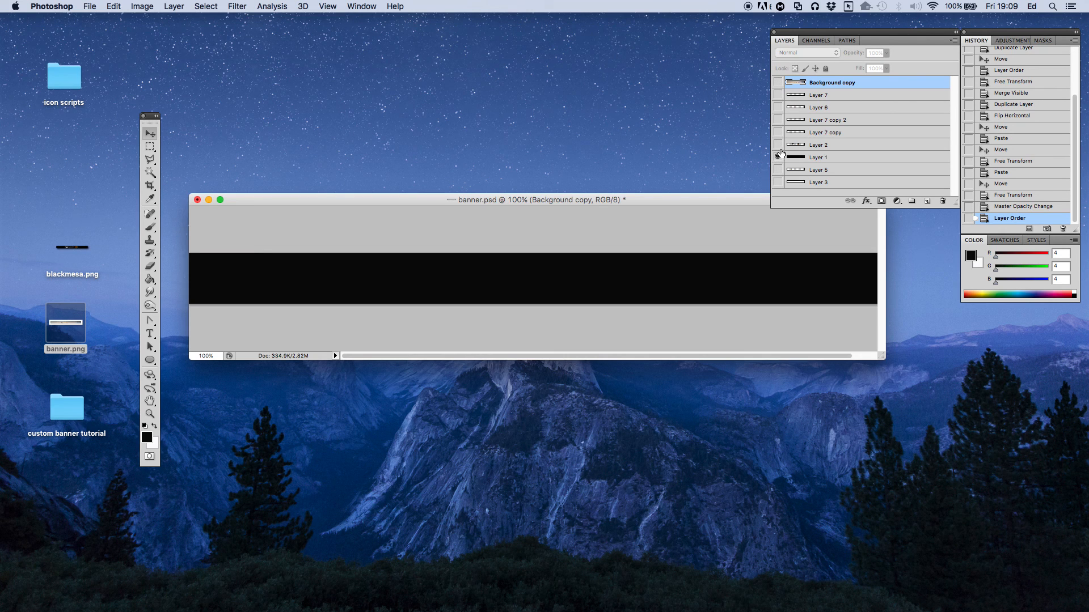
click(779, 146)
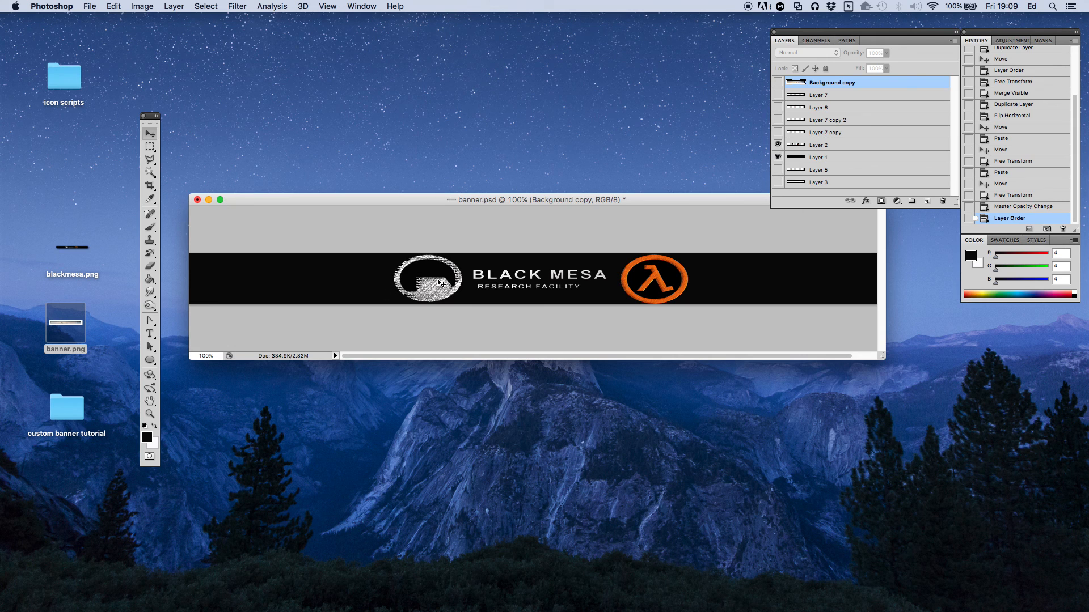
mouse_move(500, 278)
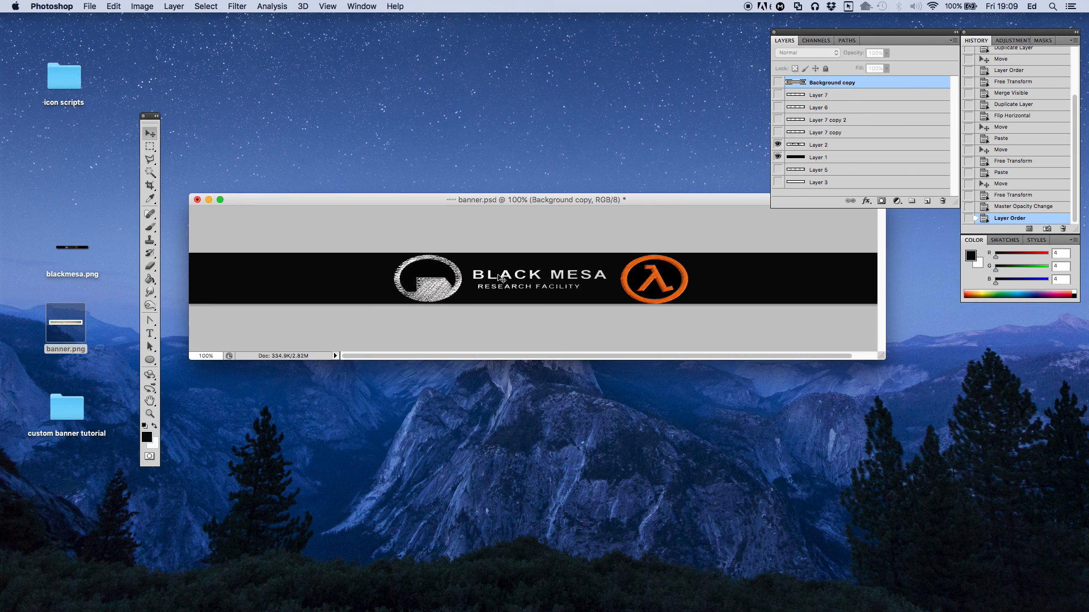
mouse_move(402, 279)
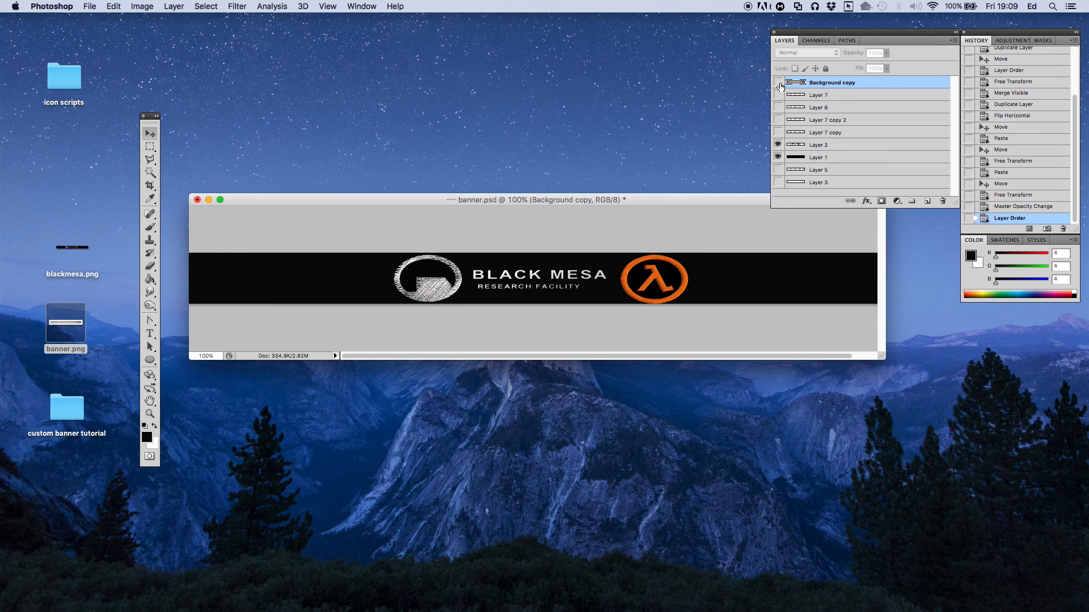
click(777, 95)
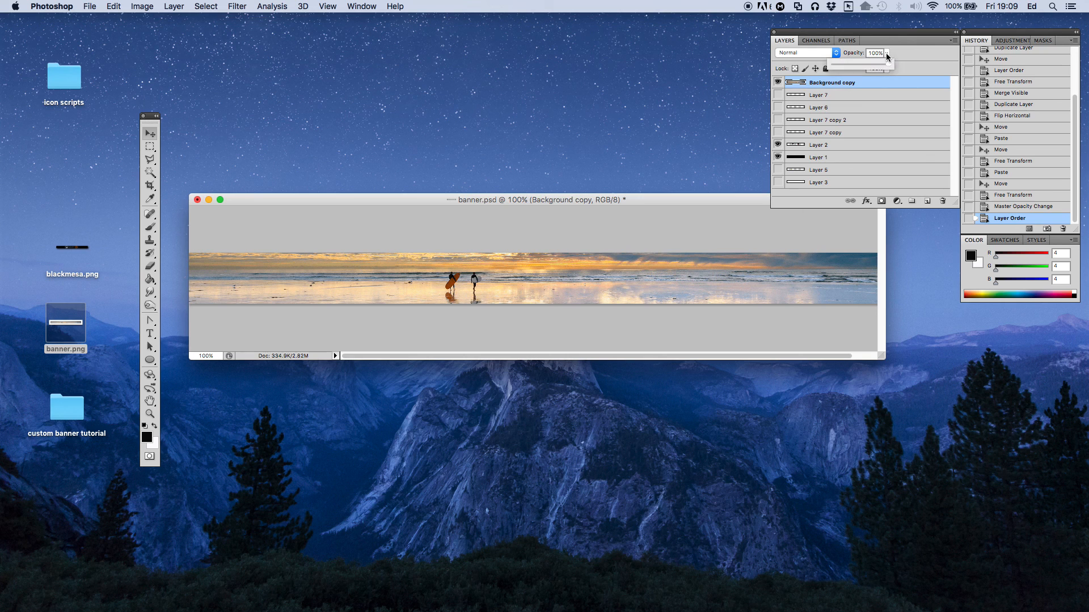
Step: Lower the beach photo layer to about 44% opacity and shift the logos left
drag(875, 64, 868, 64)
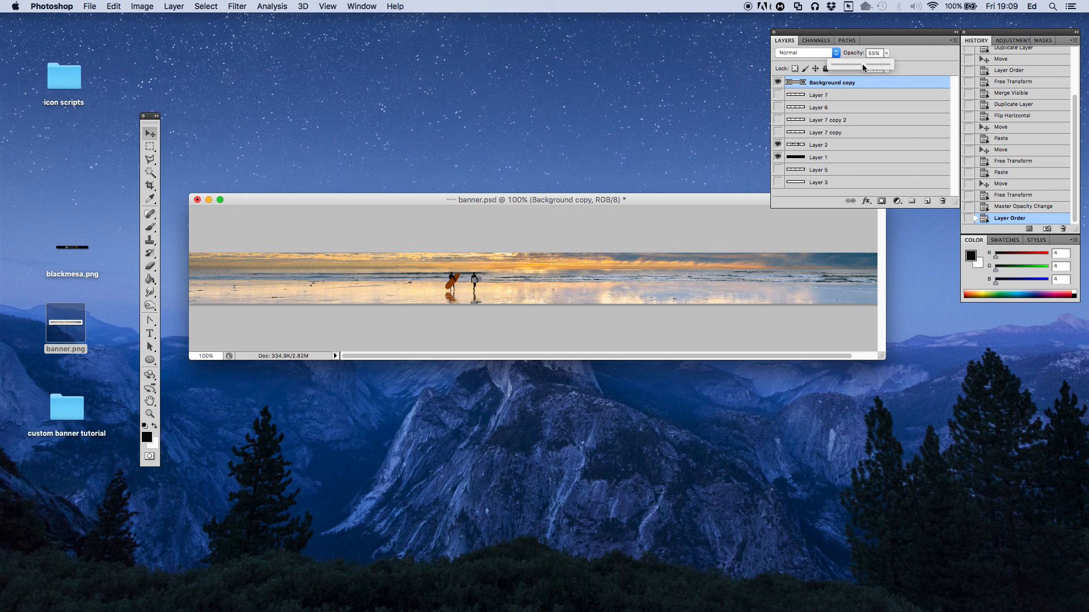
drag(880, 64, 860, 65)
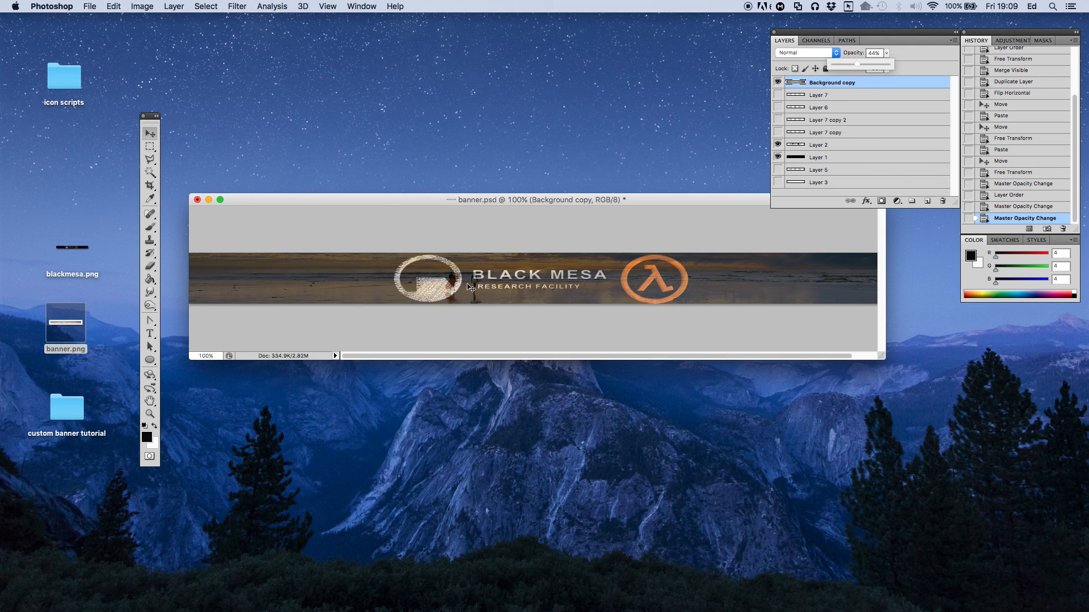
mouse_move(454, 306)
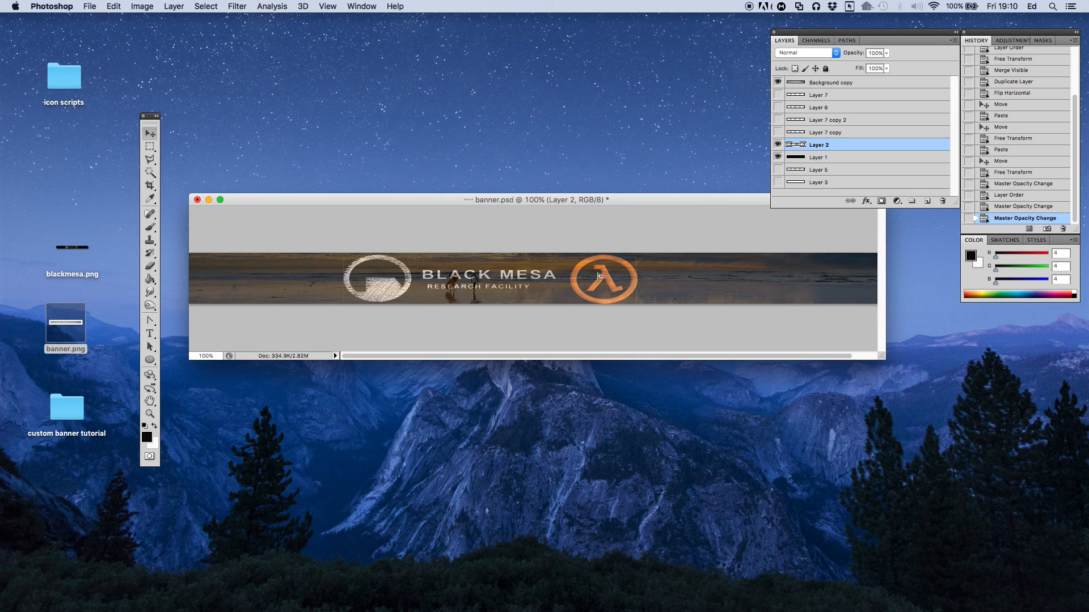
drag(603, 276, 593, 280)
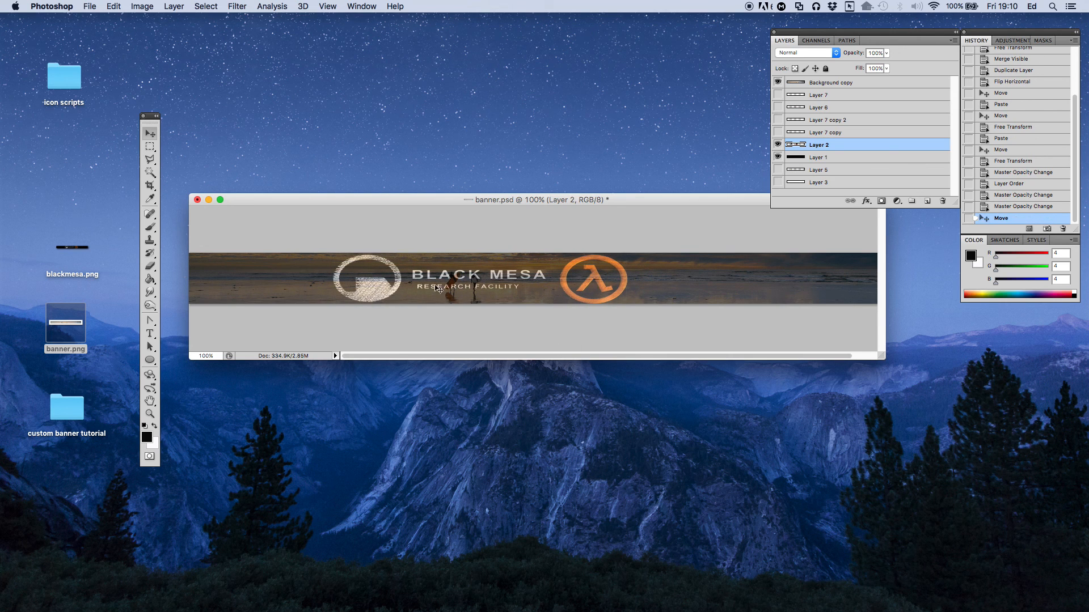